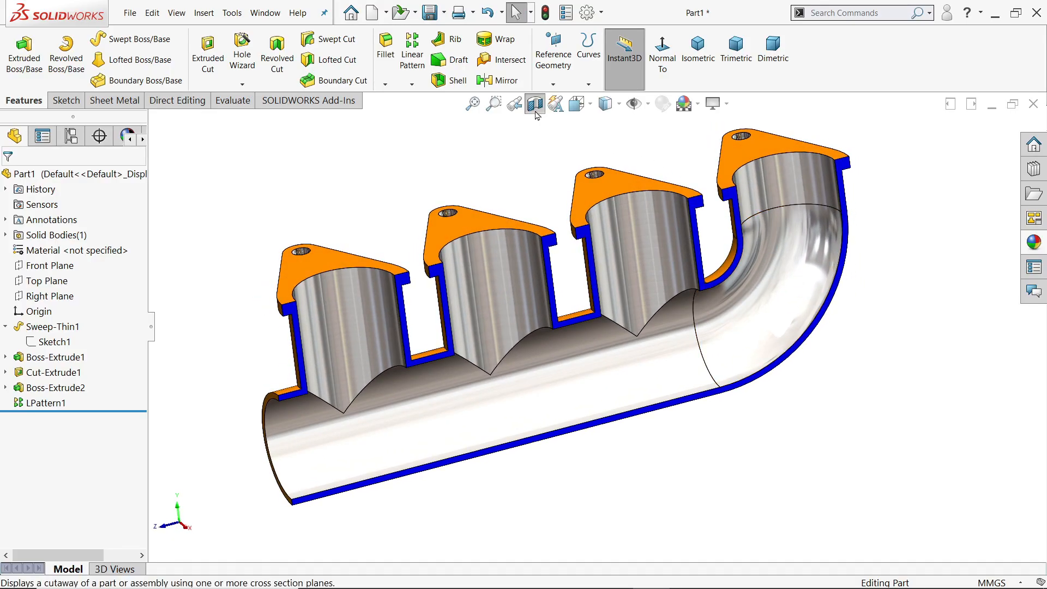
- Toggle the section view, then scroll the drawing to Section A-A (495, 170, R125)
click(534, 104)
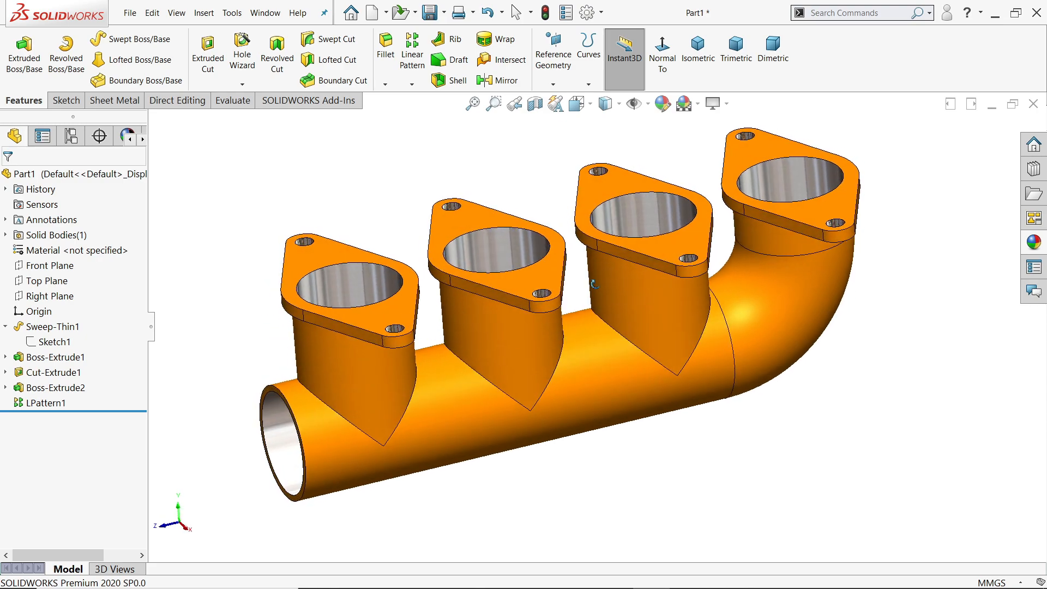
click(514, 104)
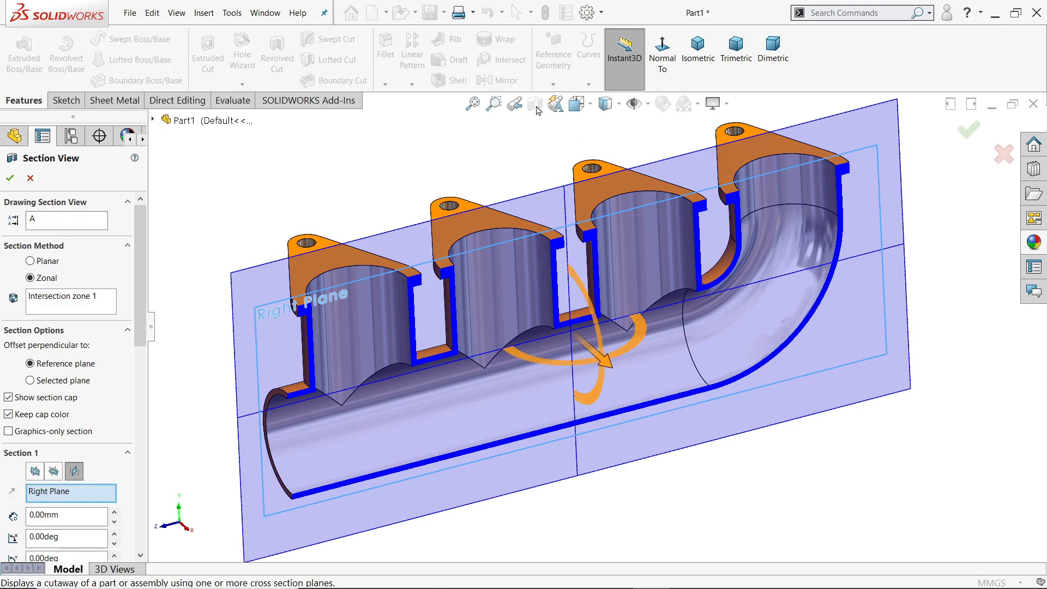
click(9, 178)
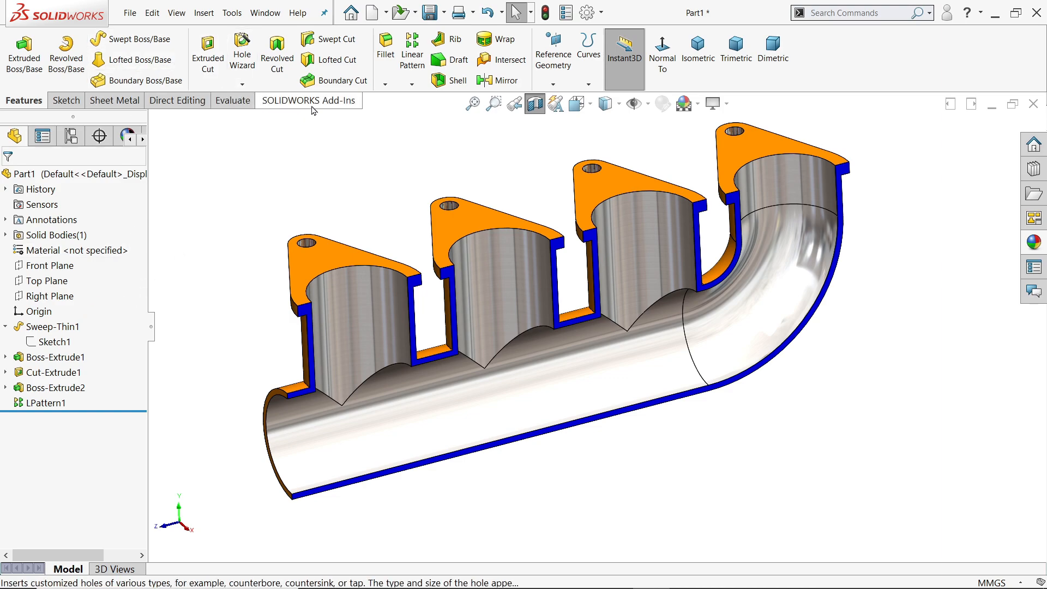
mouse_move(412, 50)
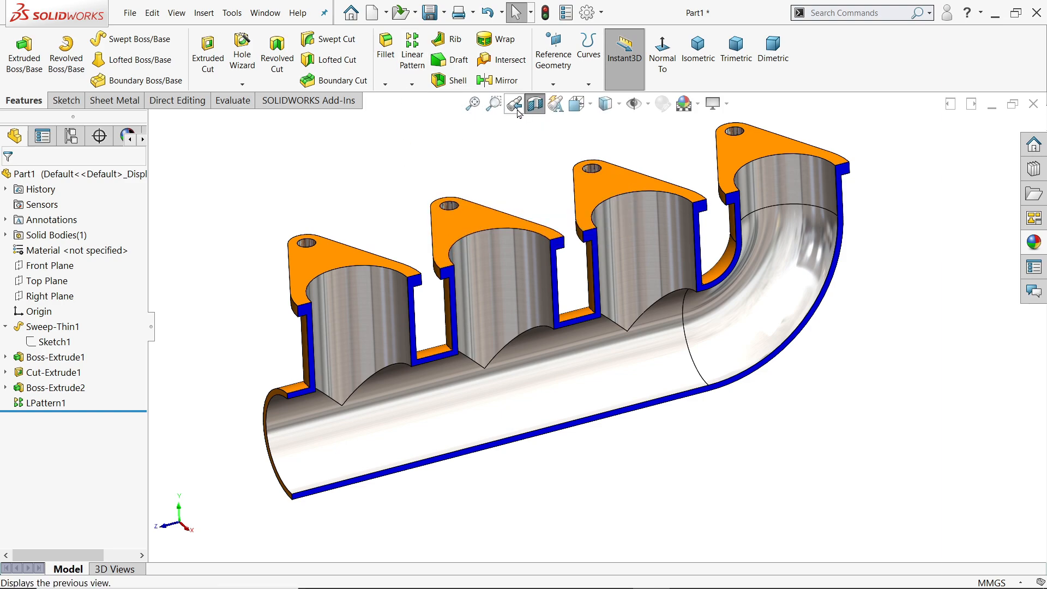
click(535, 103)
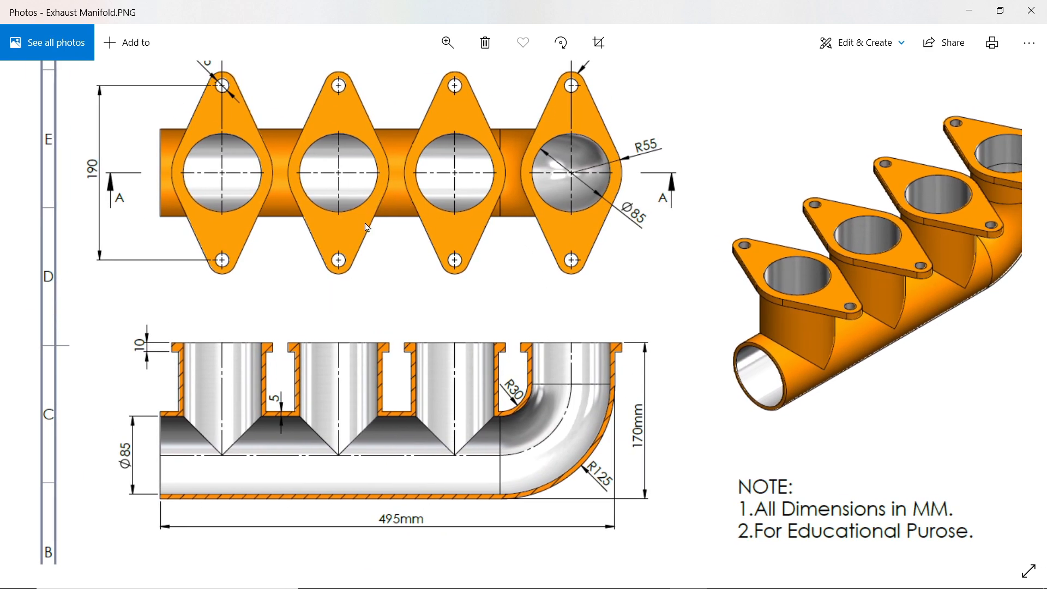
mouse_move(596, 321)
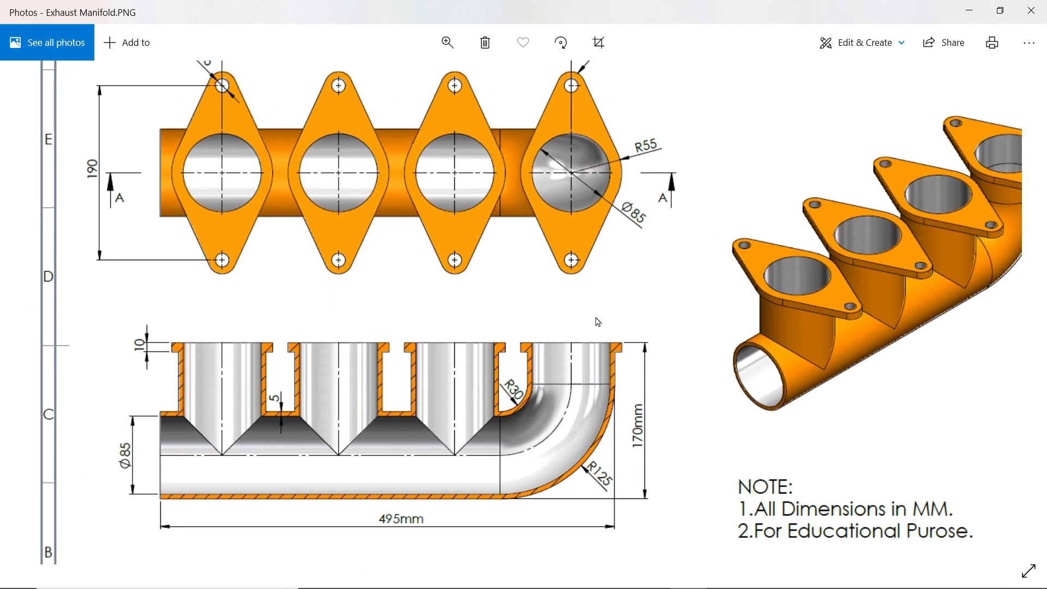
scroll(down, 3)
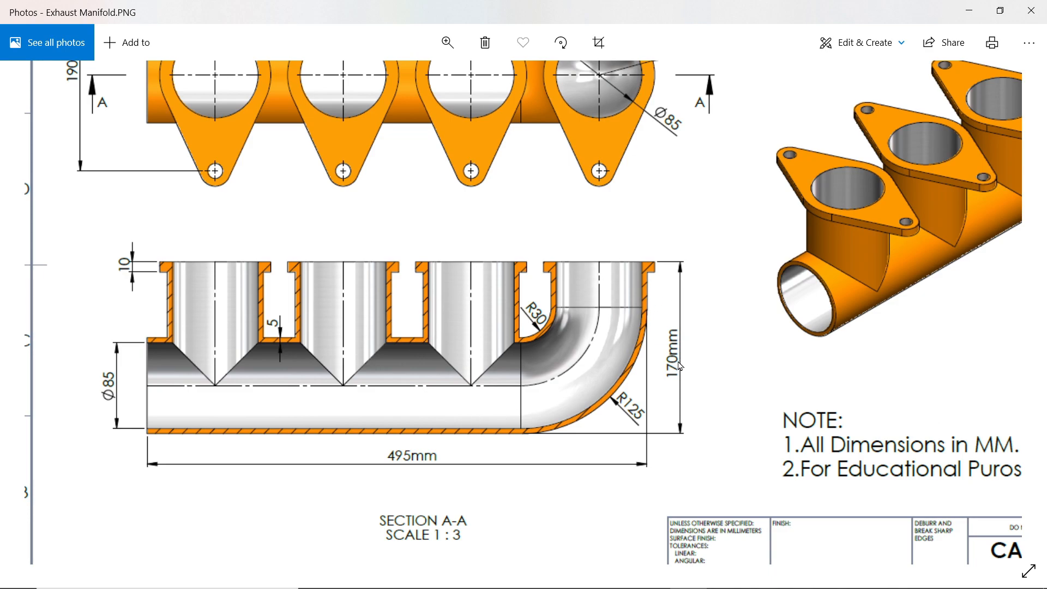
mouse_move(457, 455)
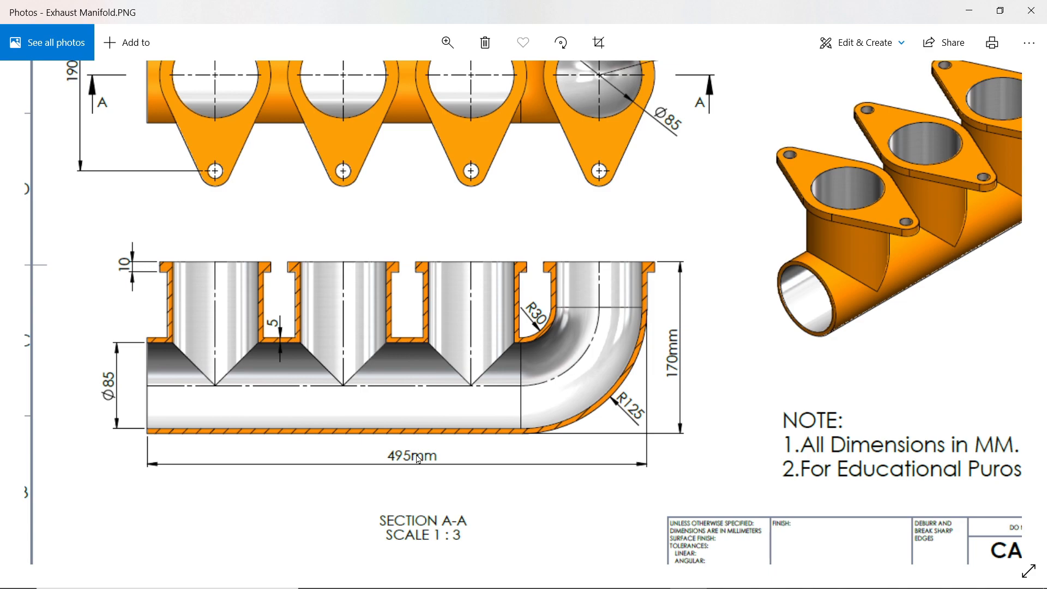
mouse_move(119, 386)
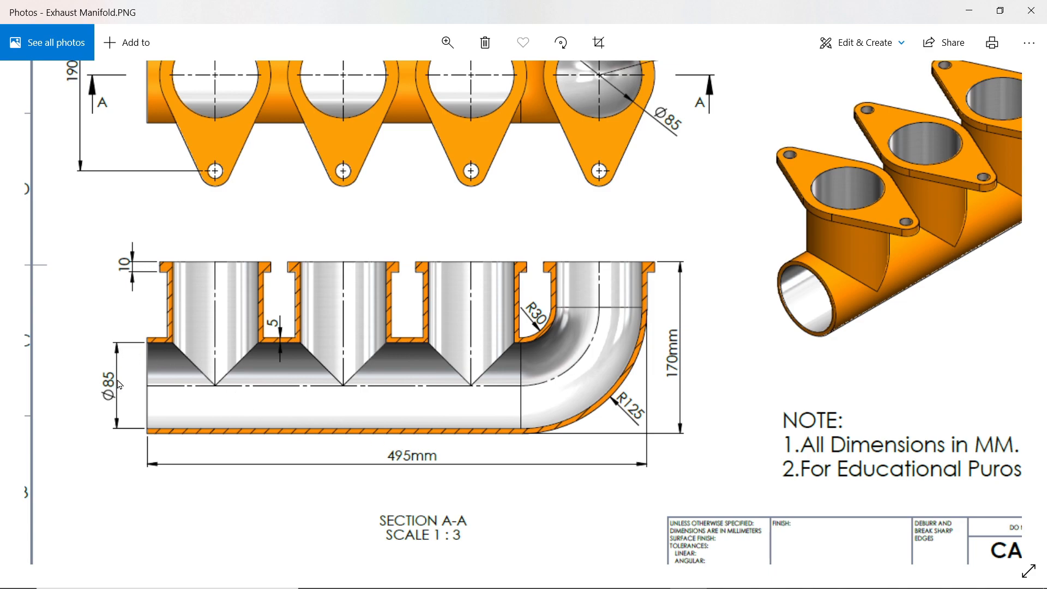
mouse_move(152, 352)
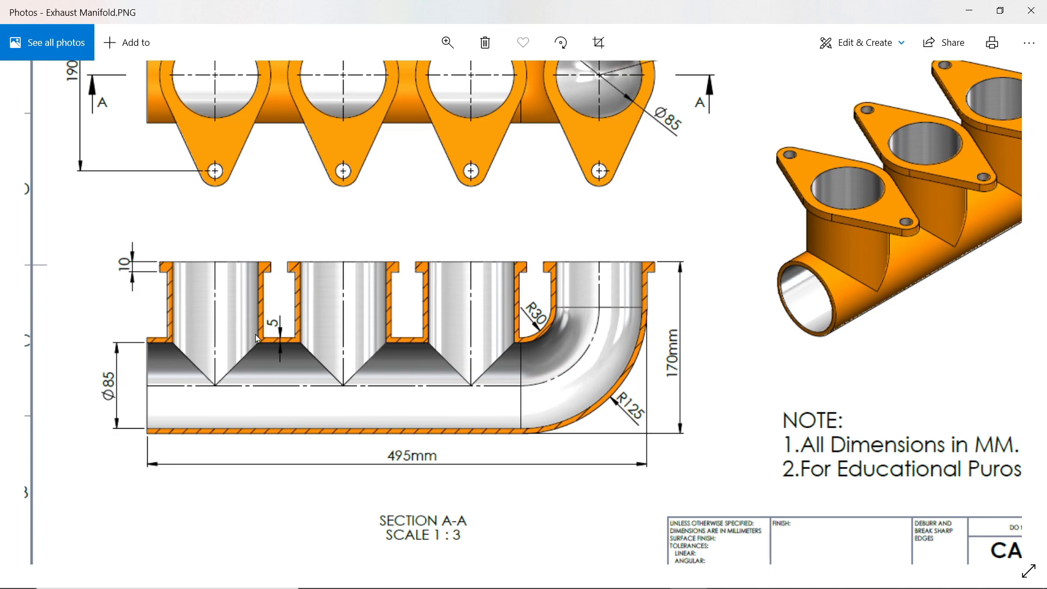
mouse_move(197, 324)
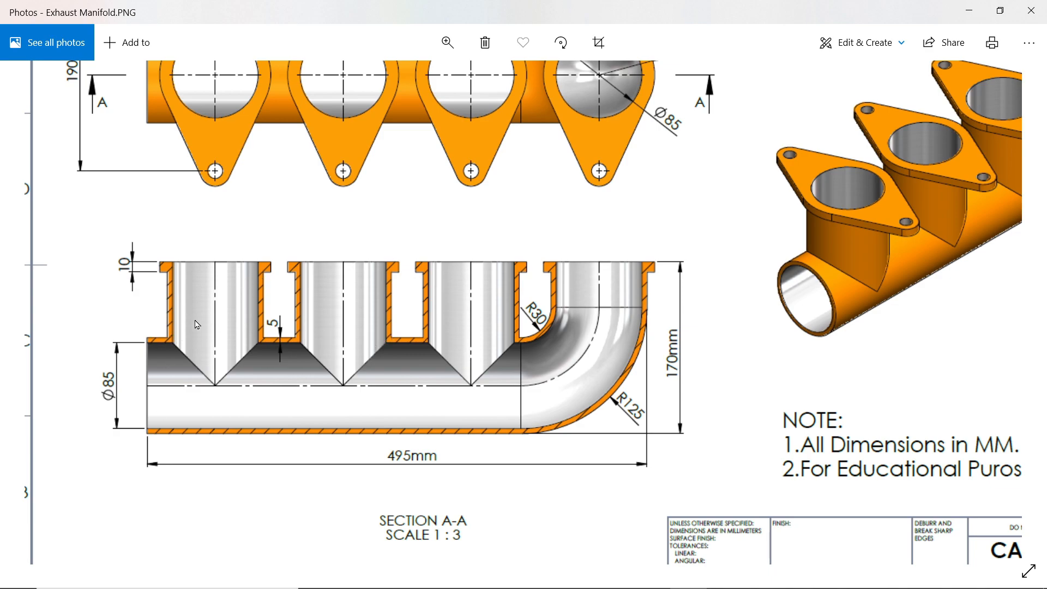
mouse_move(589, 324)
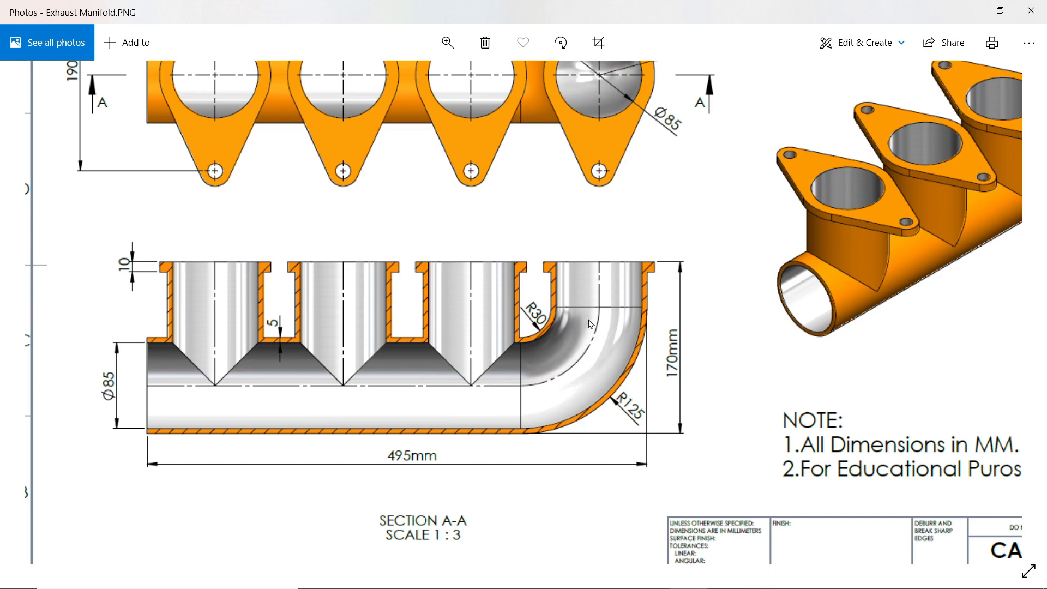
mouse_move(160, 395)
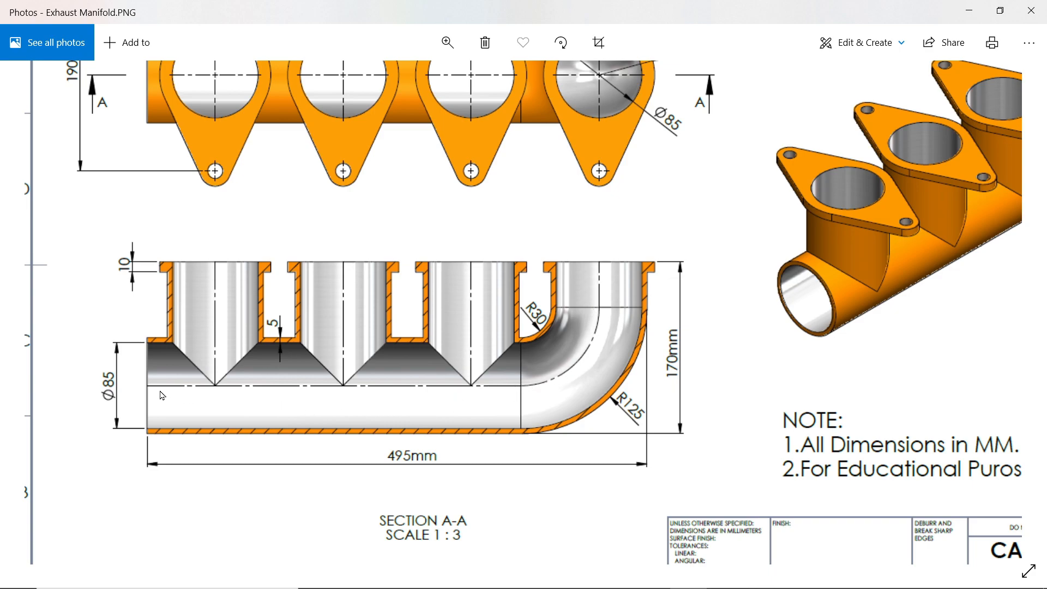
mouse_move(607, 267)
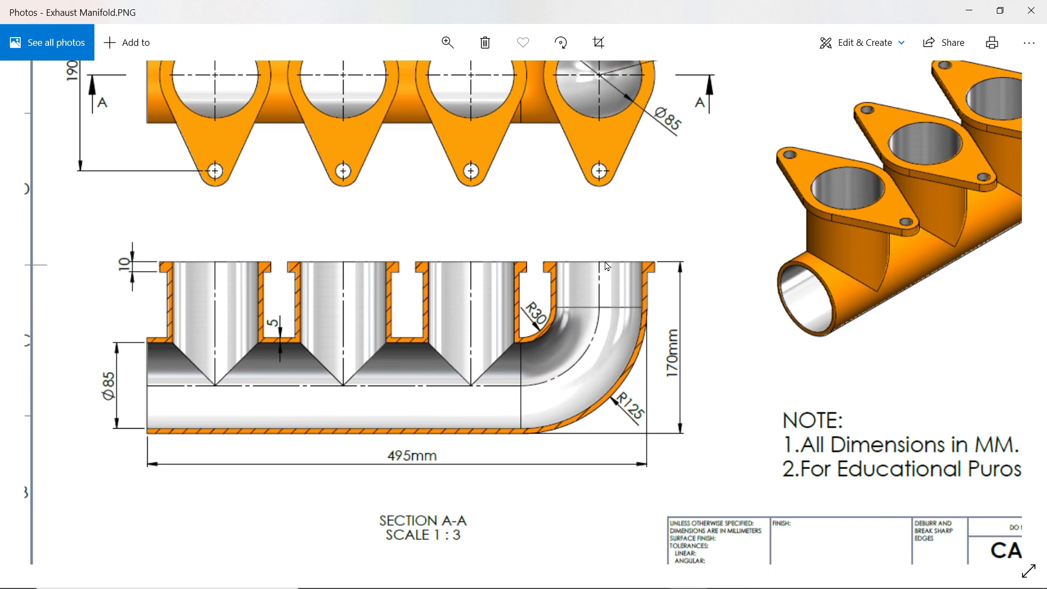
mouse_move(598, 297)
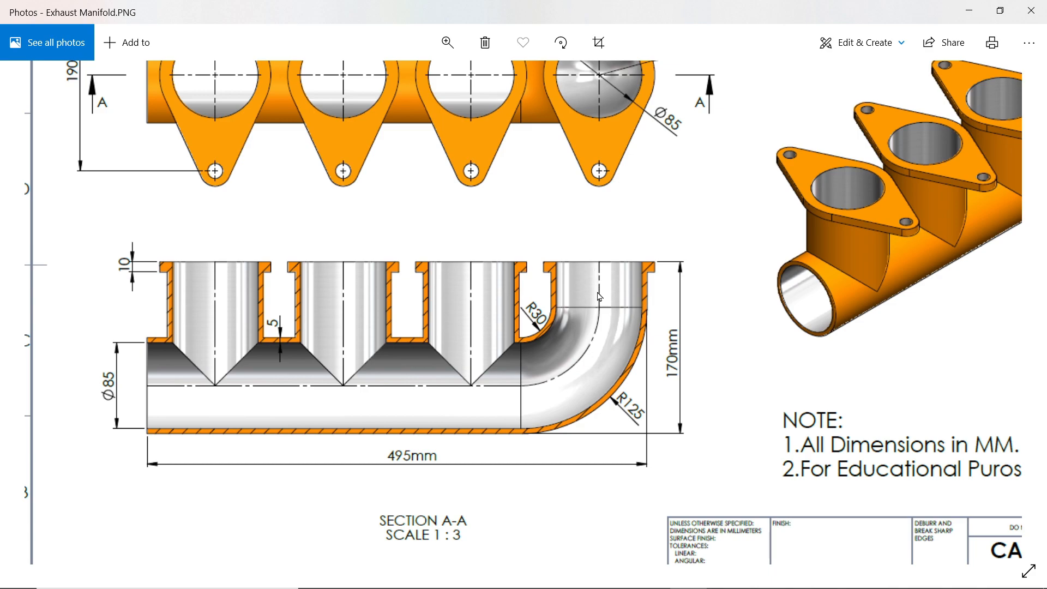
mouse_move(142, 382)
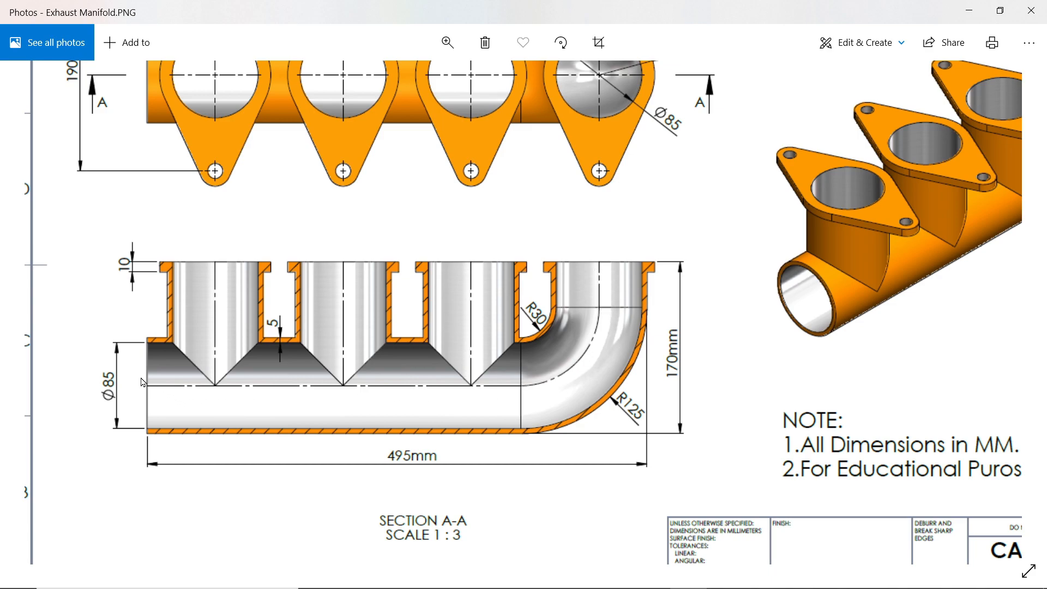
mouse_move(399, 321)
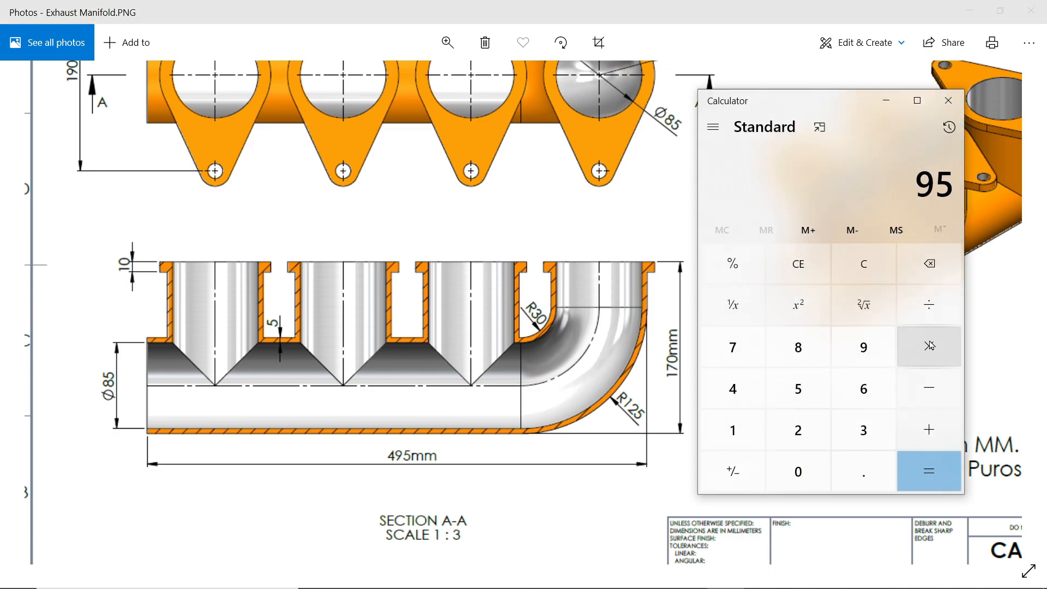
- Compute 95/2 = 47.5, 47.5 − 170 = −122.5 and 495 − 47.5 = 447.5, then clear
click(928, 472)
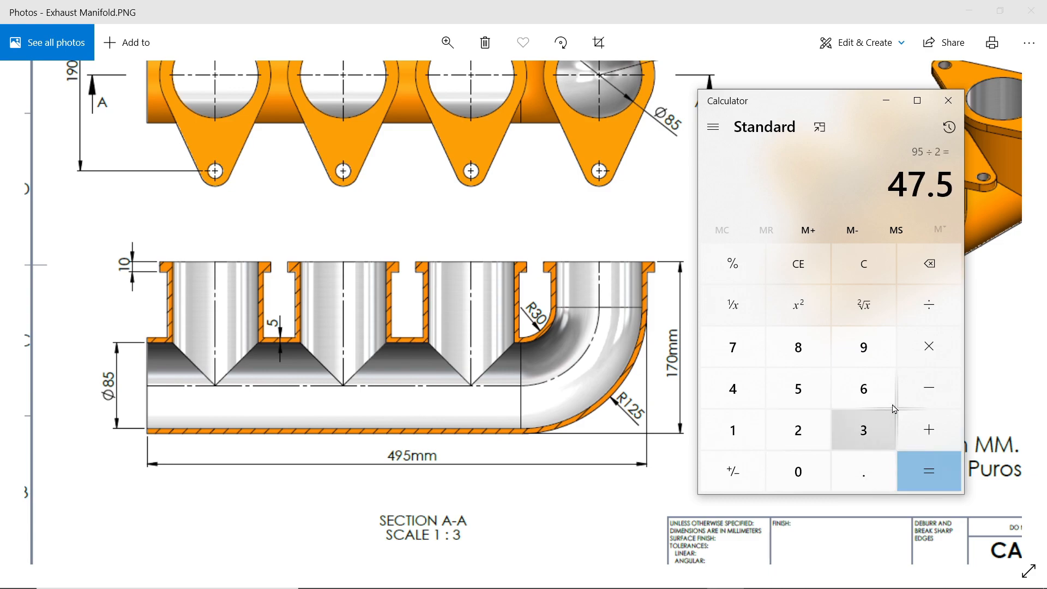
mouse_move(672, 369)
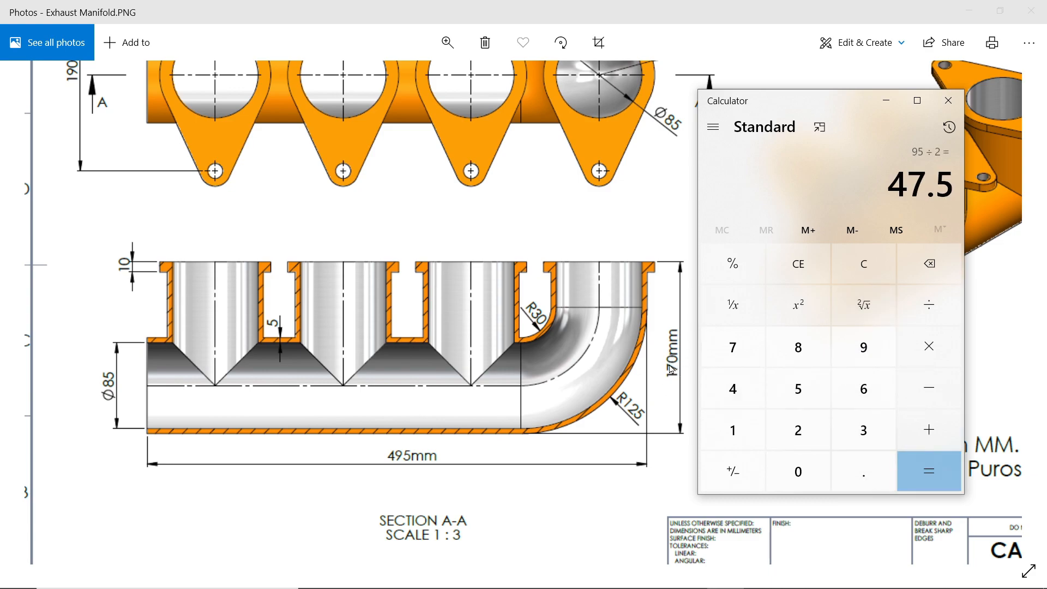
mouse_move(927, 389)
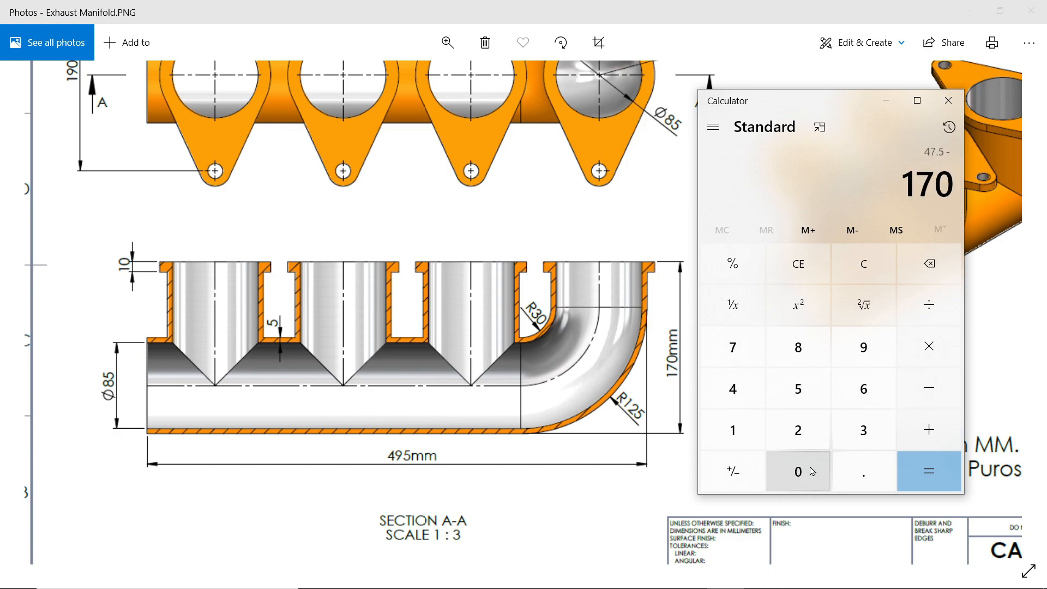
click(928, 470)
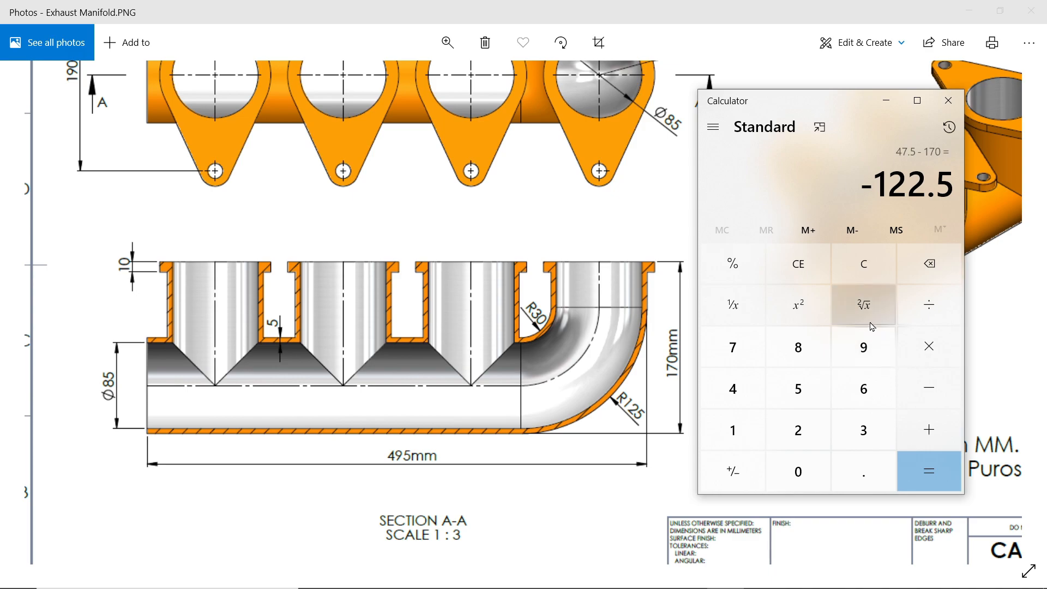
mouse_move(863, 264)
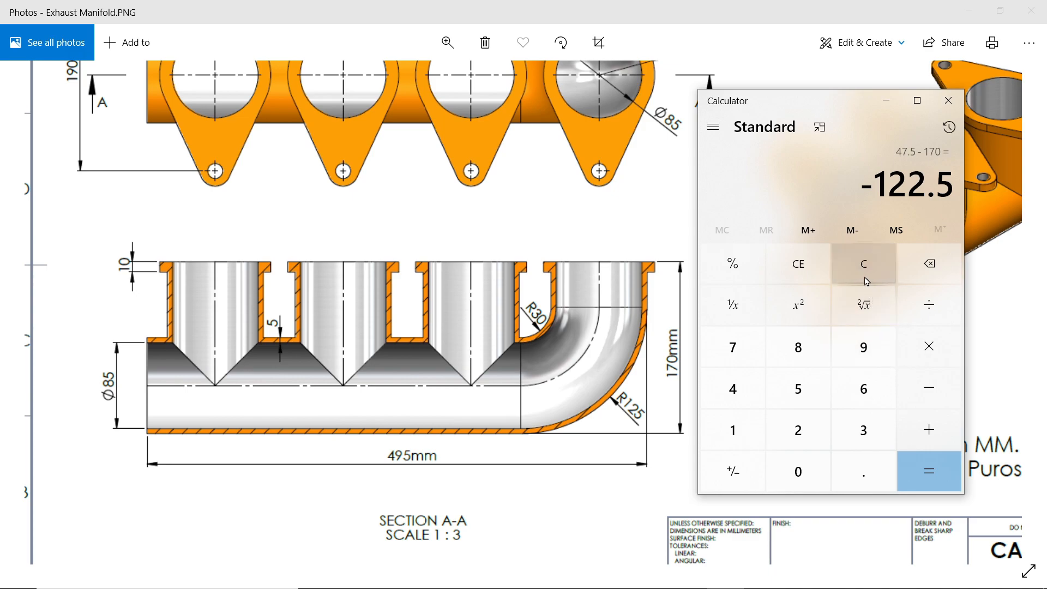
mouse_move(581, 390)
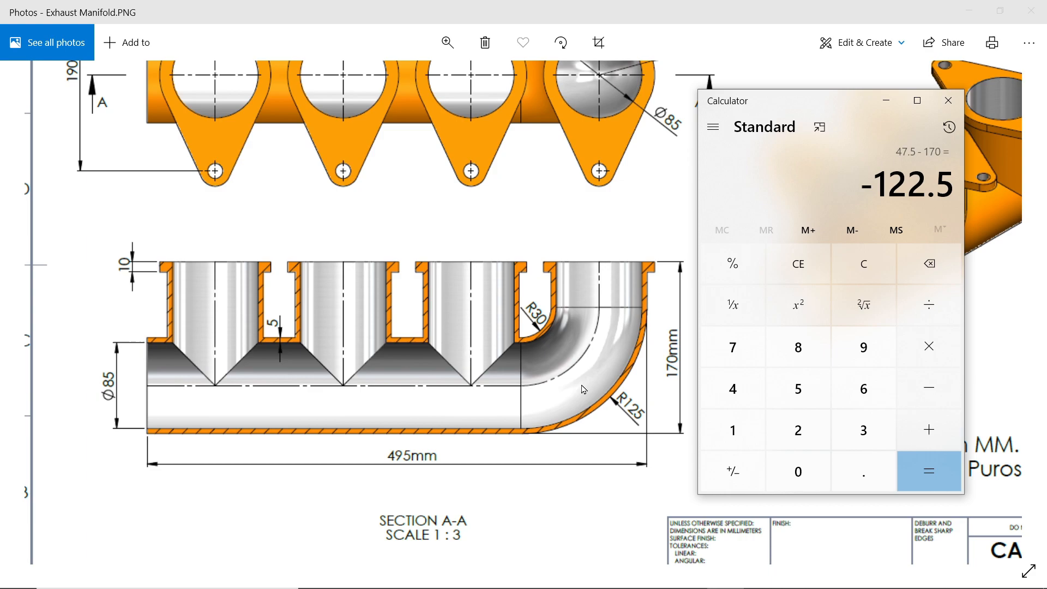
mouse_move(578, 340)
text(495)
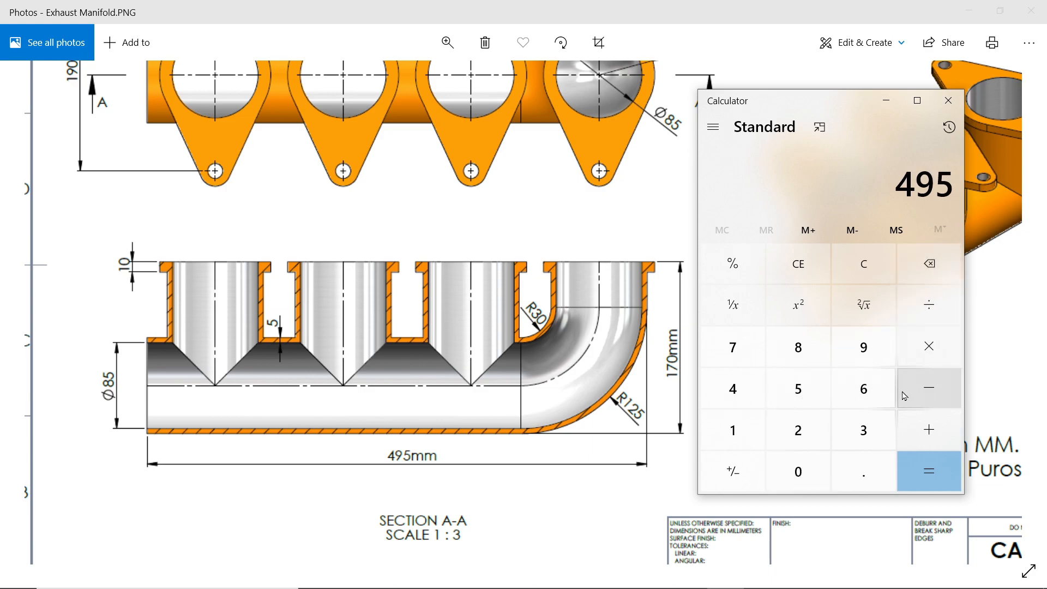
click(928, 389)
text(47.5)
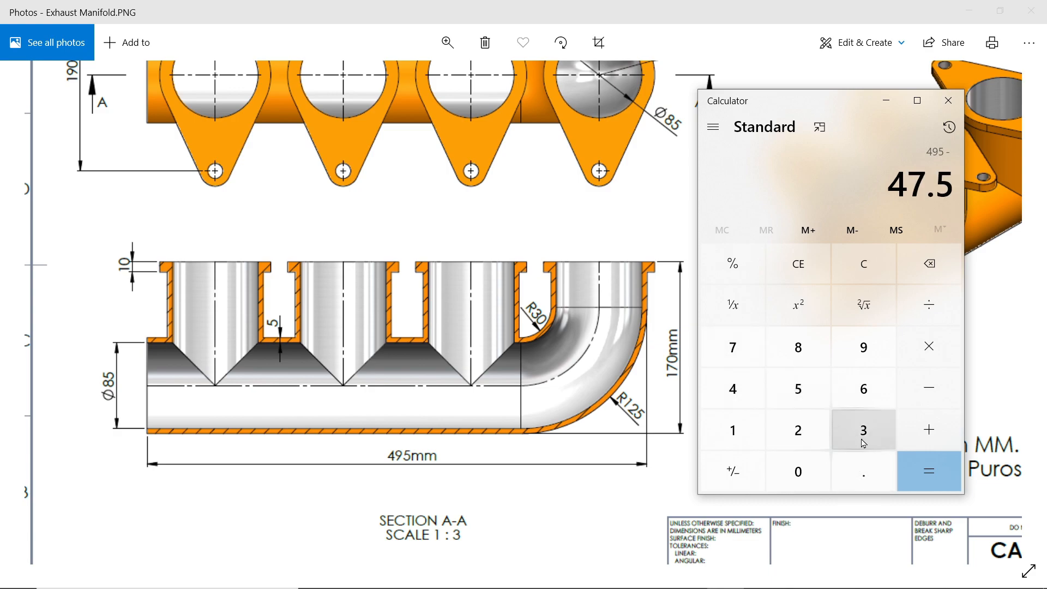
click(927, 471)
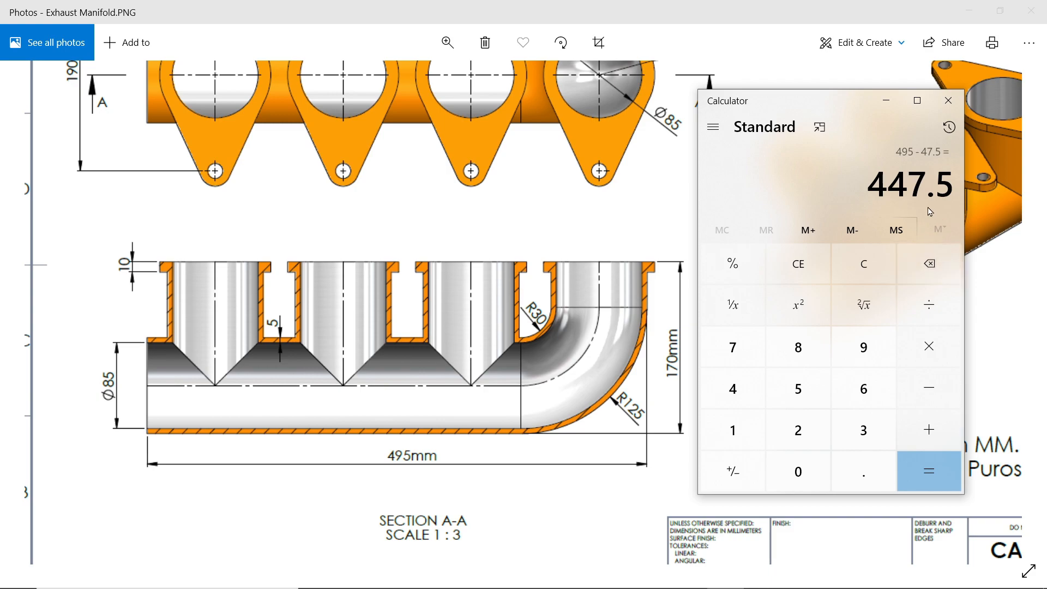
mouse_move(862, 264)
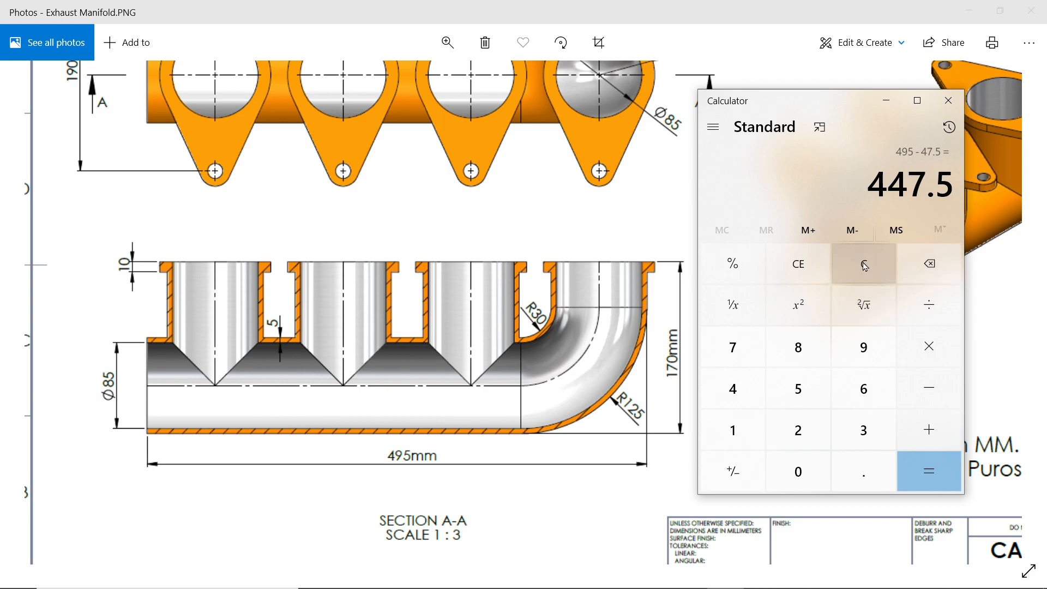
click(862, 264)
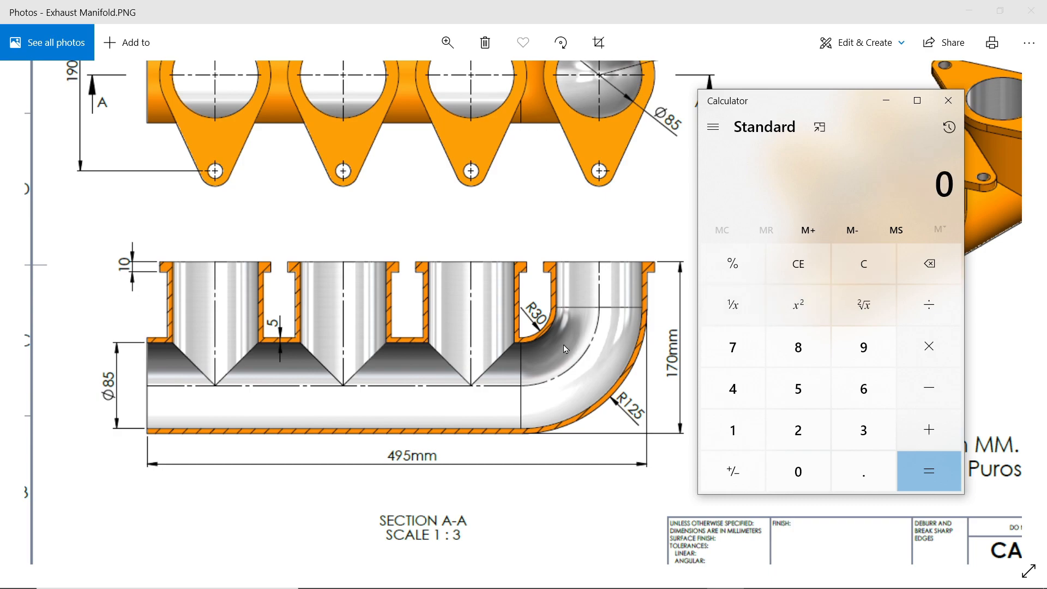
mouse_move(732, 429)
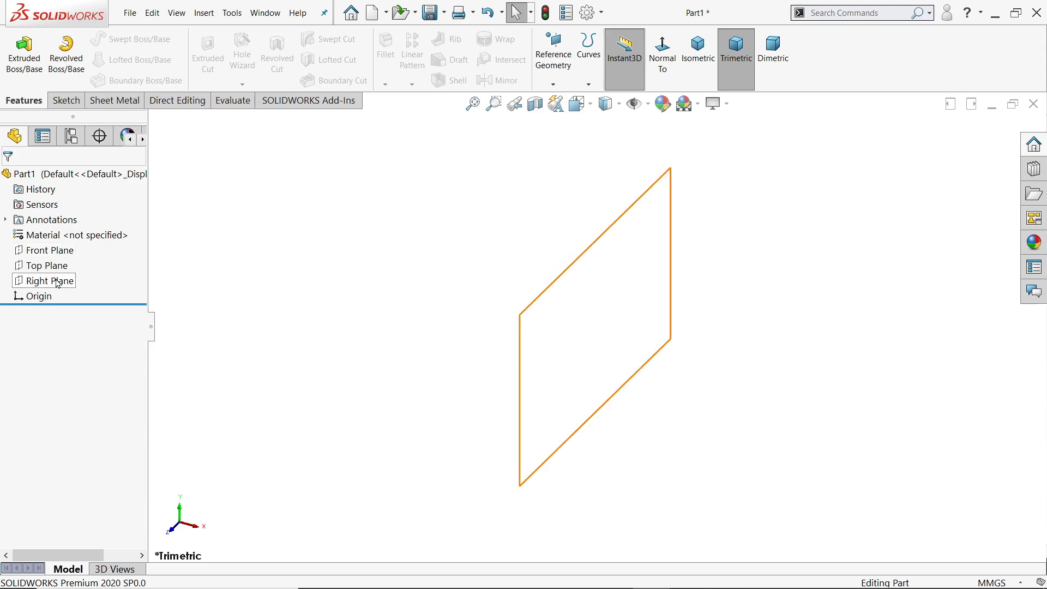
- Sketch a horizontal line joined to a short vertical line on the Right Plane
click(50, 280)
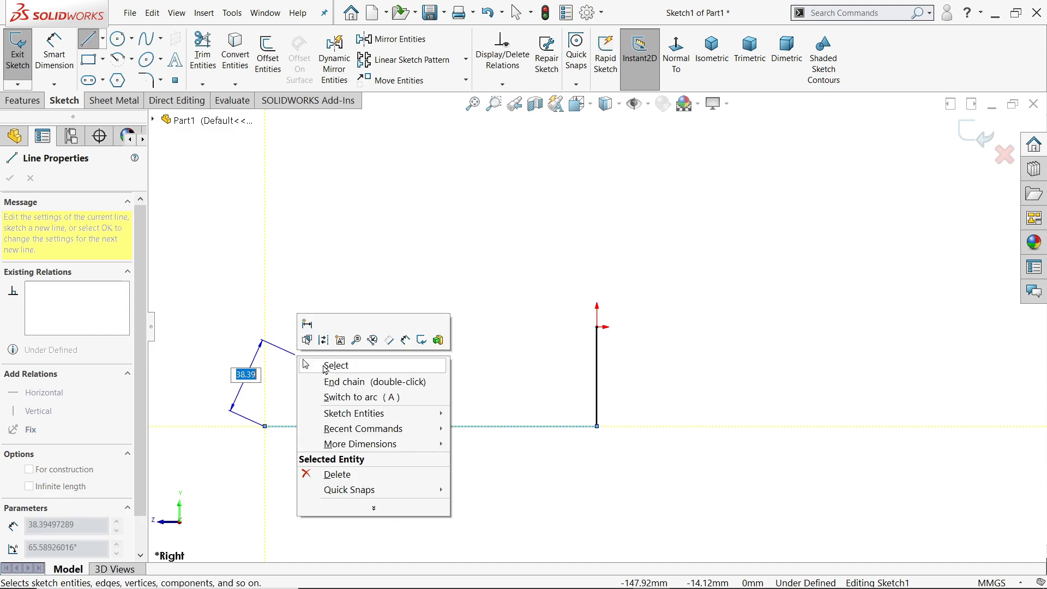
click(335, 366)
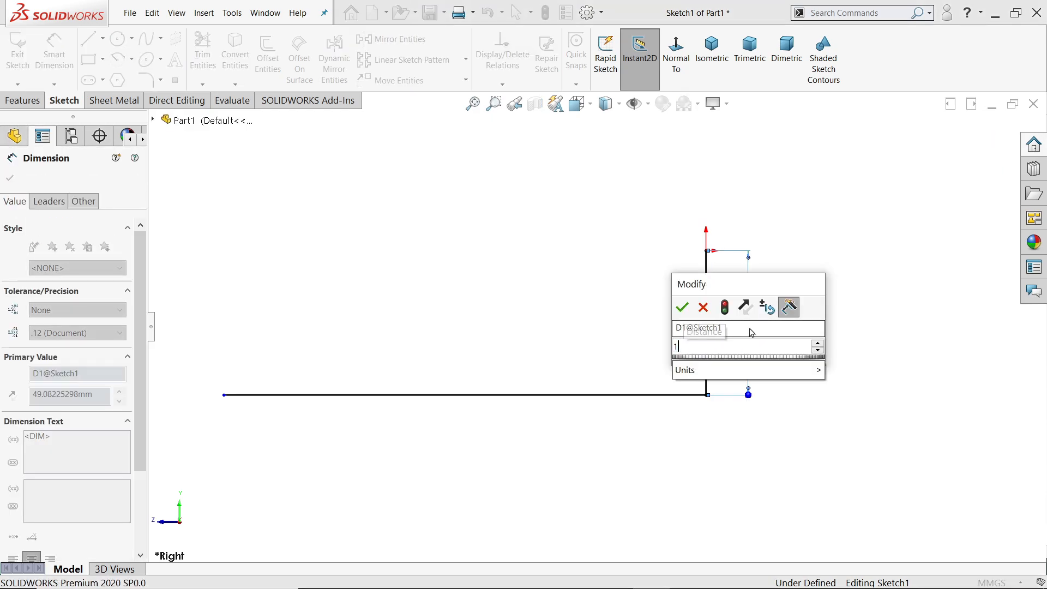
- Dimension the vertical leg as 170-95/2 (122.50) and the horizontal leg 447.50
text(170-)
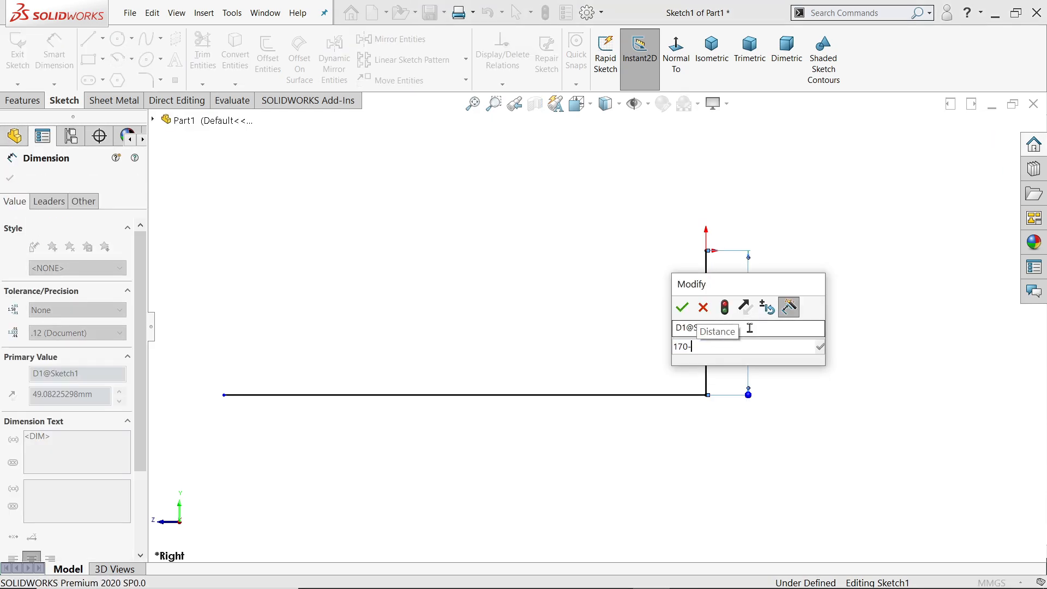
text(95/2)
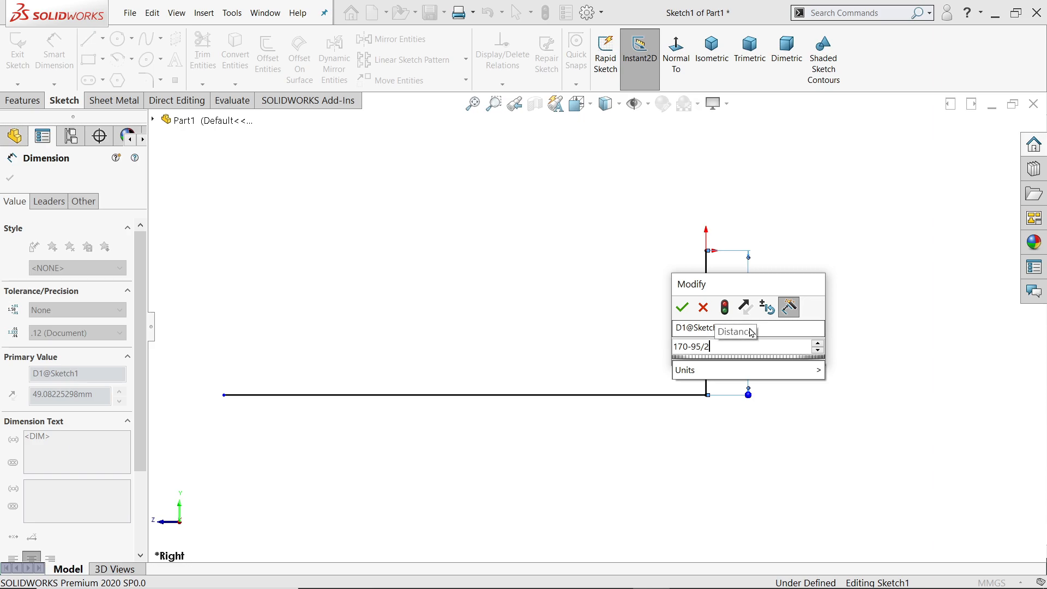
click(681, 307)
text(4)
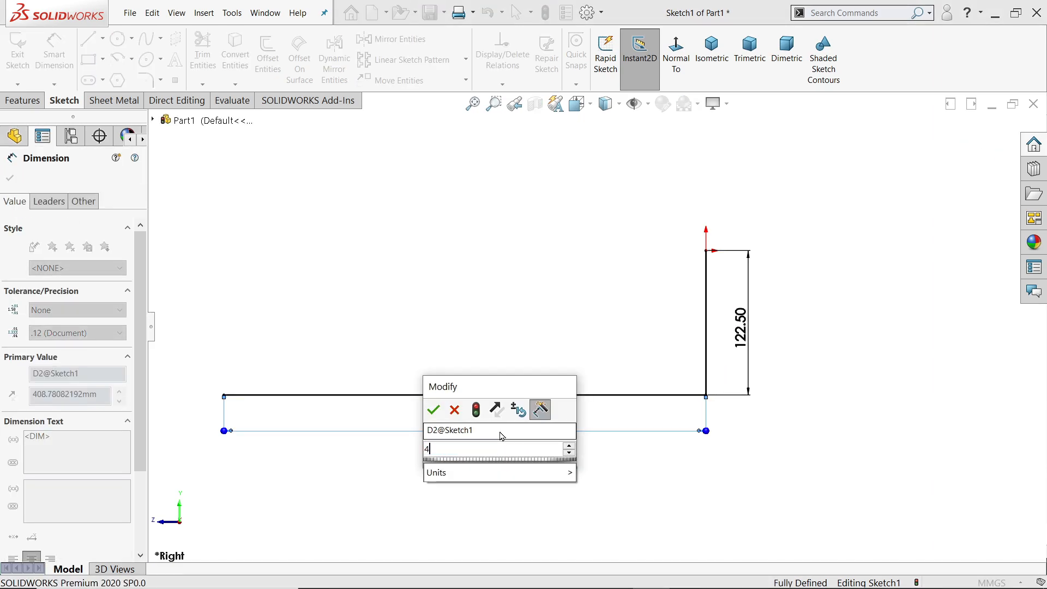
text(95-)
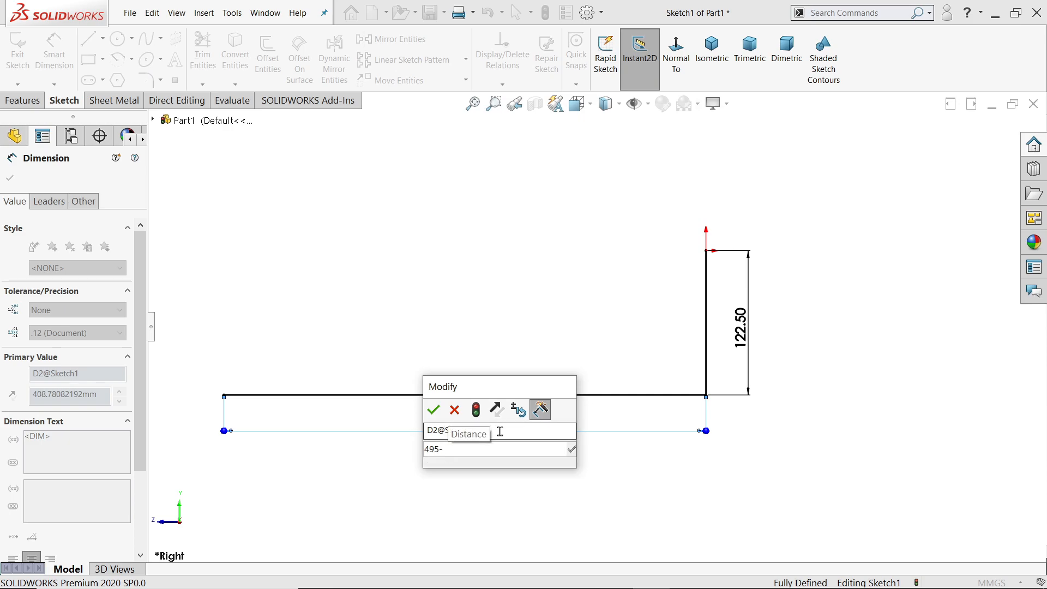
text(47.5)
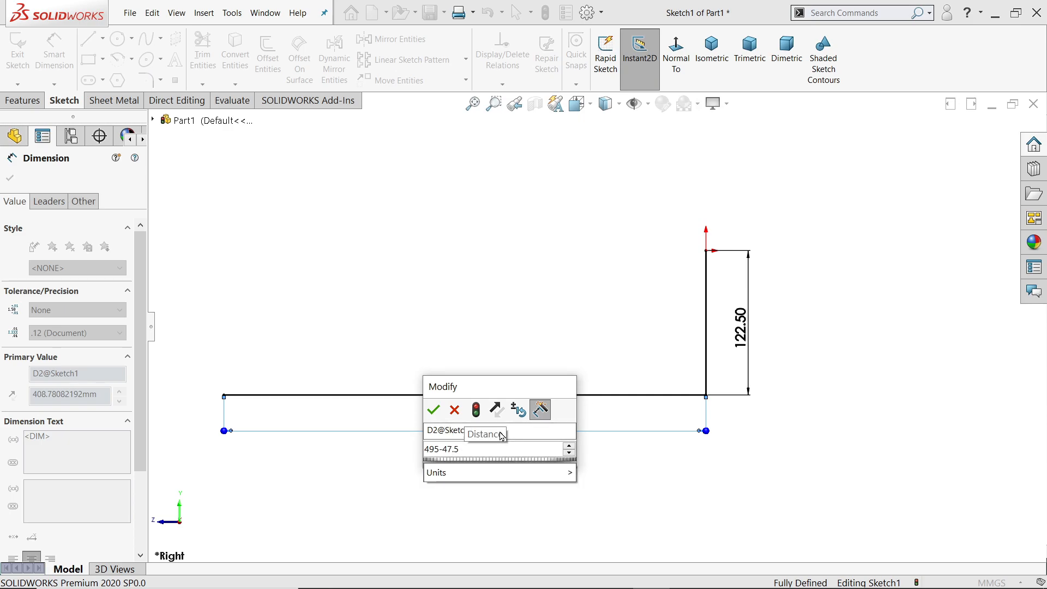
click(432, 410)
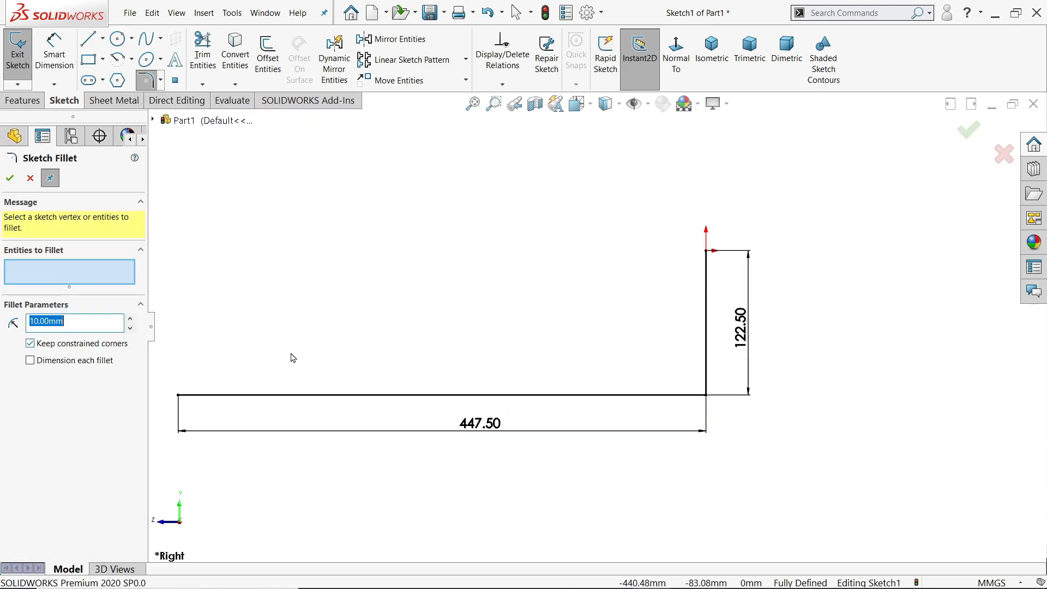
- Fillet the corner vertex between the two lines with a 77.5 mm radius
click(702, 391)
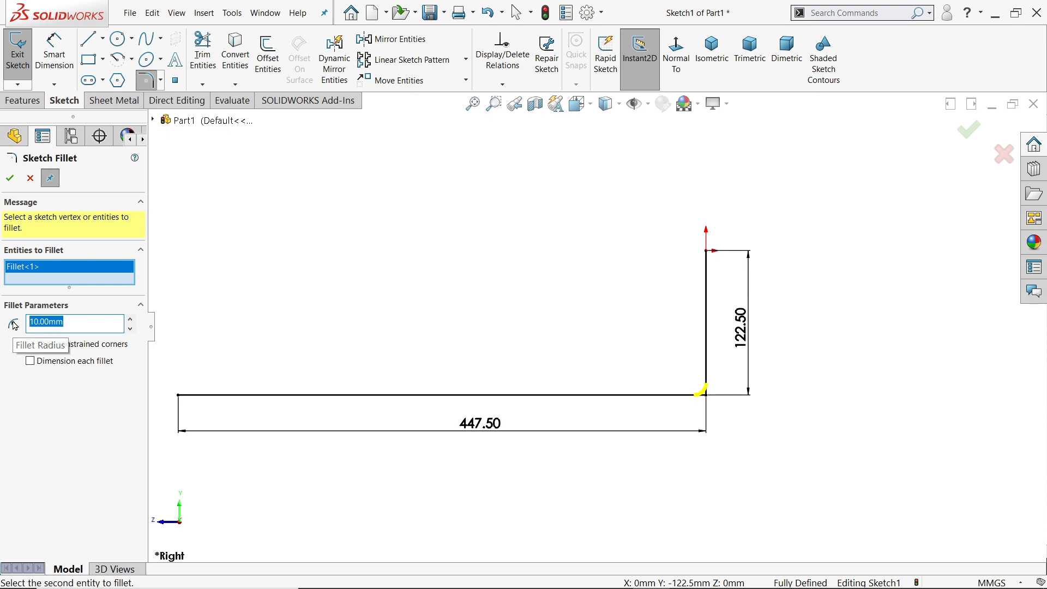
text(77.5)
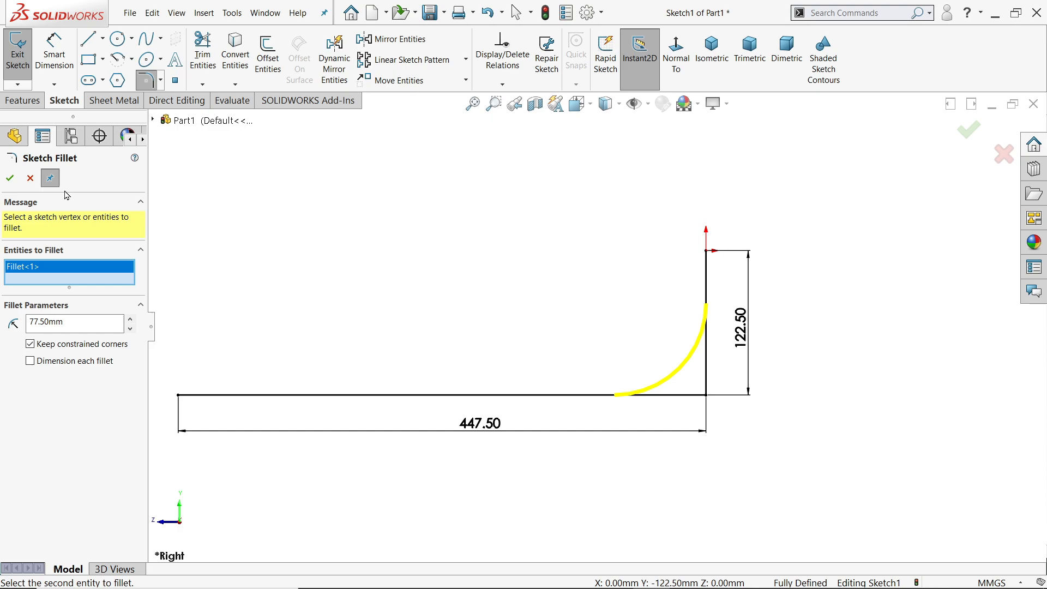
click(9, 178)
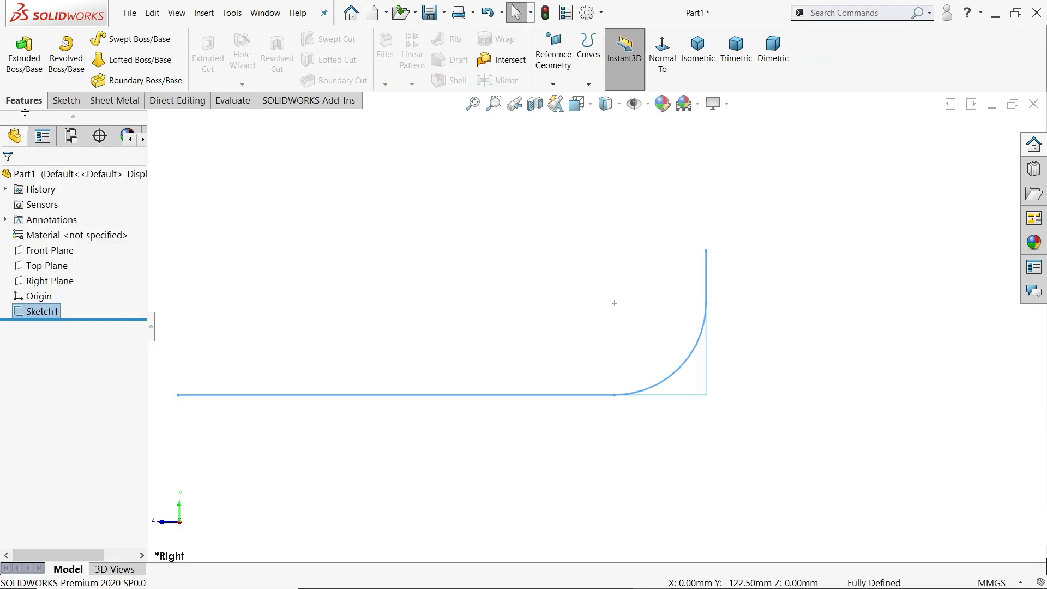
mouse_move(137, 38)
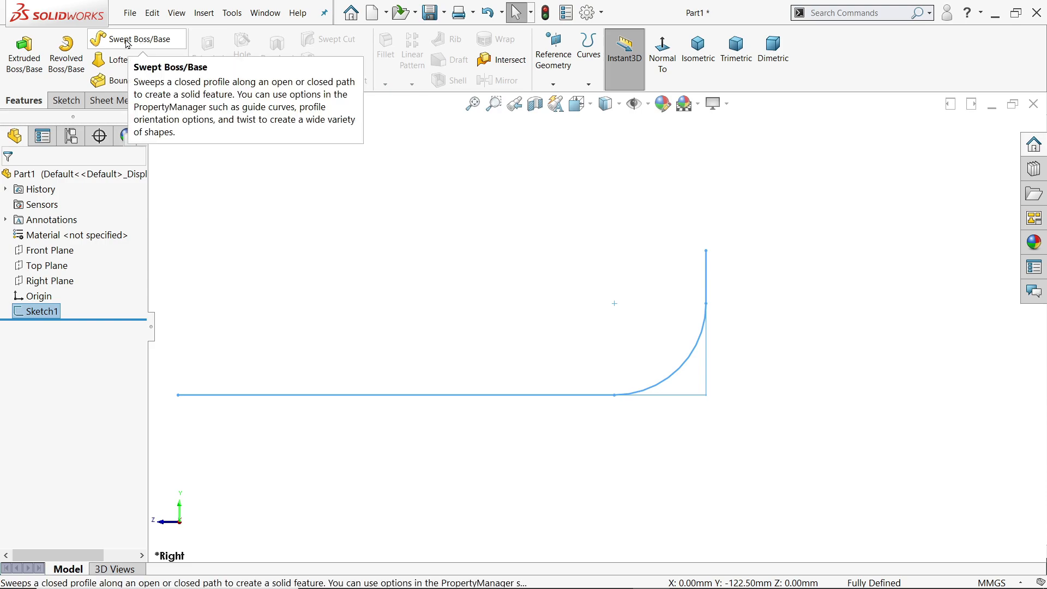
- Sweep an 85 mm circular profile along Sketch1 as a 5 mm thin-walled pipe
click(135, 38)
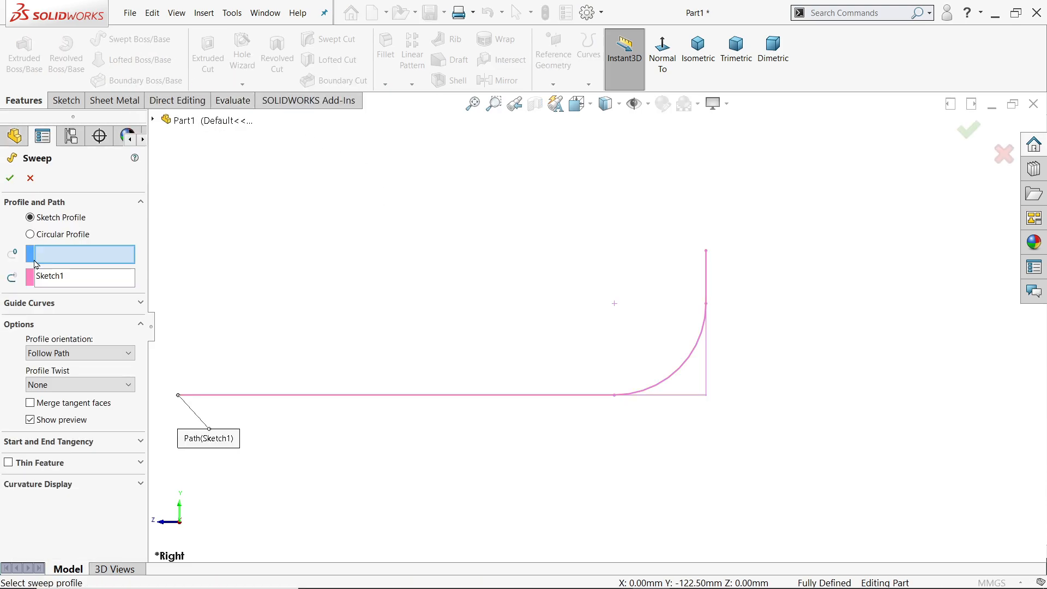
click(30, 234)
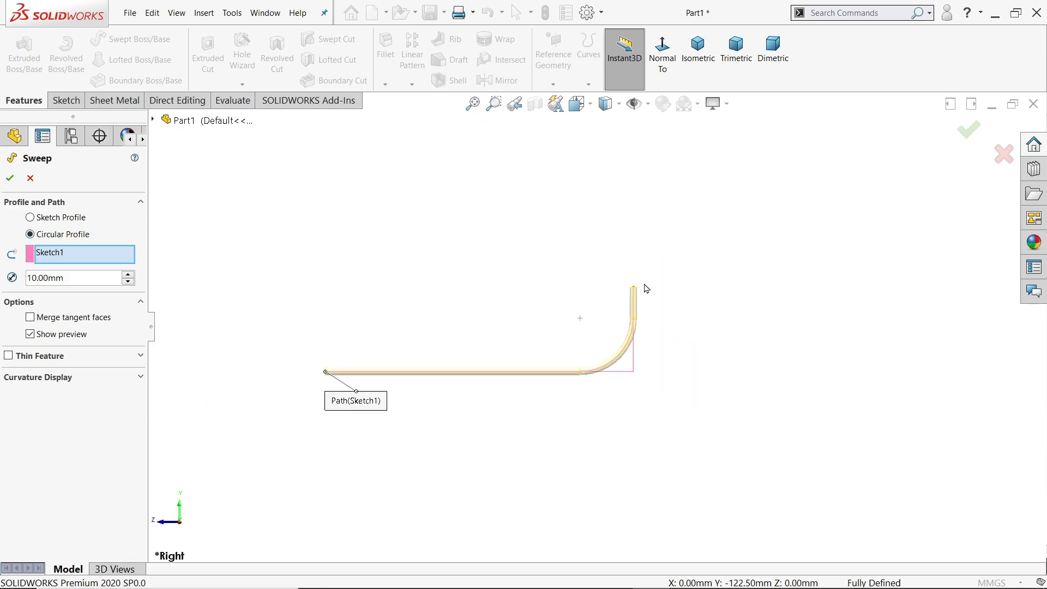
click(697, 50)
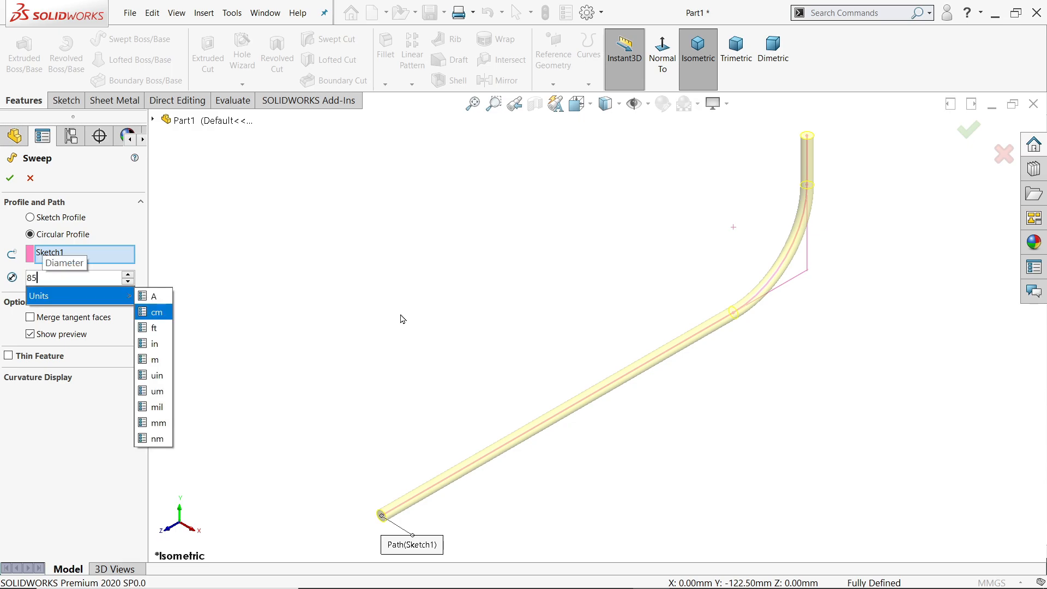
click(159, 422)
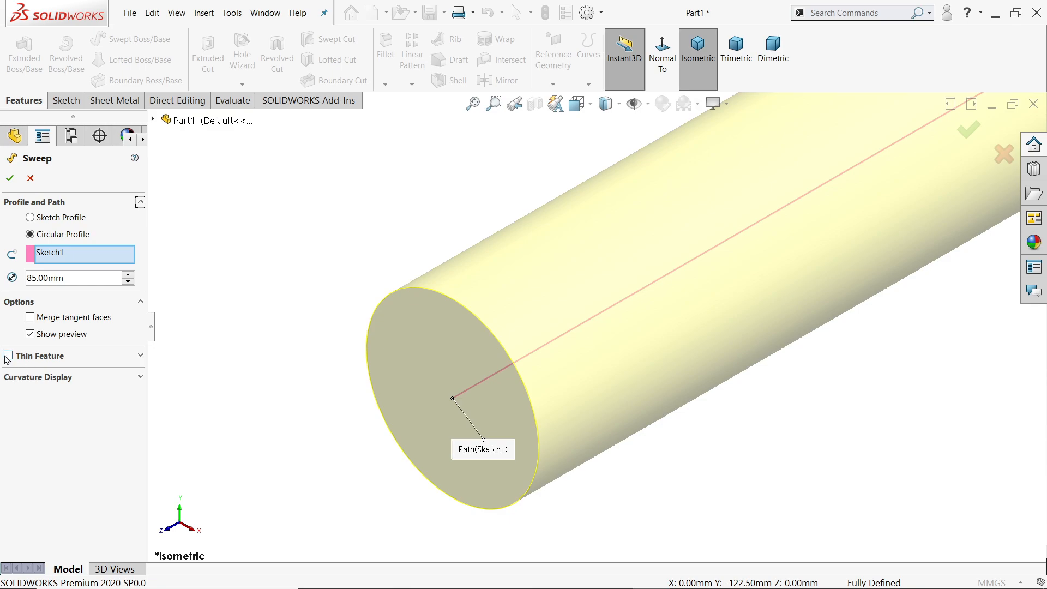
click(9, 356)
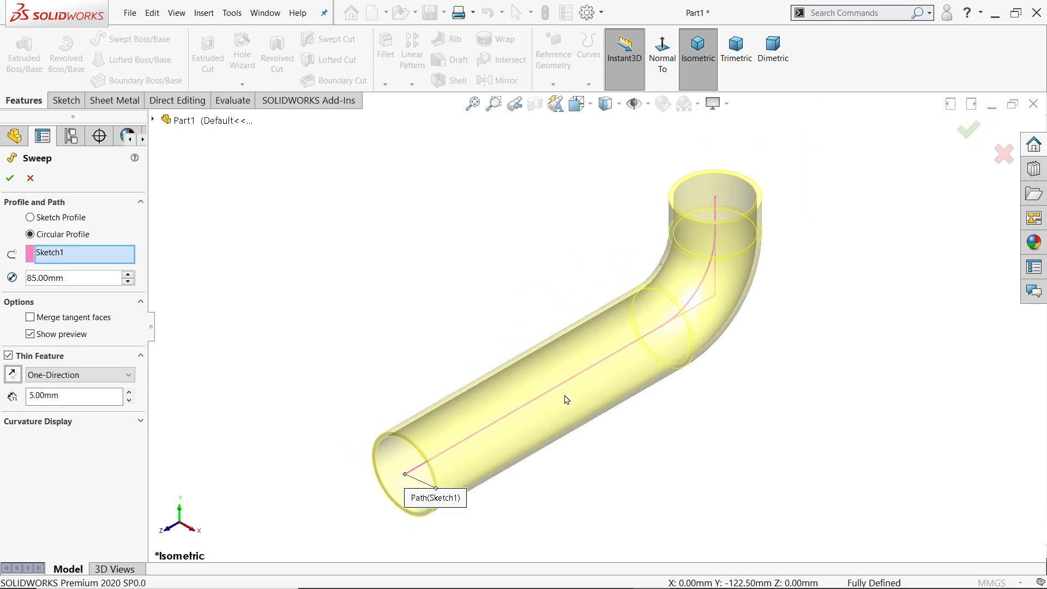
click(9, 178)
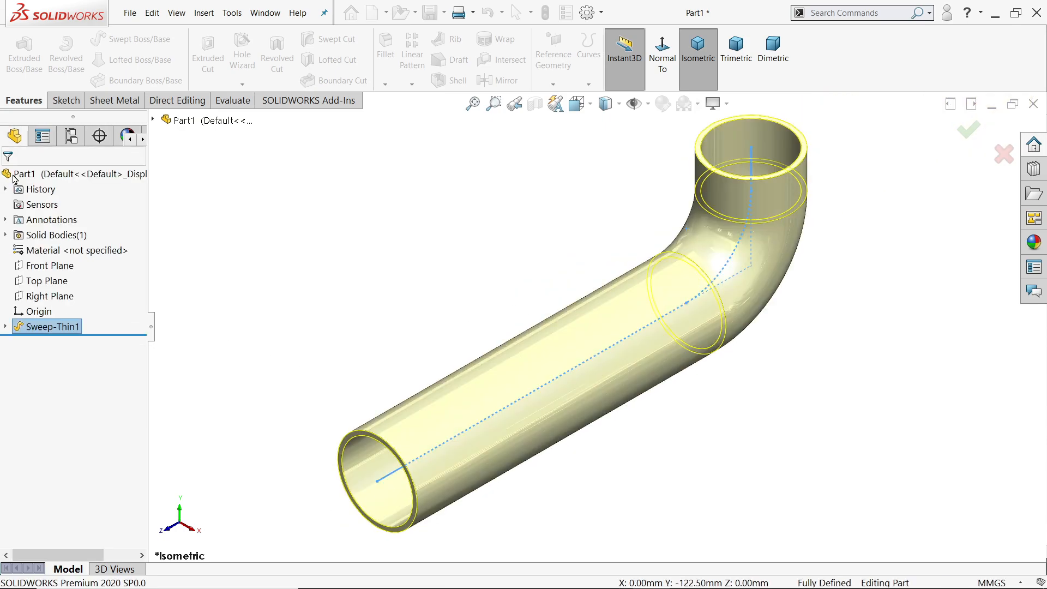
- Preview a Right Plane section of the pipe, then measure its outer face at Ø95 mm
click(513, 103)
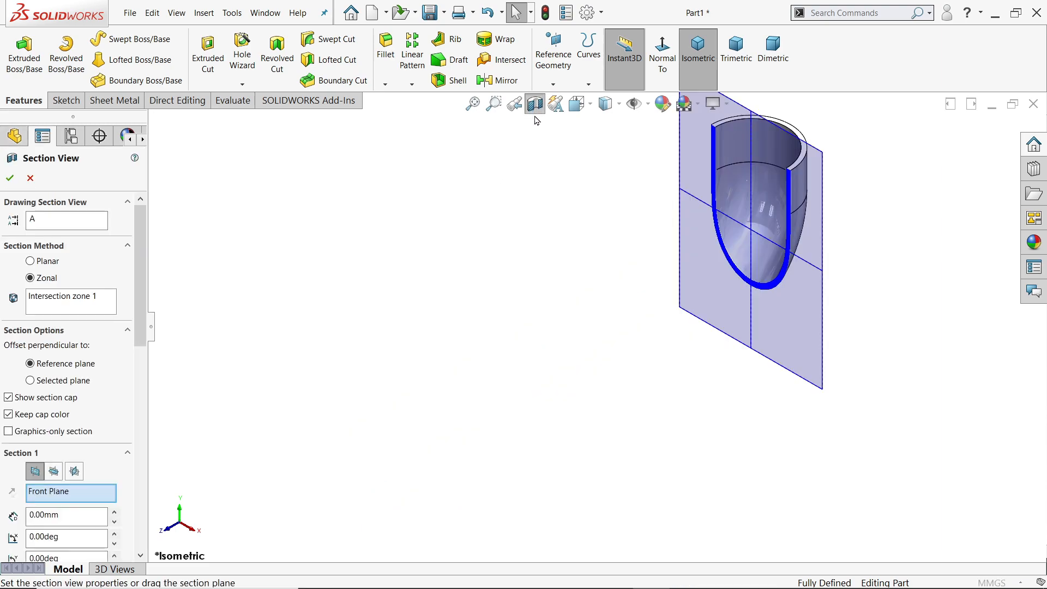
click(74, 471)
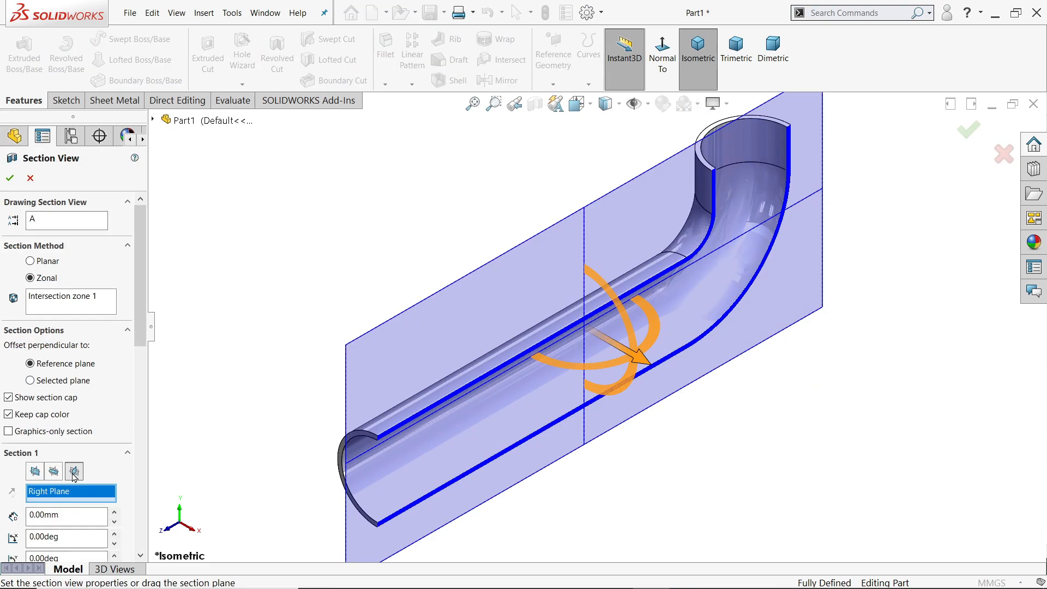
click(10, 179)
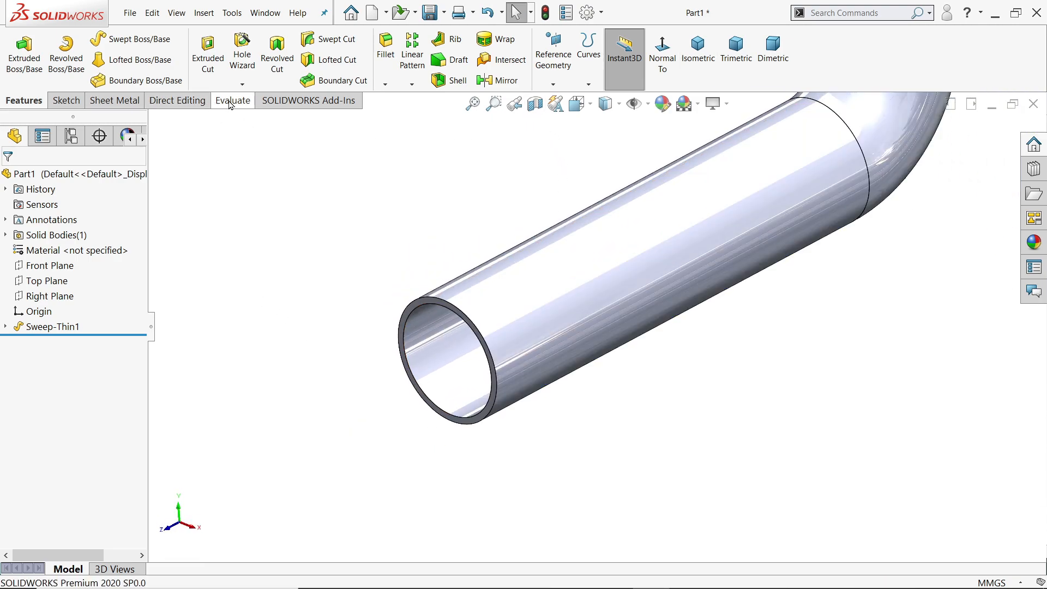
click(232, 101)
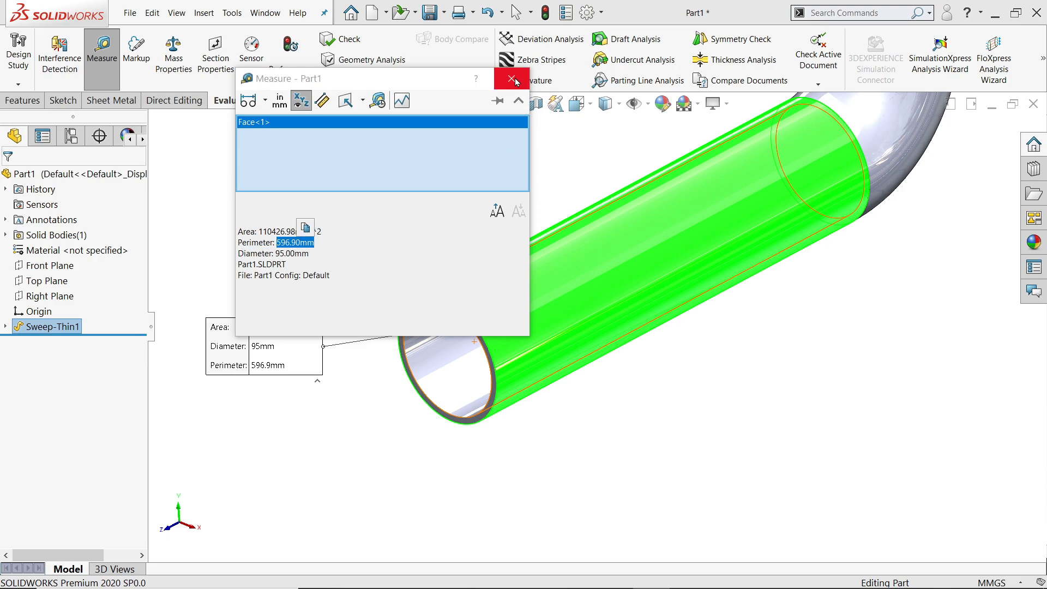
click(511, 78)
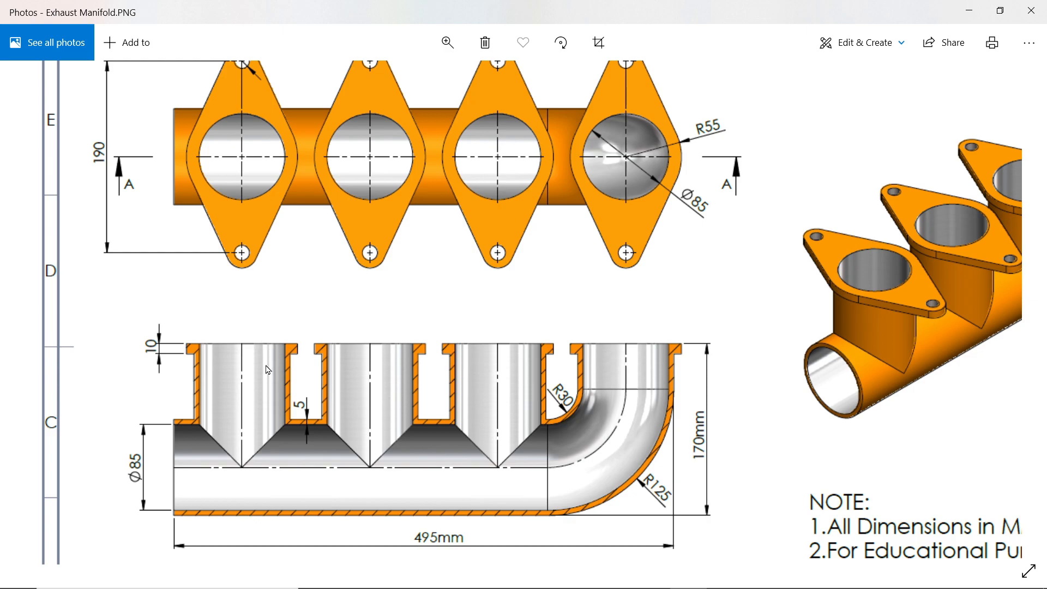
mouse_move(334, 454)
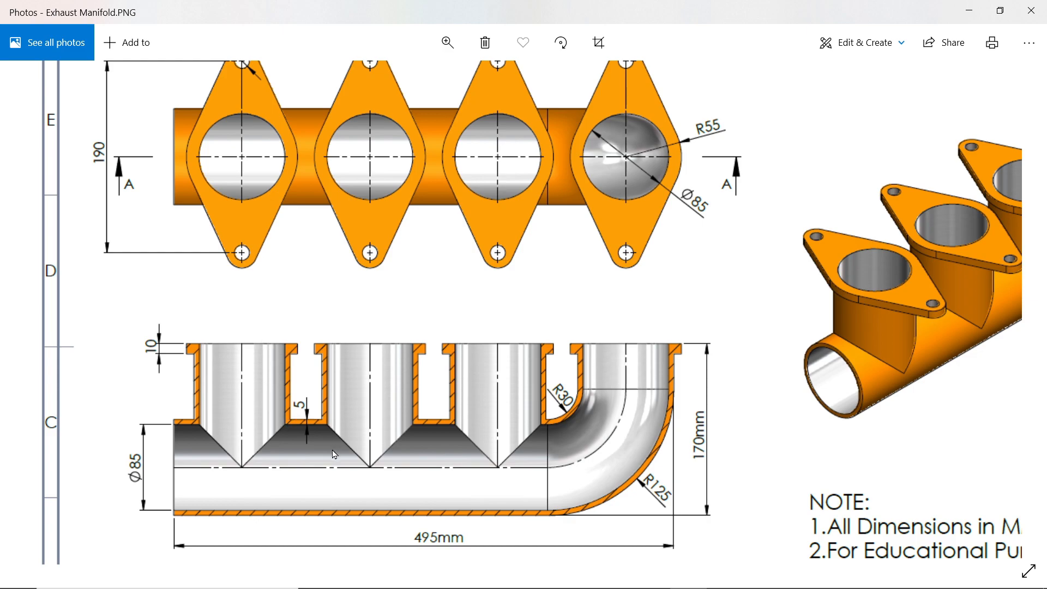
mouse_move(712, 452)
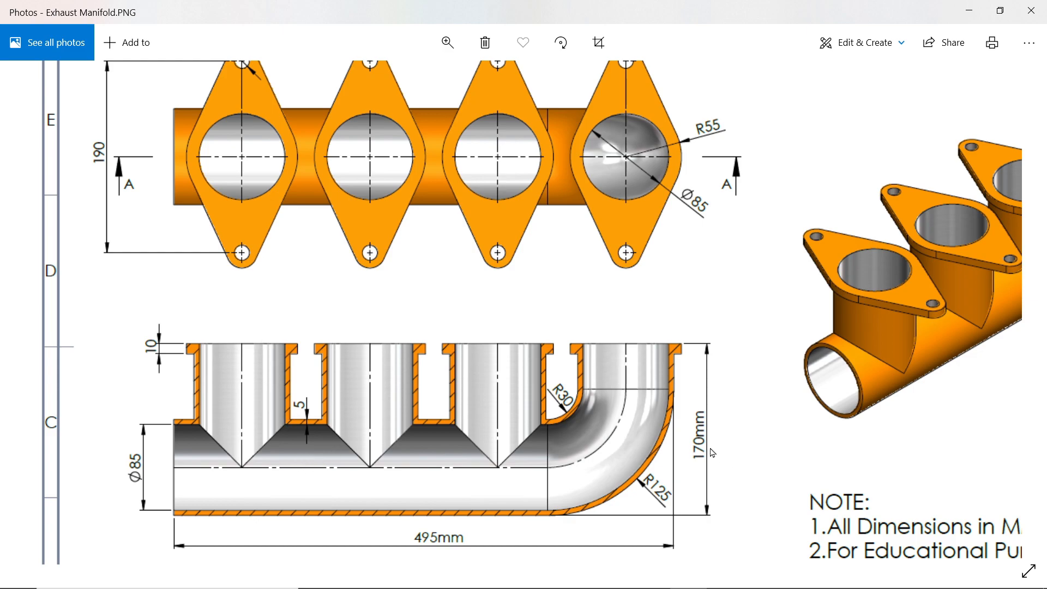
mouse_move(628, 455)
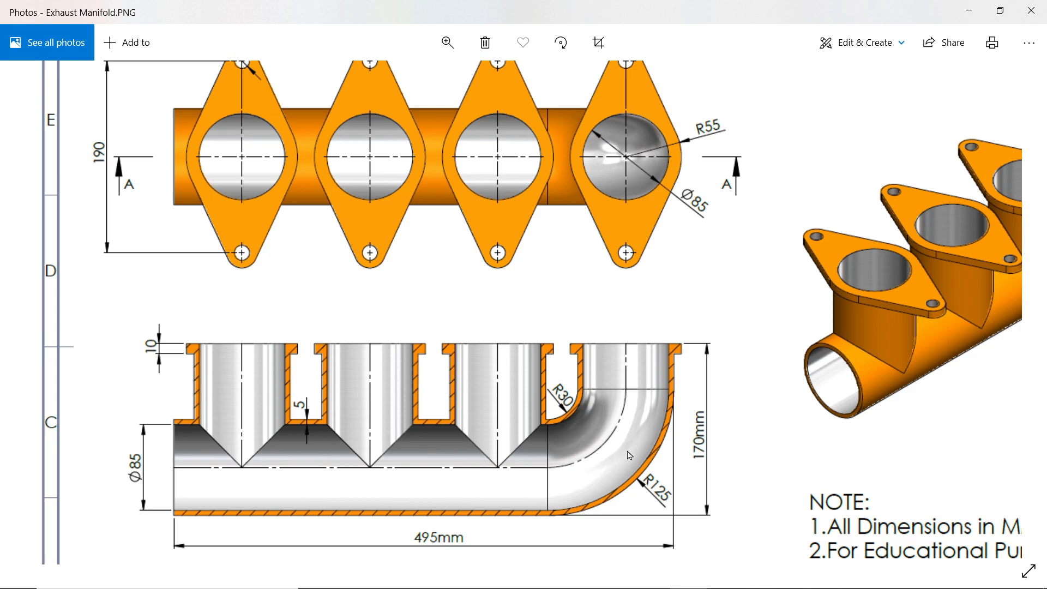
mouse_move(676, 452)
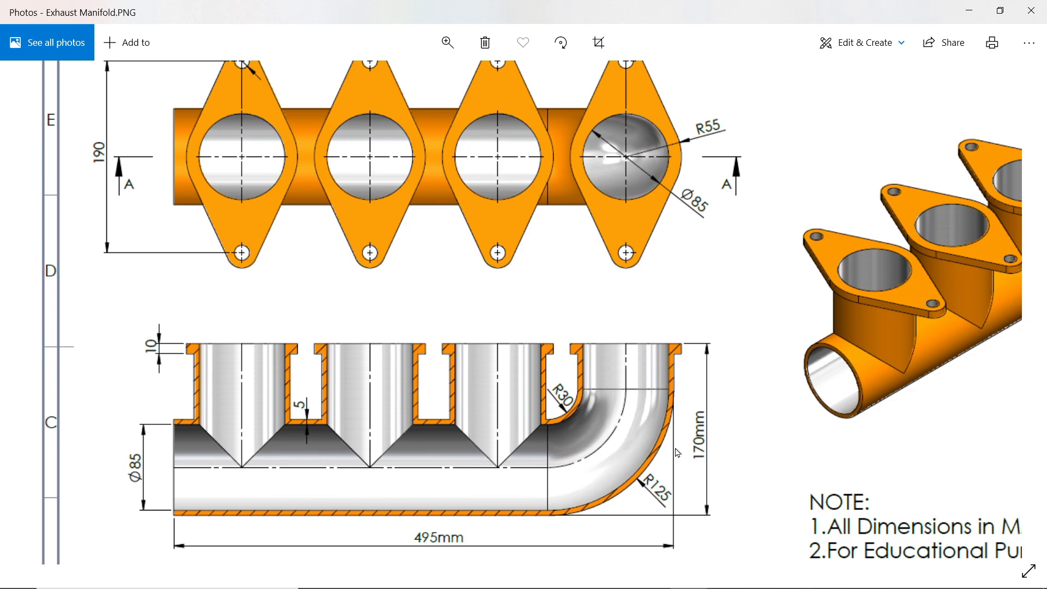
mouse_move(635, 353)
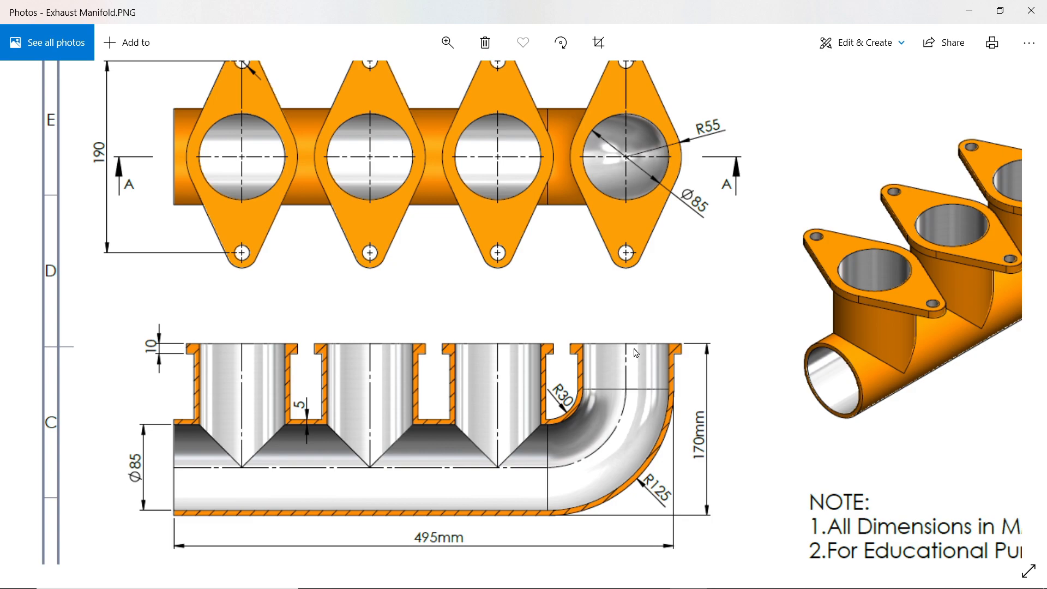
mouse_move(671, 352)
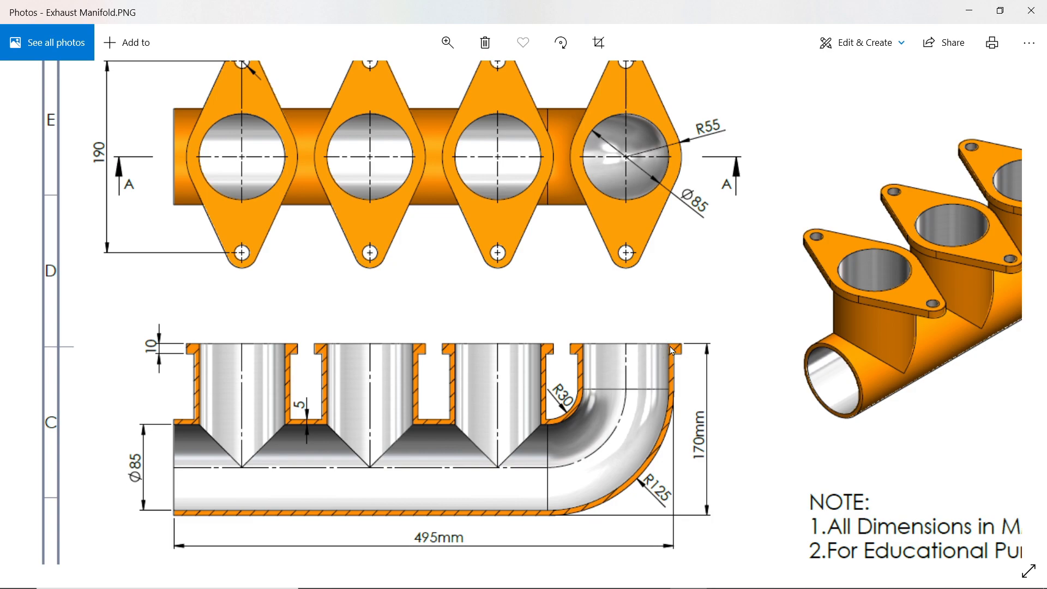
mouse_move(693, 434)
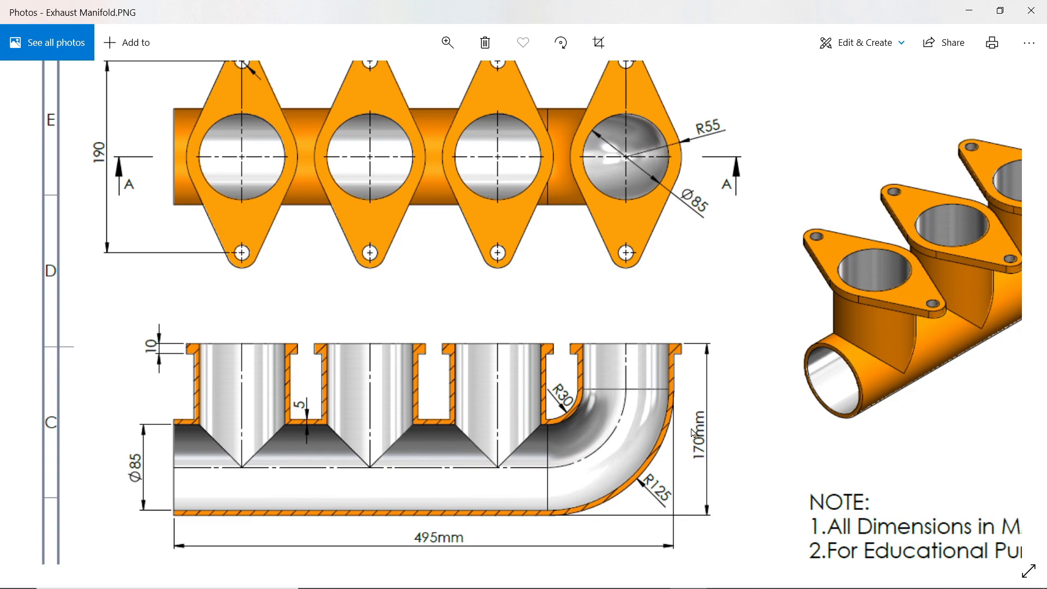
mouse_move(230, 292)
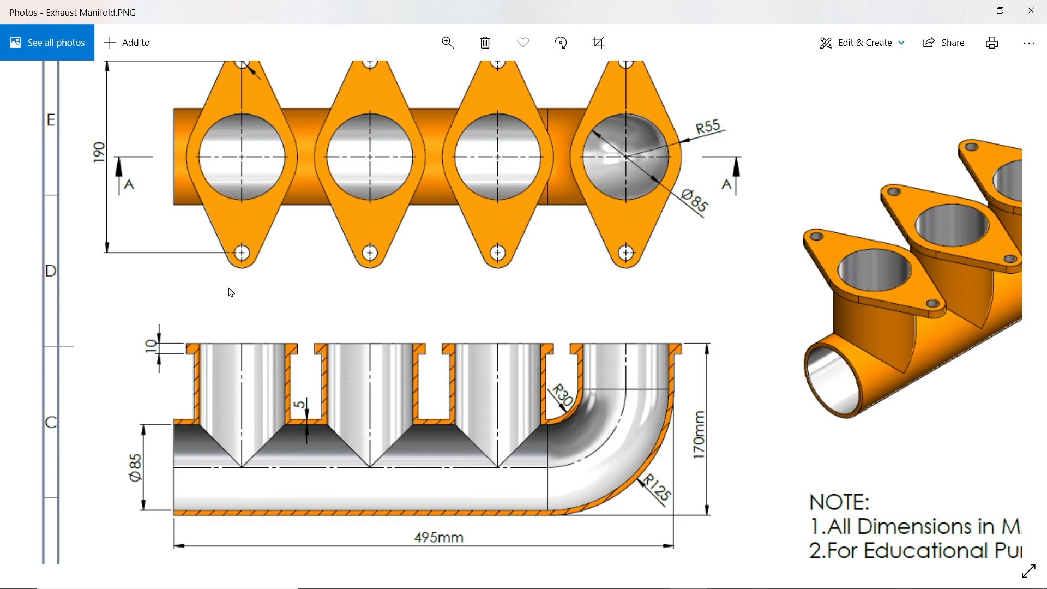
mouse_move(288, 387)
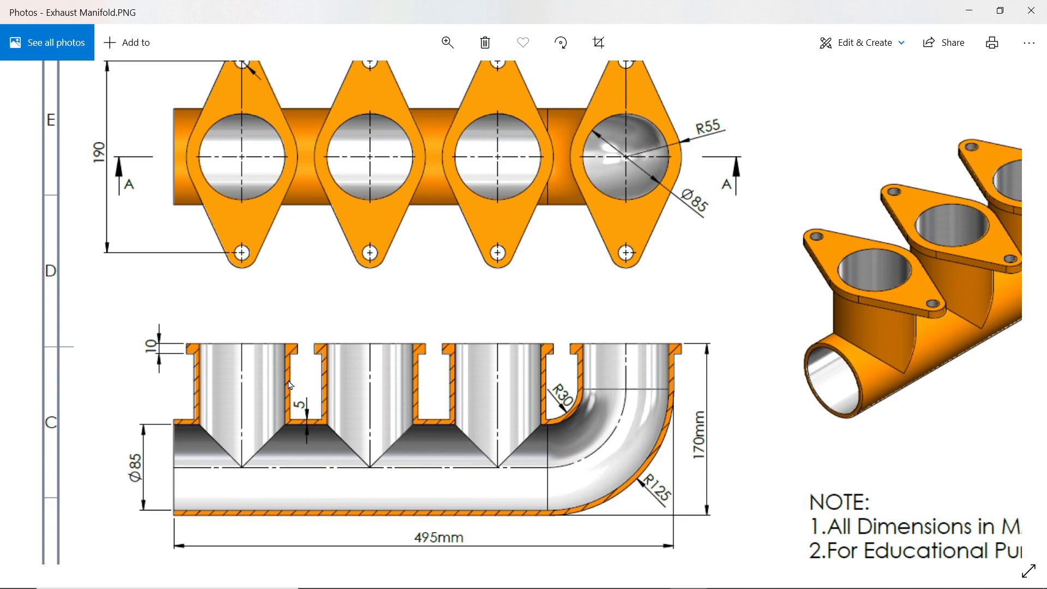
mouse_move(292, 427)
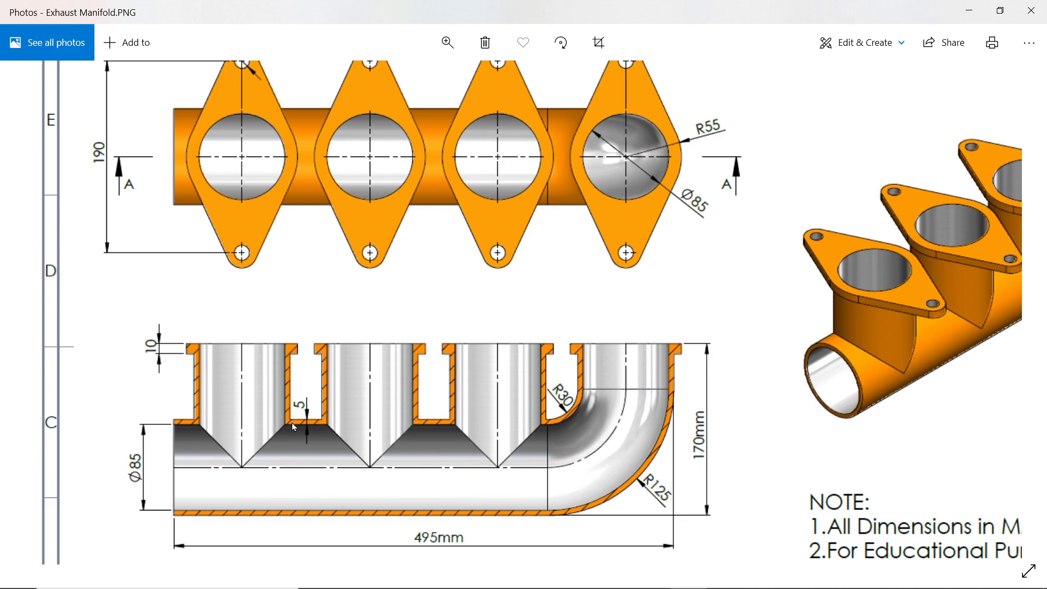
mouse_move(435, 396)
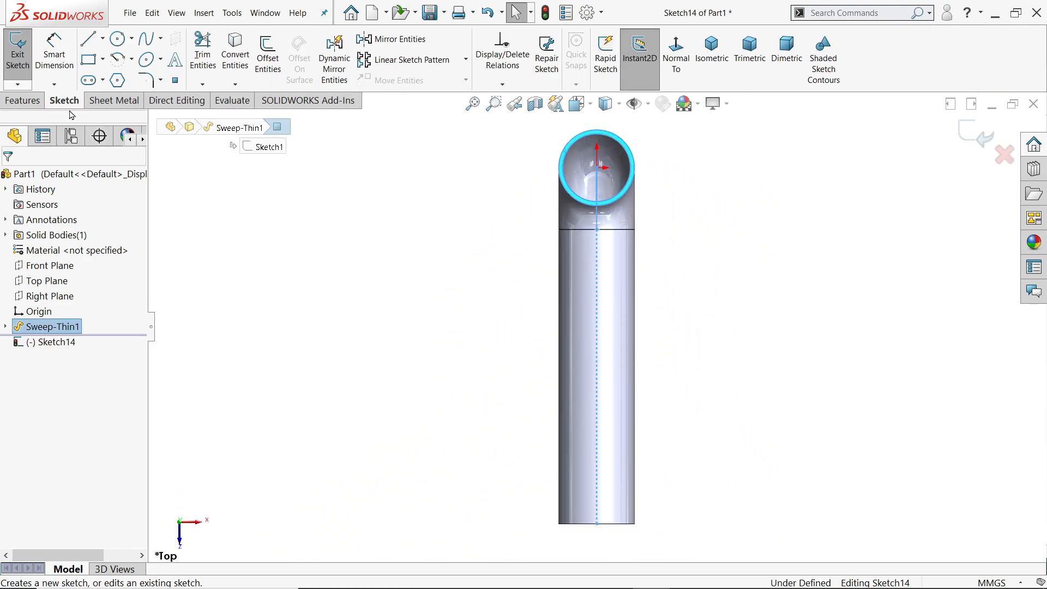
- Draw a centreline along the pipe and place the Ø85/Ø95 circles 380 mm from the top port
click(105, 38)
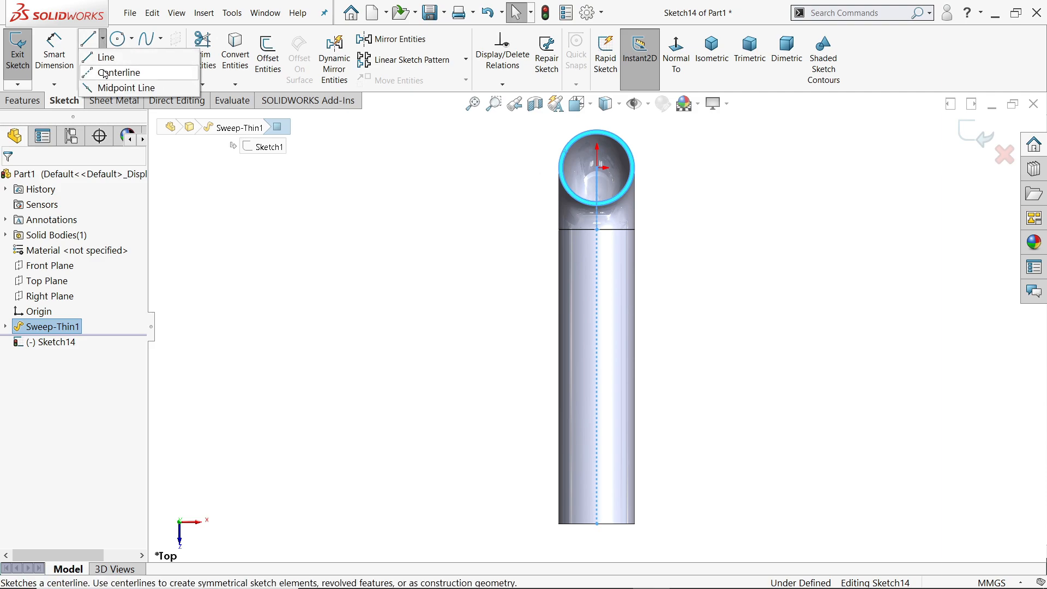
click(120, 73)
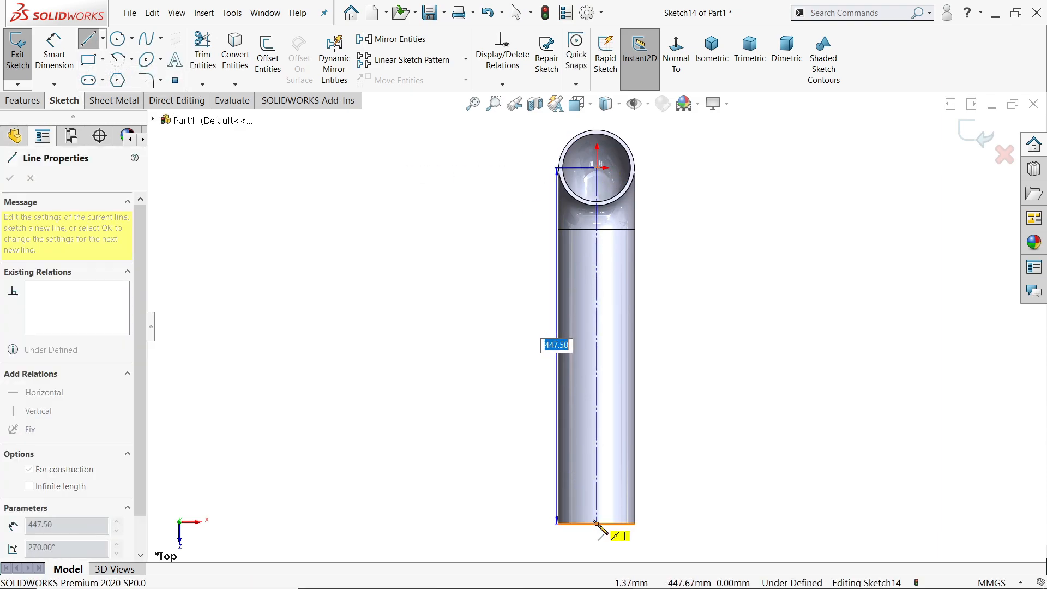
right_click(597, 525)
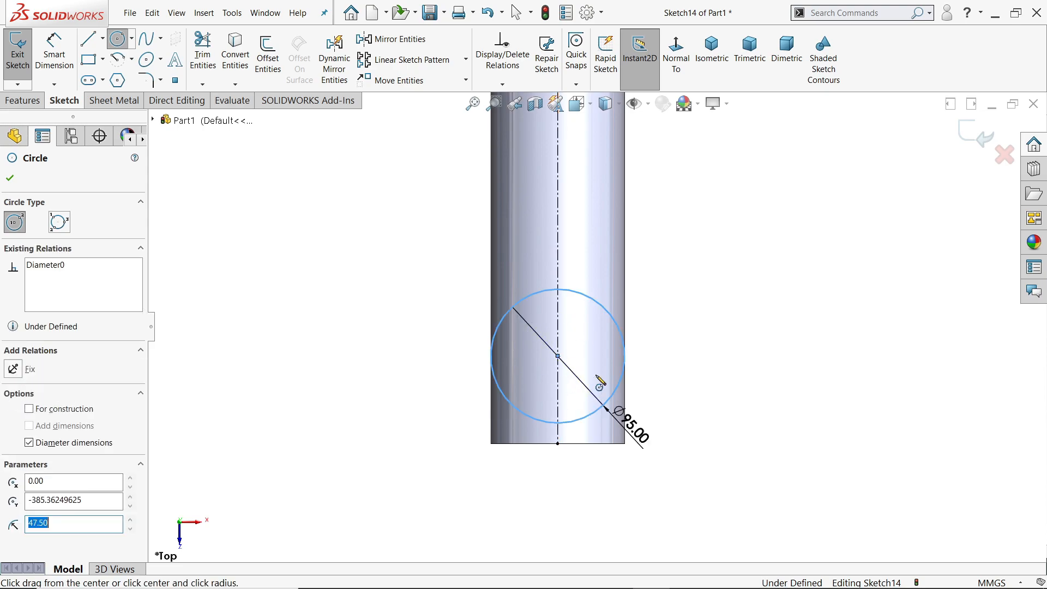
scroll(up, 3)
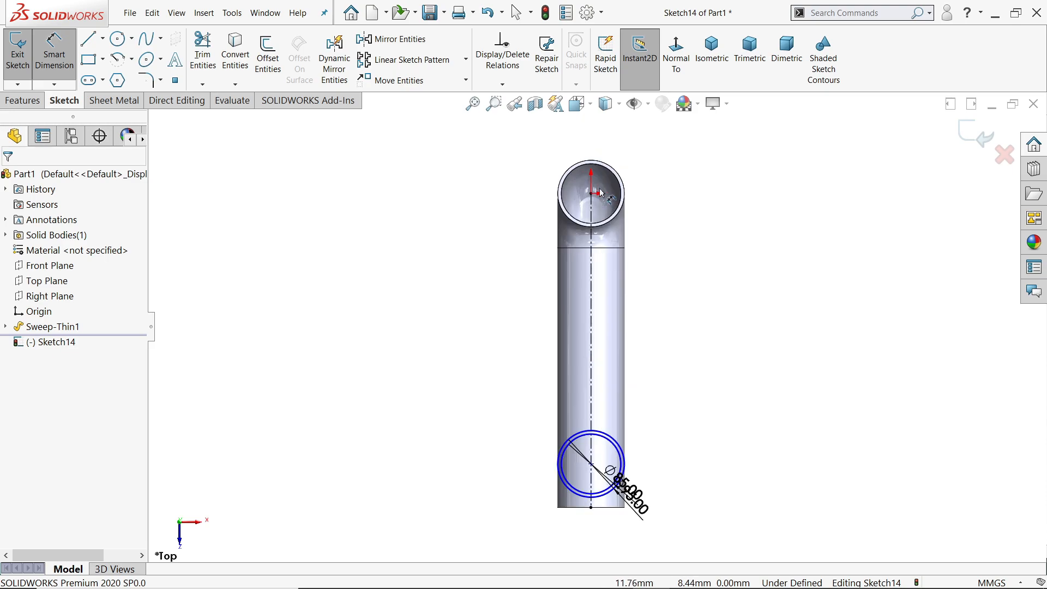
click(590, 193)
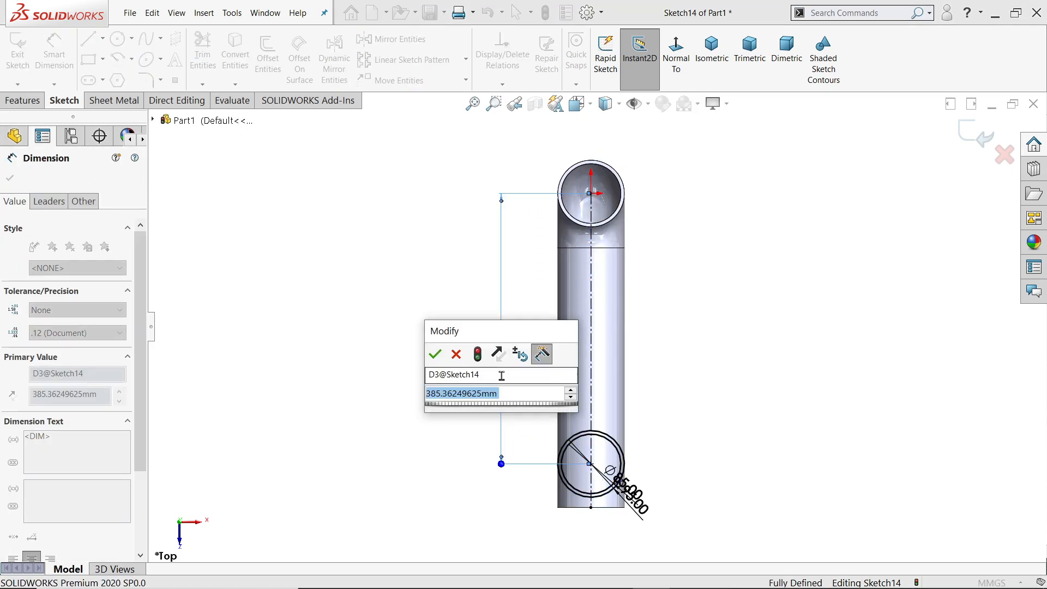
click(434, 354)
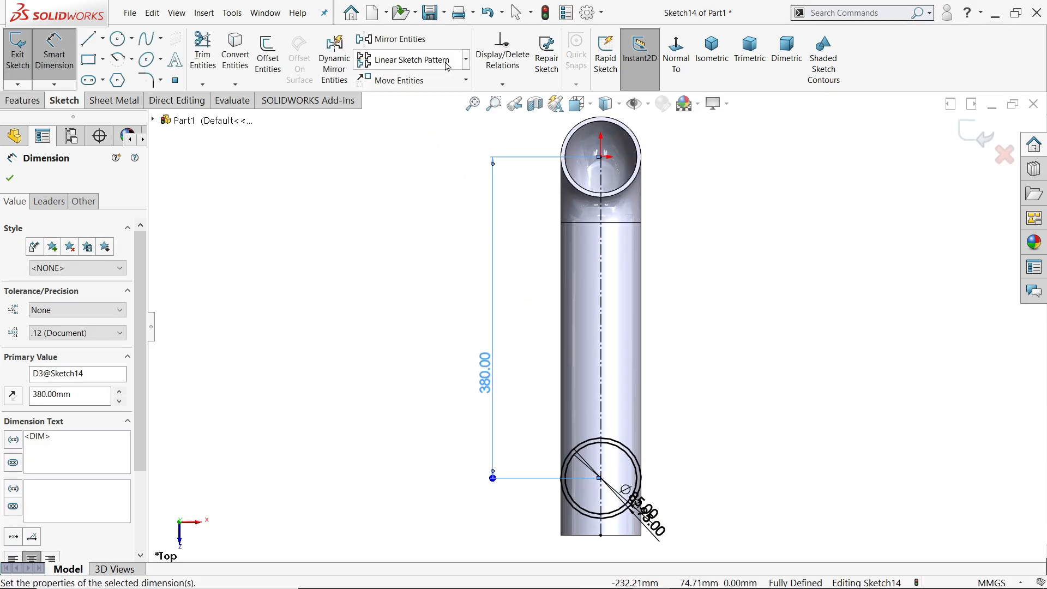
- Linear-pattern the two circles along Y: 3 instances spaced 380/3 (126.67 mm)
click(411, 59)
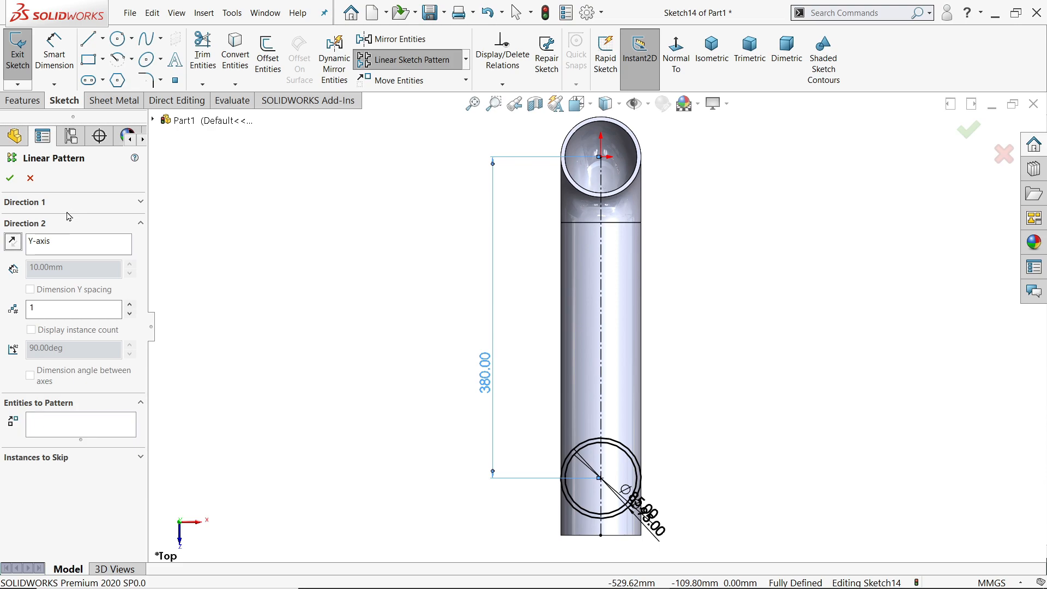
mouse_move(80, 424)
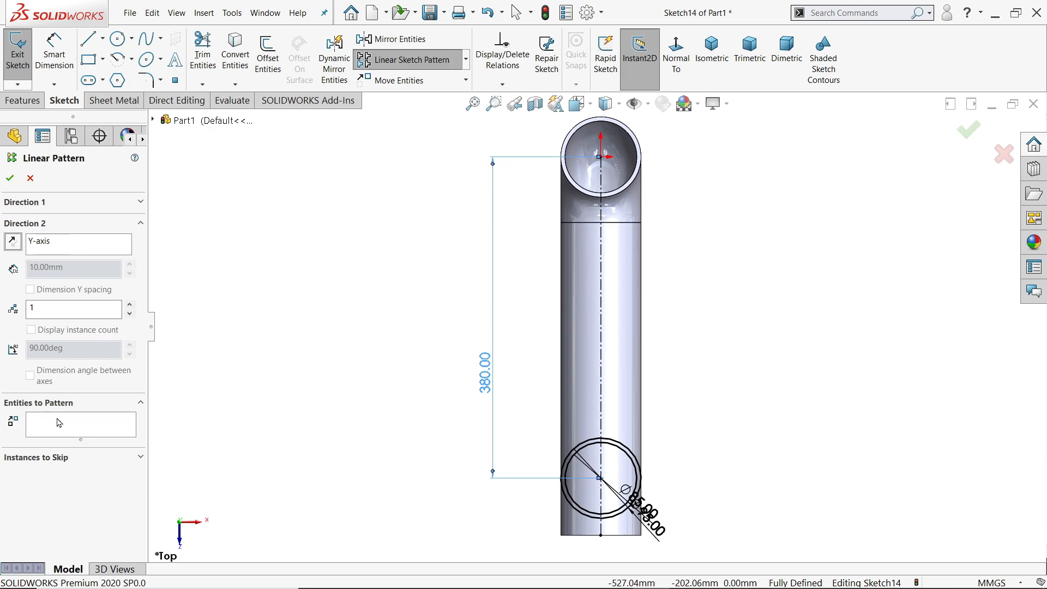
click(601, 479)
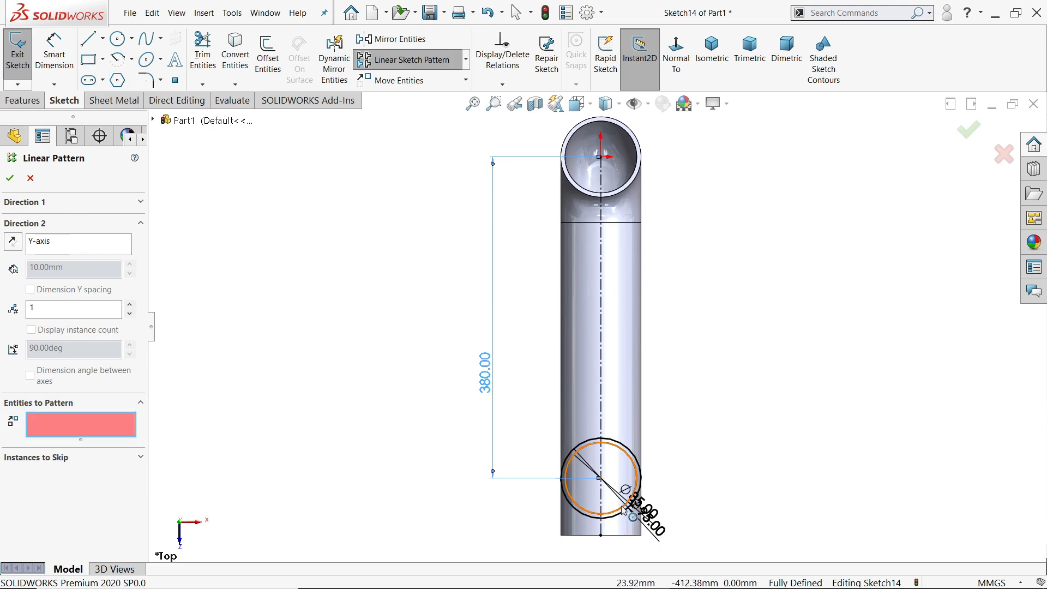
click(600, 480)
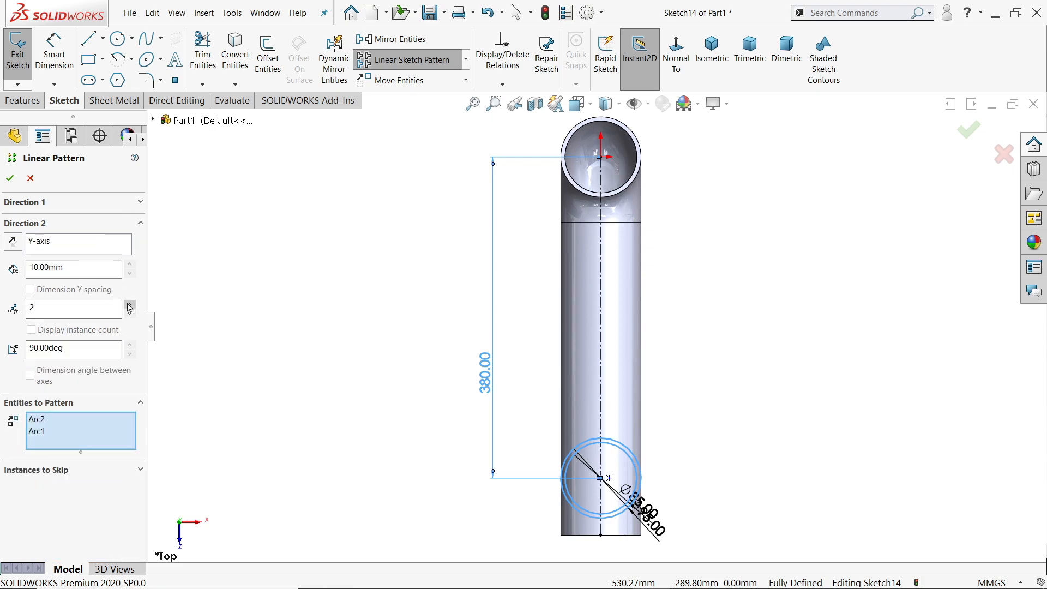
click(130, 304)
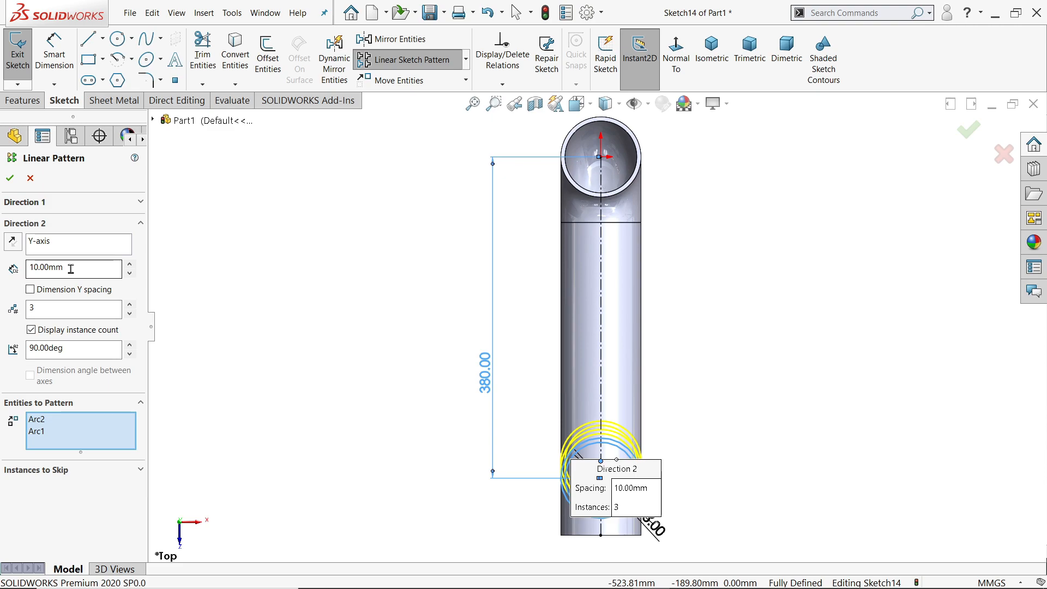
triple_click(67, 267)
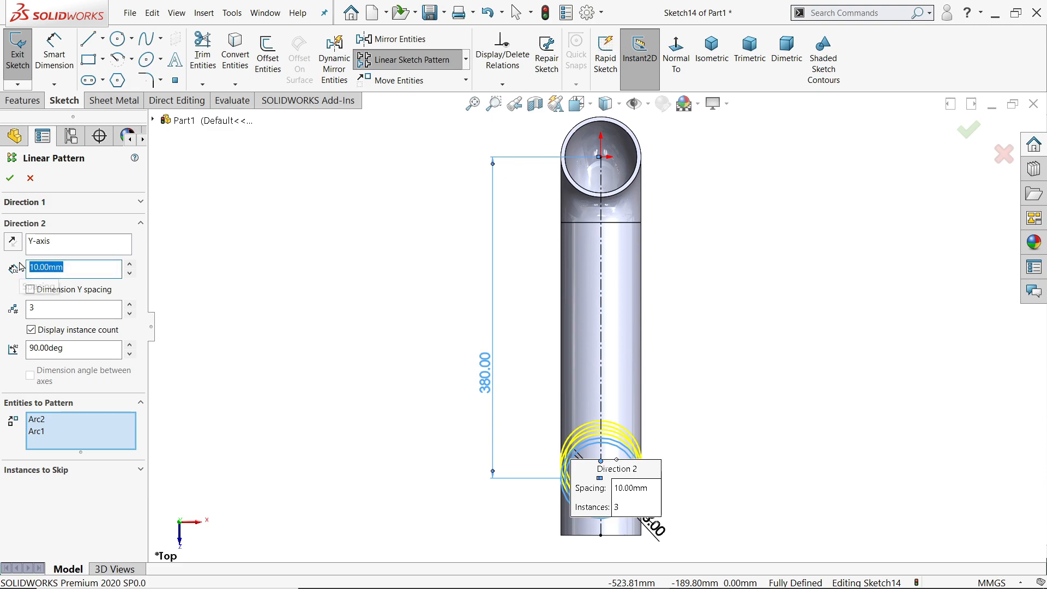
text(380/3)
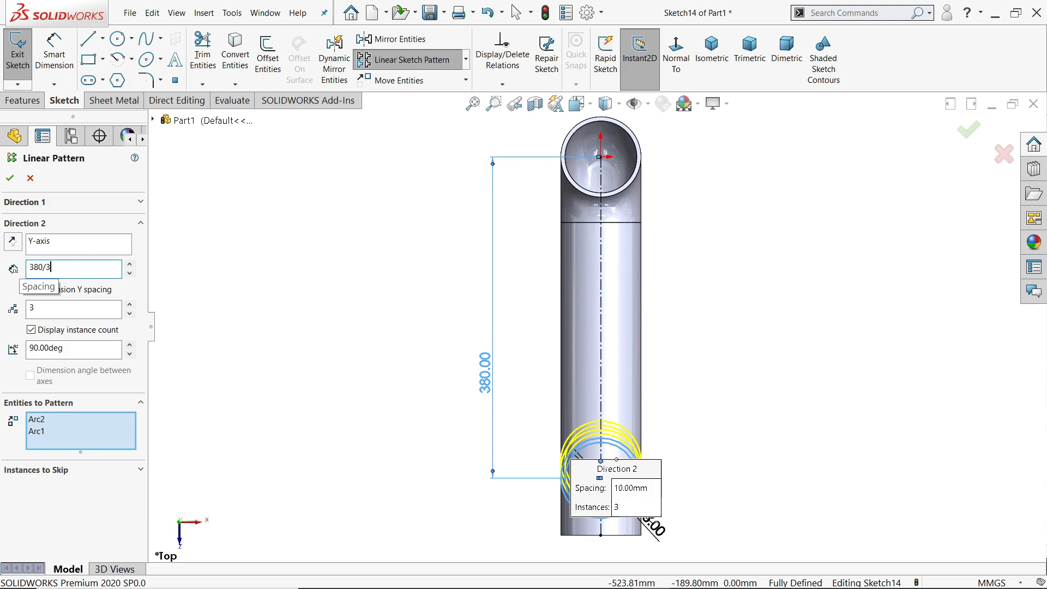
key(Return)
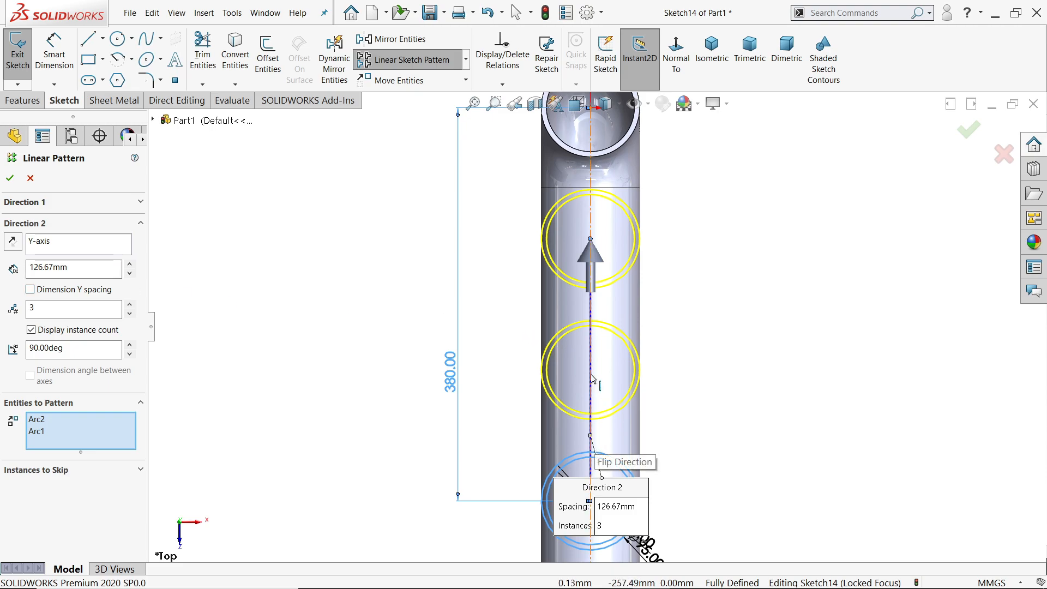
mouse_move(604, 440)
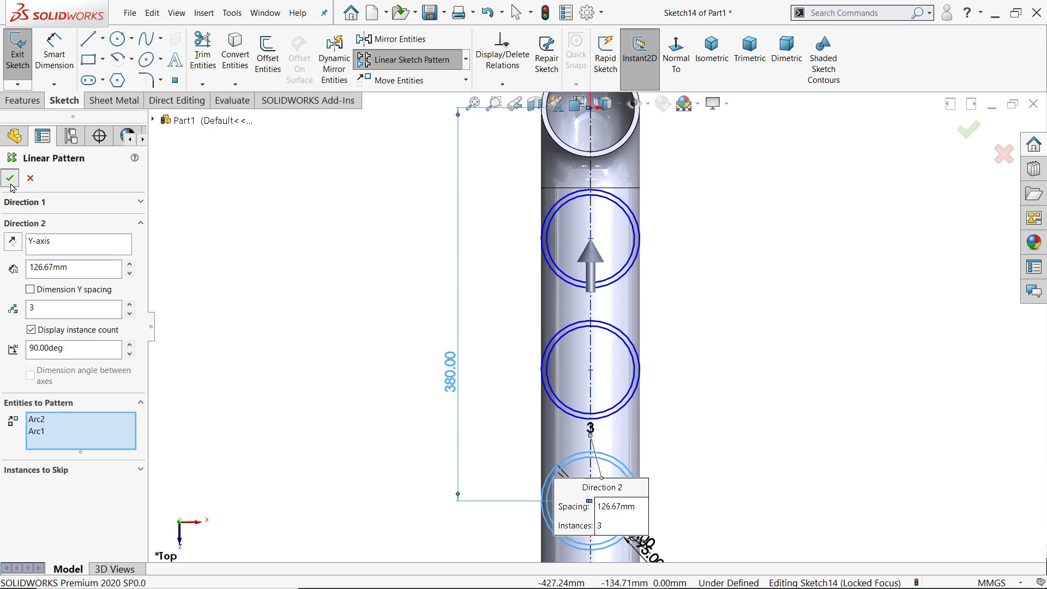
click(10, 179)
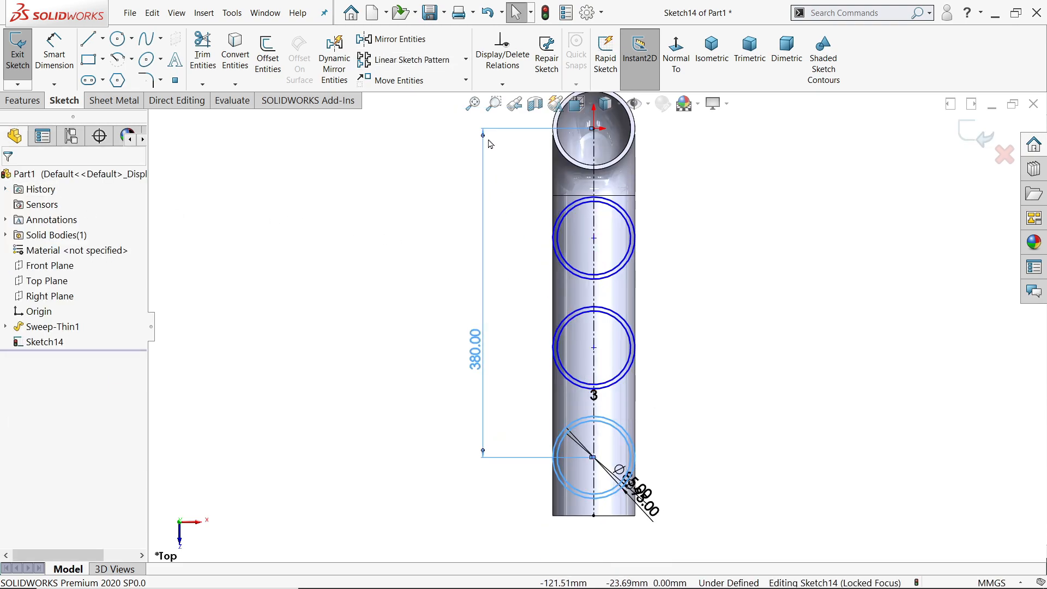
- Fully define the sketch automatically and switch to an isometric view
click(502, 85)
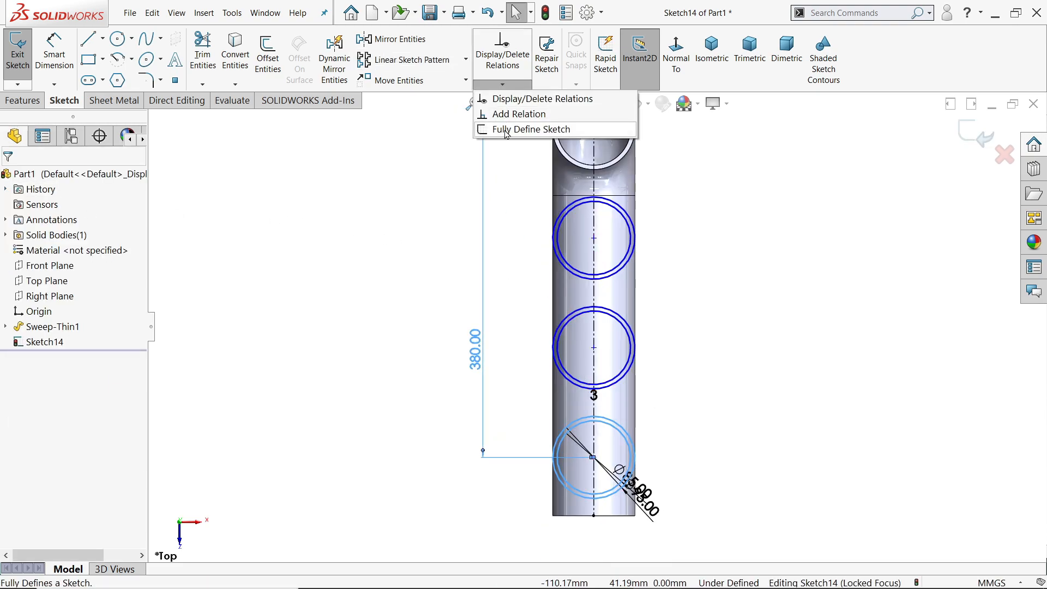
click(531, 129)
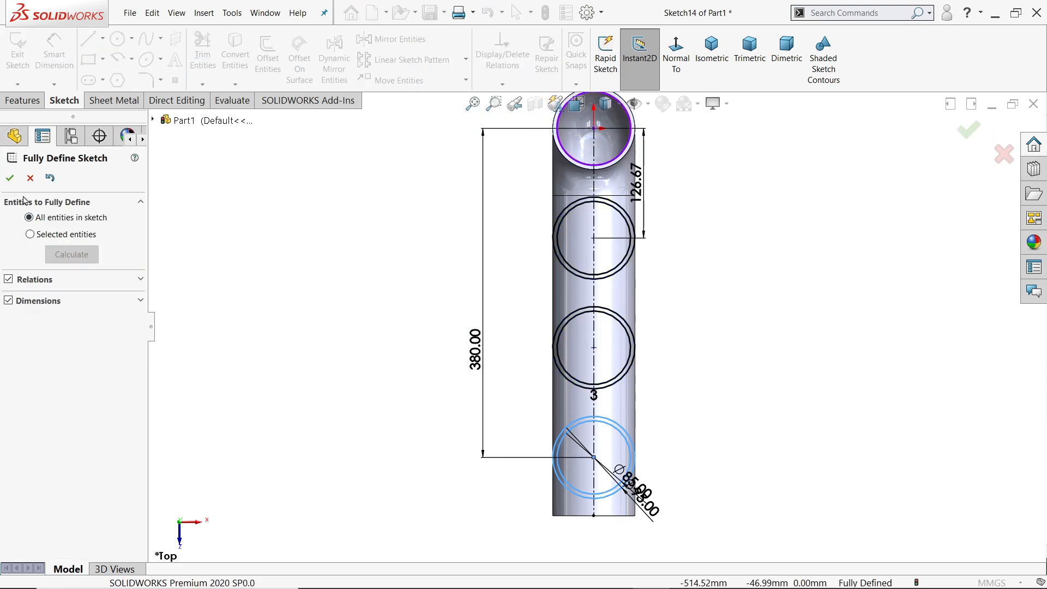
click(9, 178)
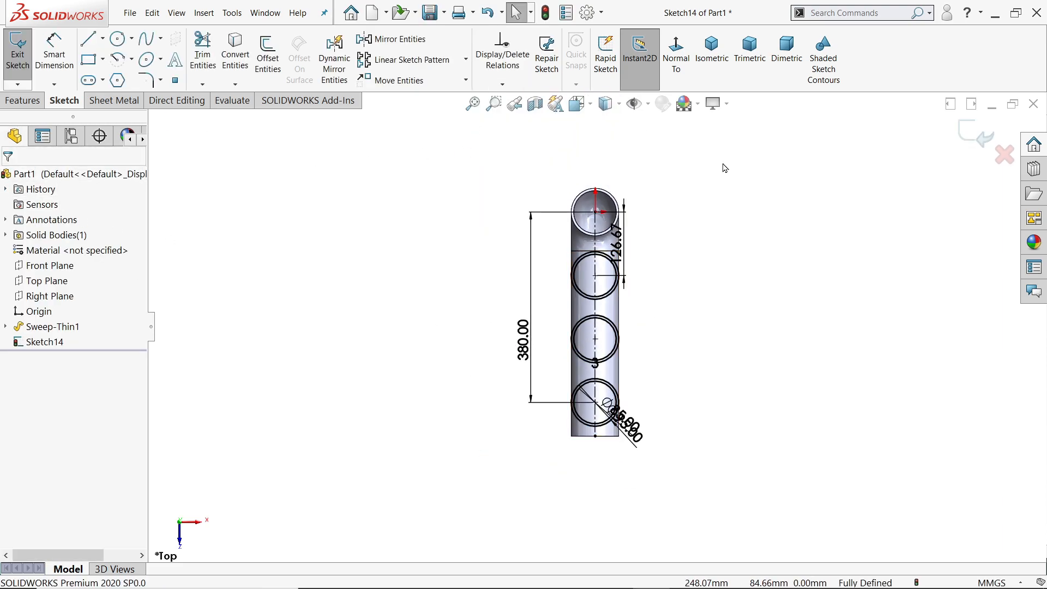
click(712, 57)
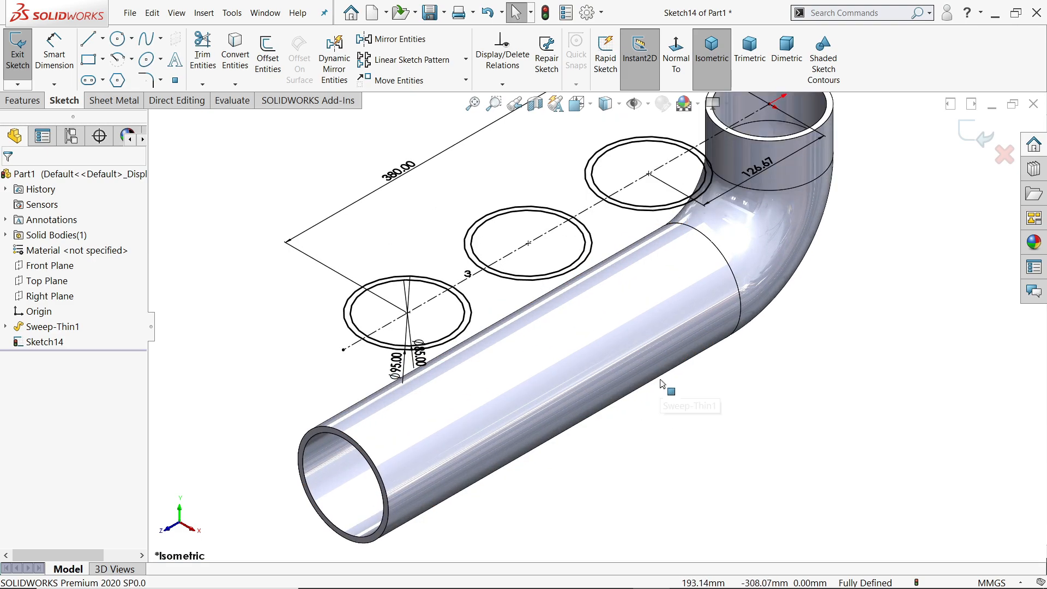
click(23, 100)
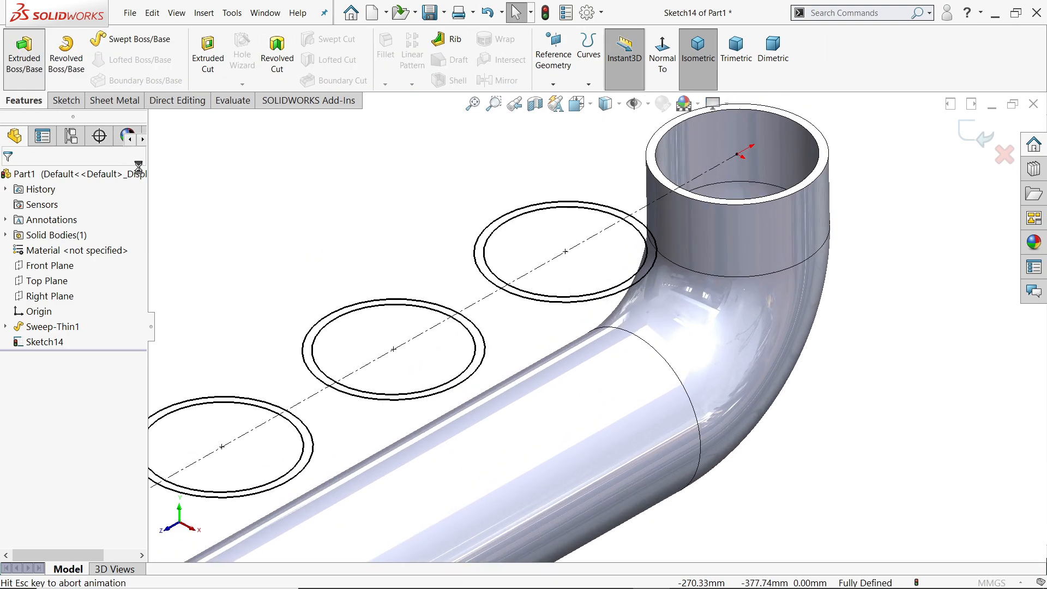
- Extrude the three circle pairs from Sketch14 Up To Next, down to the main pipe
click(23, 53)
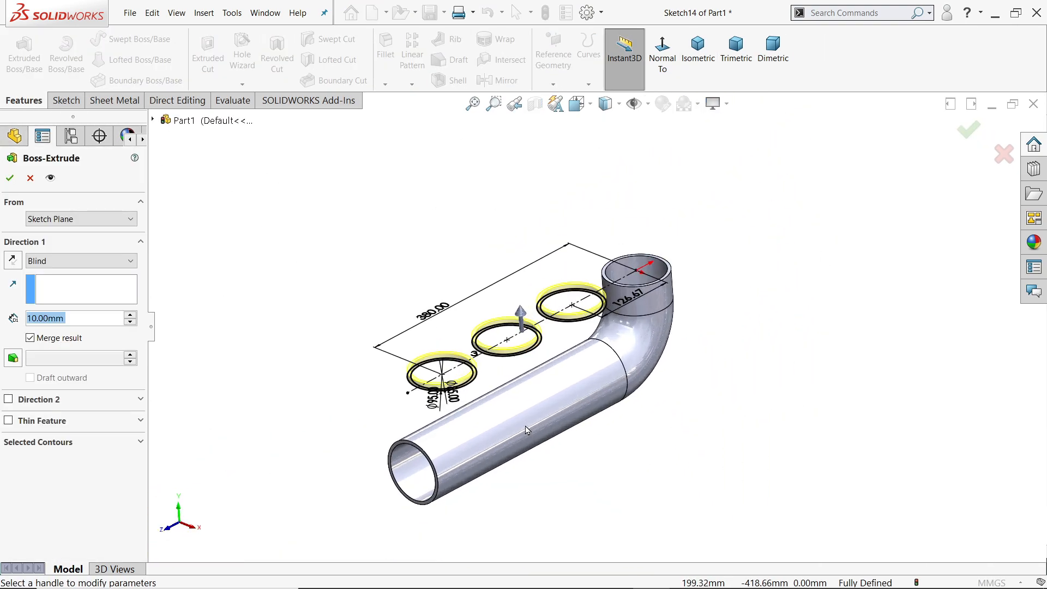
scroll(up, 3)
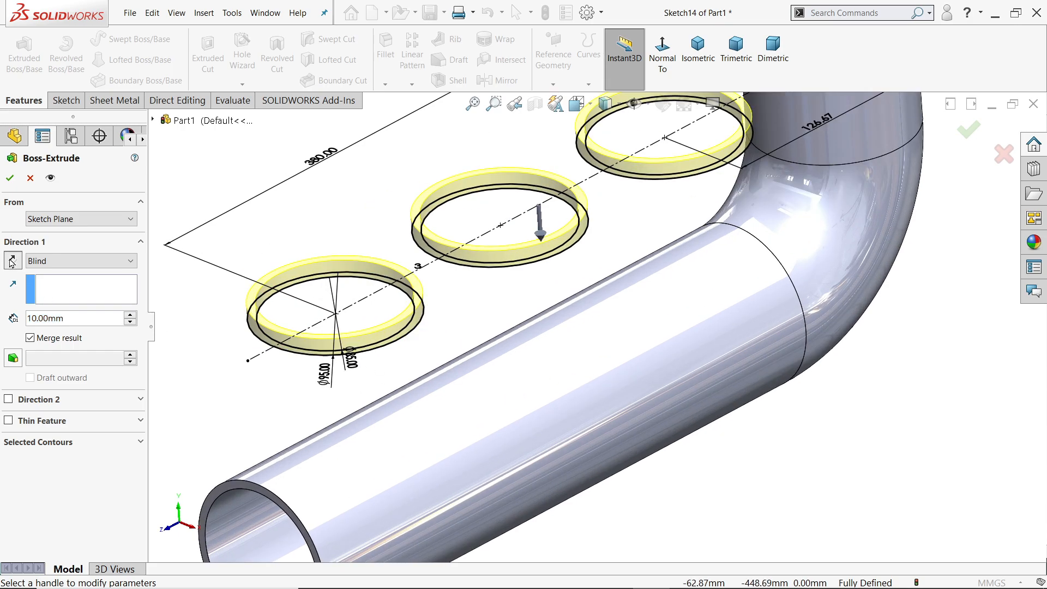
click(138, 261)
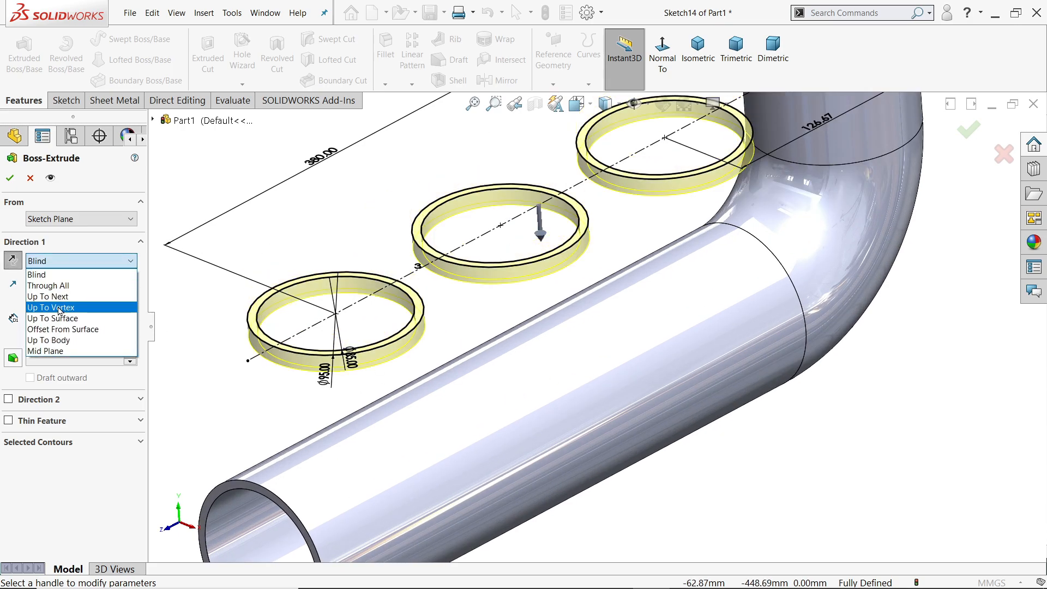
click(53, 307)
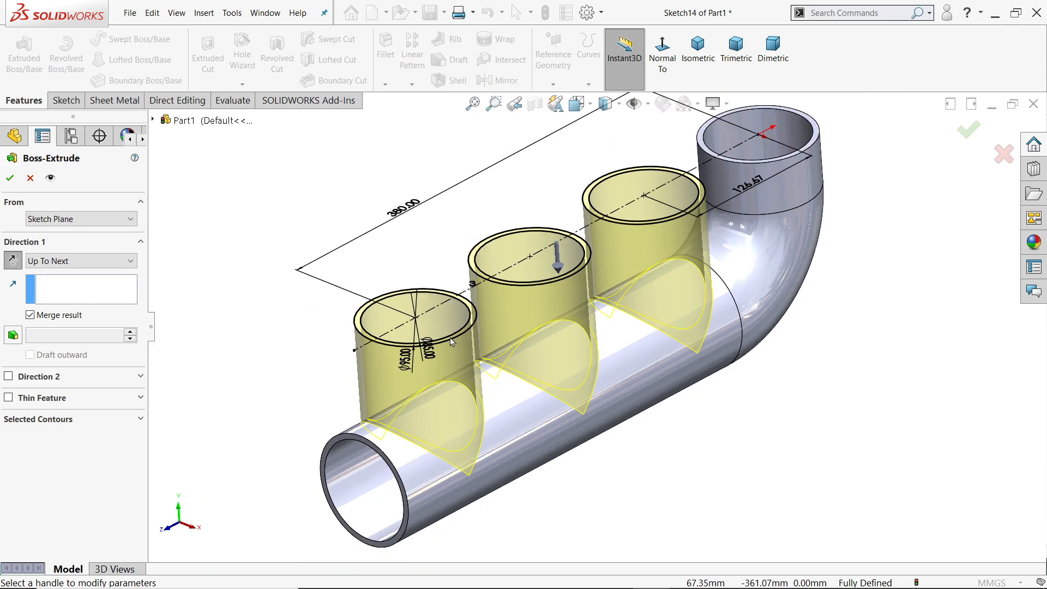
click(9, 178)
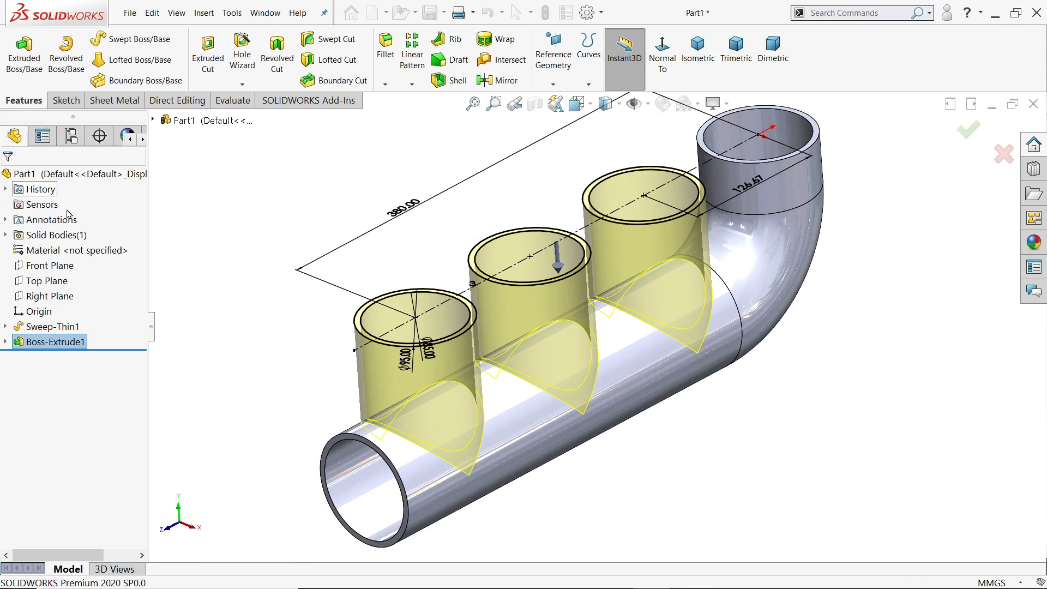
click(967, 128)
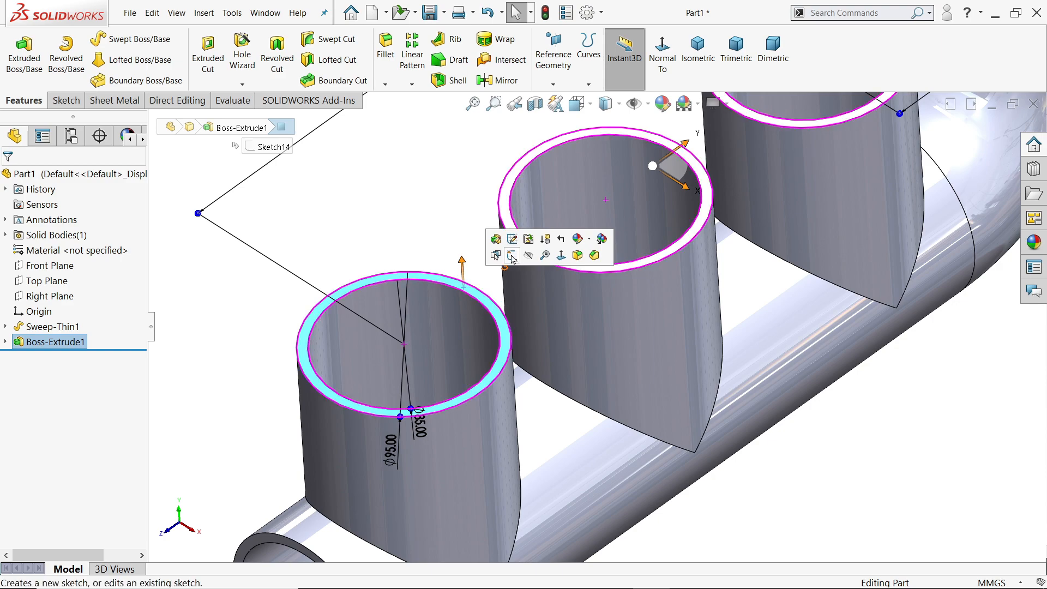
- Convert the three ports' inner edges into 85 mm circles in a new port-top sketch
click(661, 50)
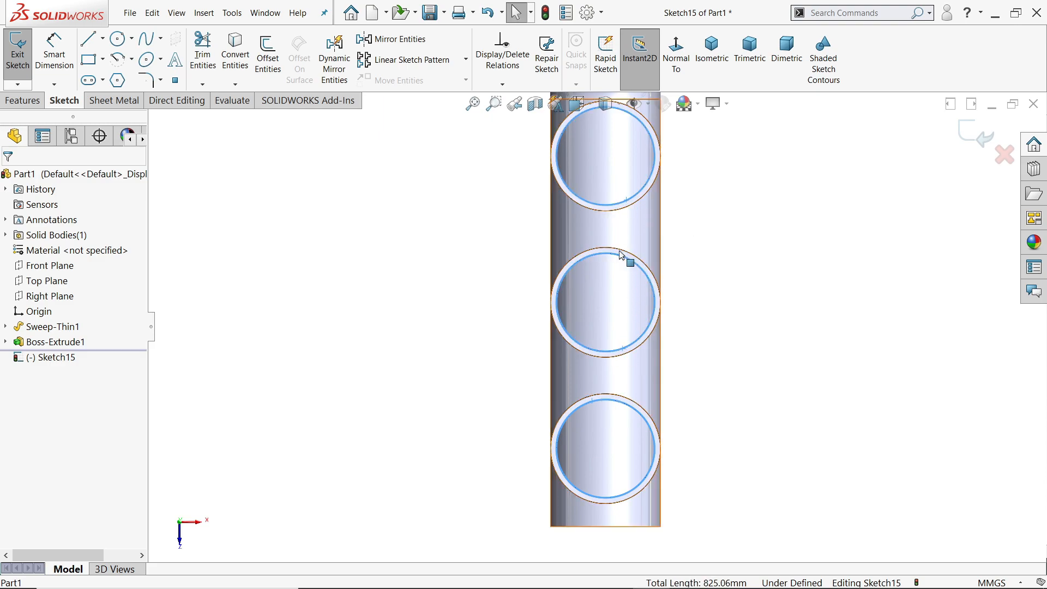
click(711, 51)
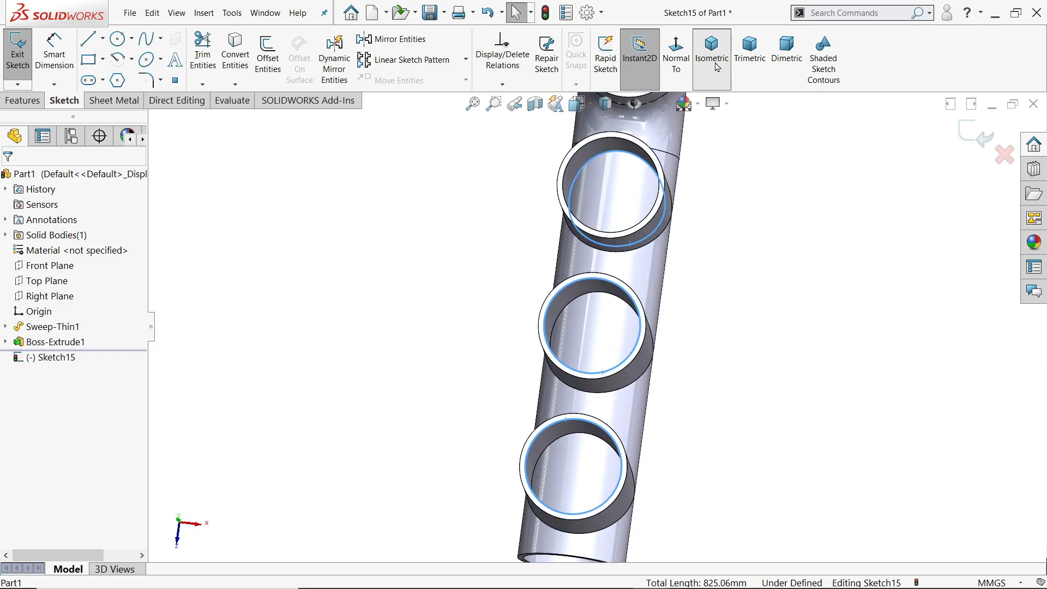
click(712, 51)
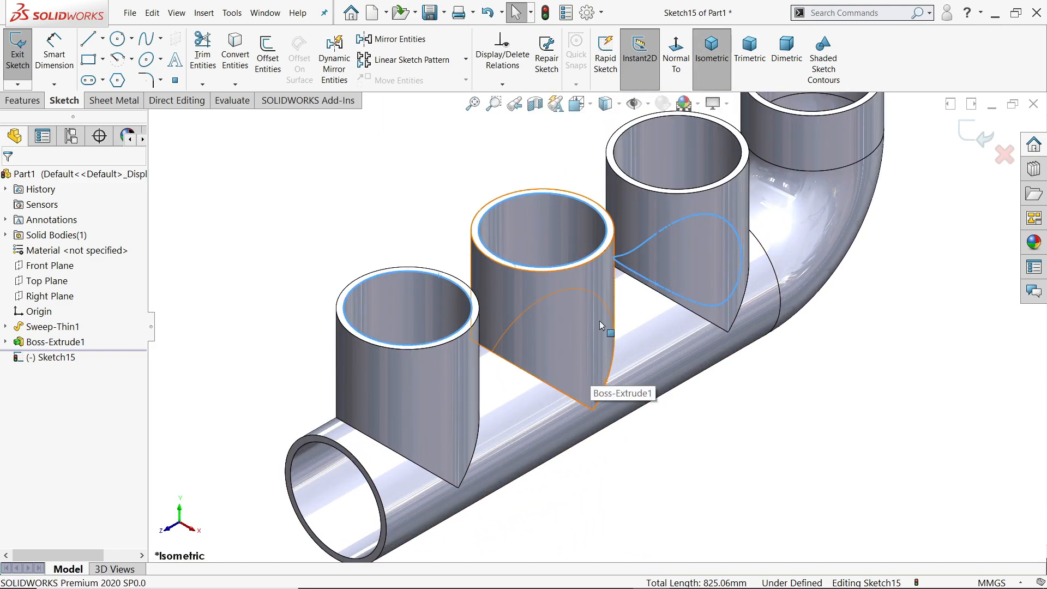
mouse_move(586, 274)
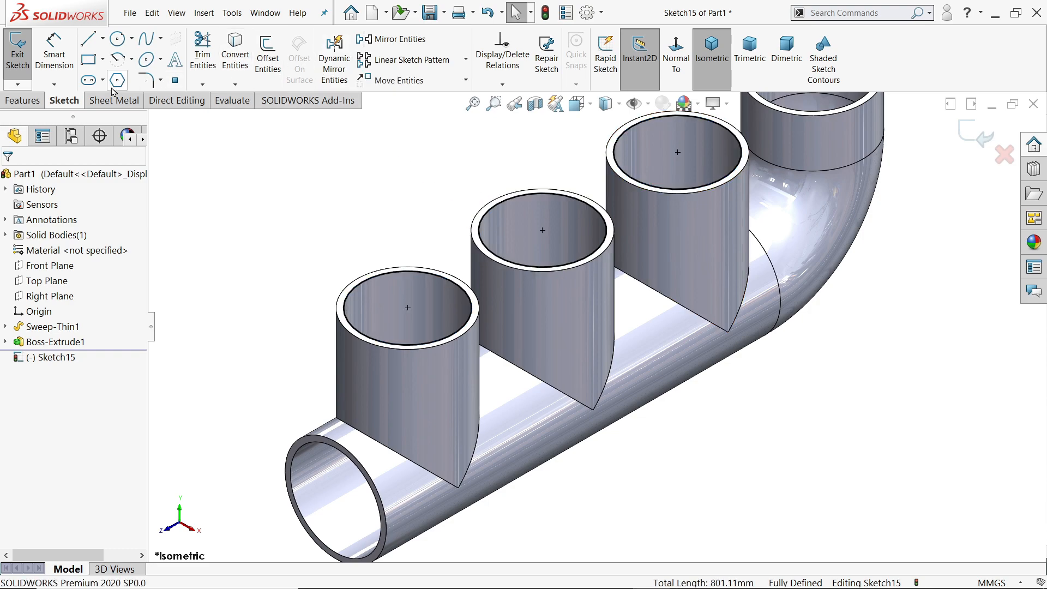
click(23, 100)
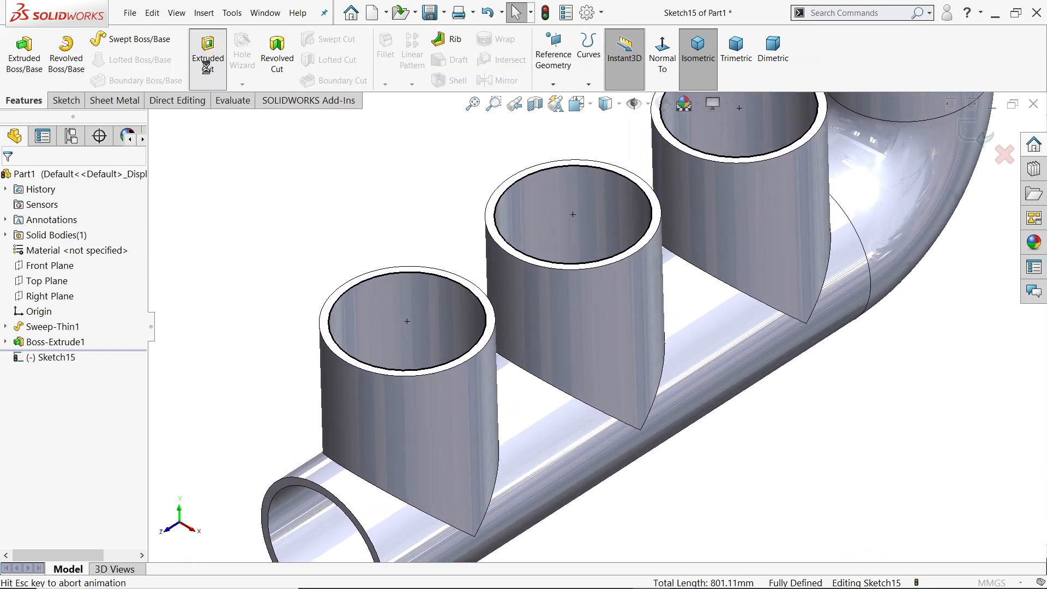
- Cut-extrude the port circles Up To Next, hollowing the tubes into the main pipe
click(208, 53)
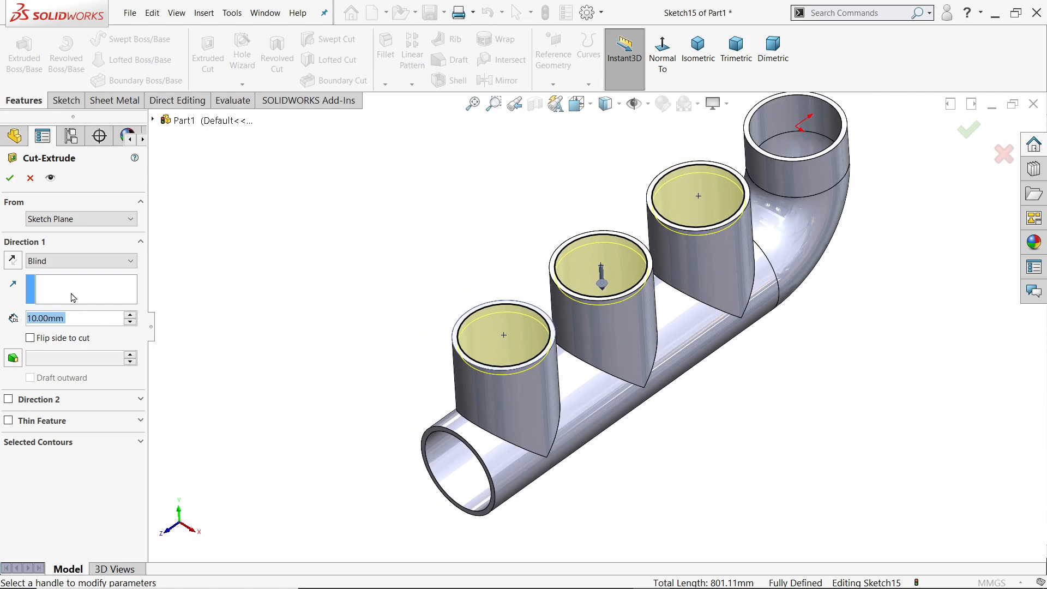
click(77, 261)
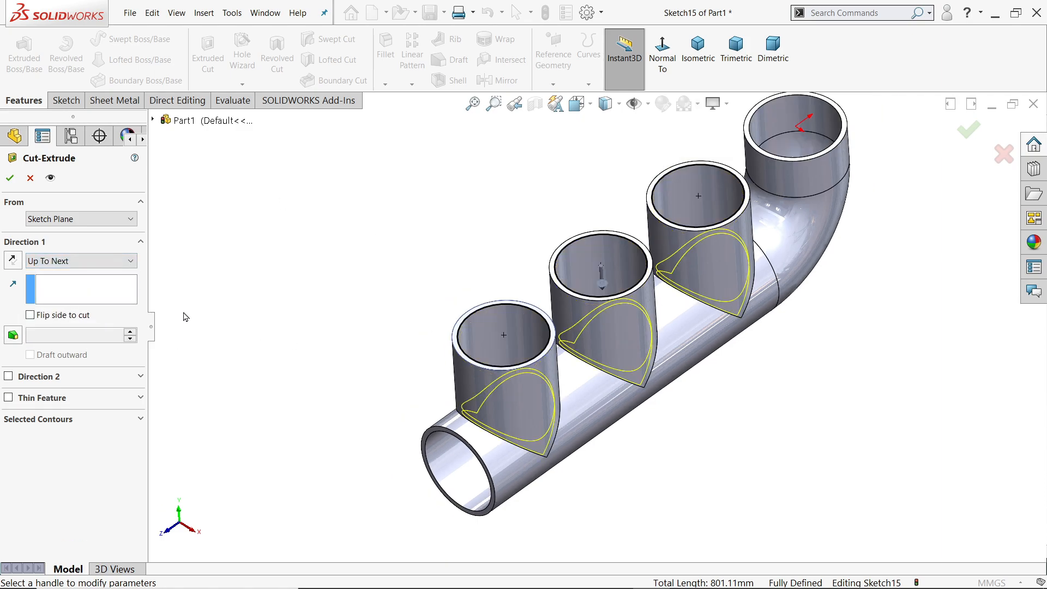
click(9, 177)
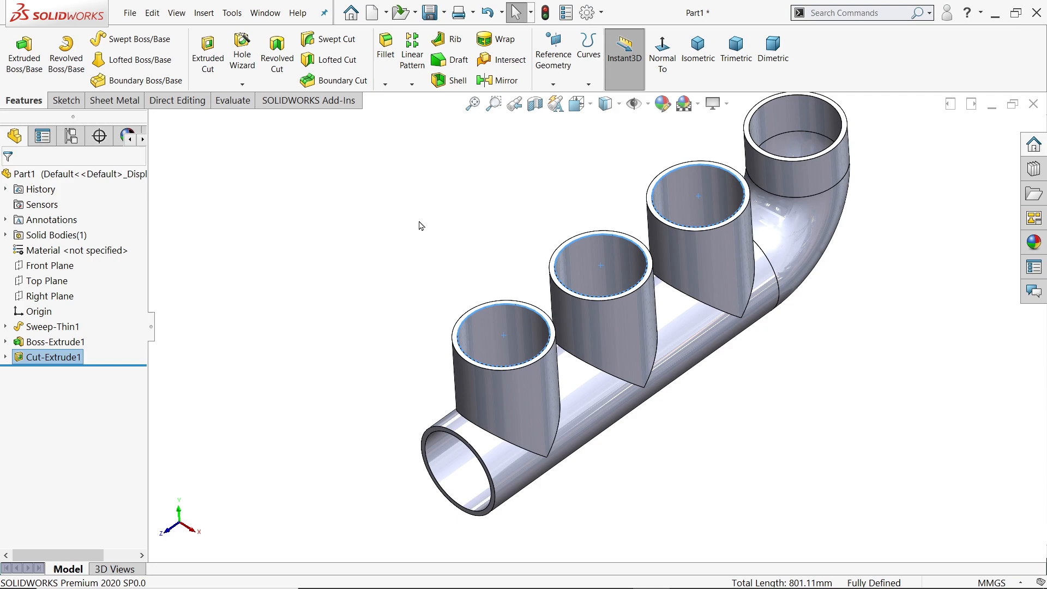
click(50, 295)
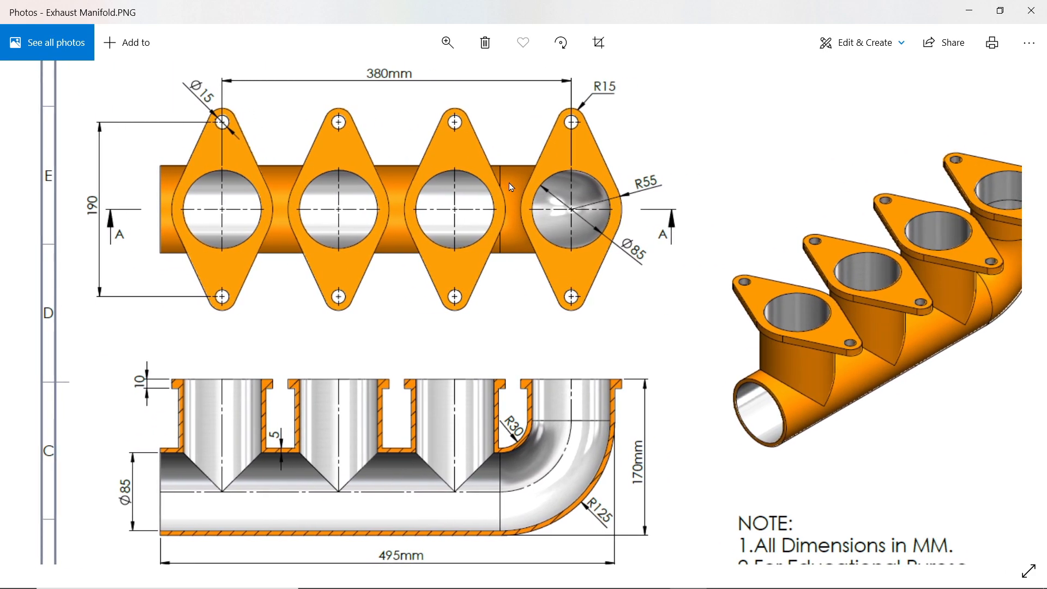
mouse_move(93, 211)
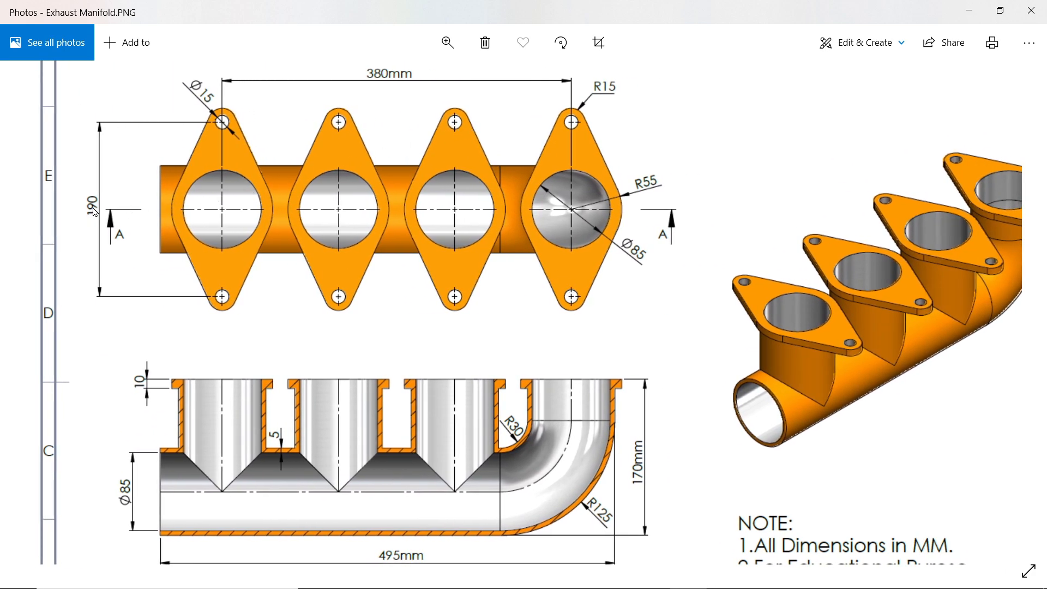
mouse_move(604, 90)
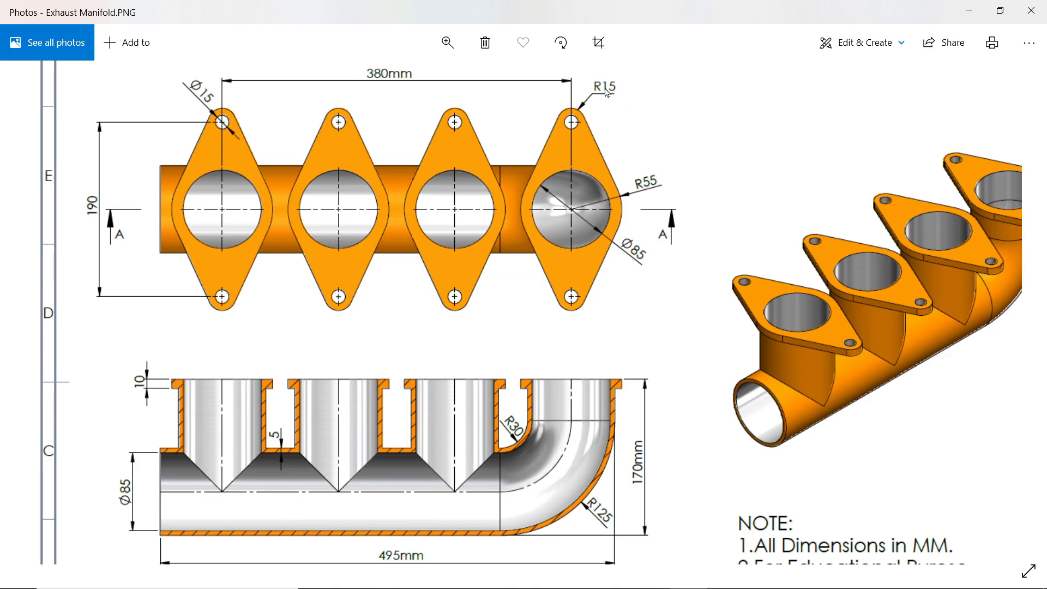
mouse_move(569, 121)
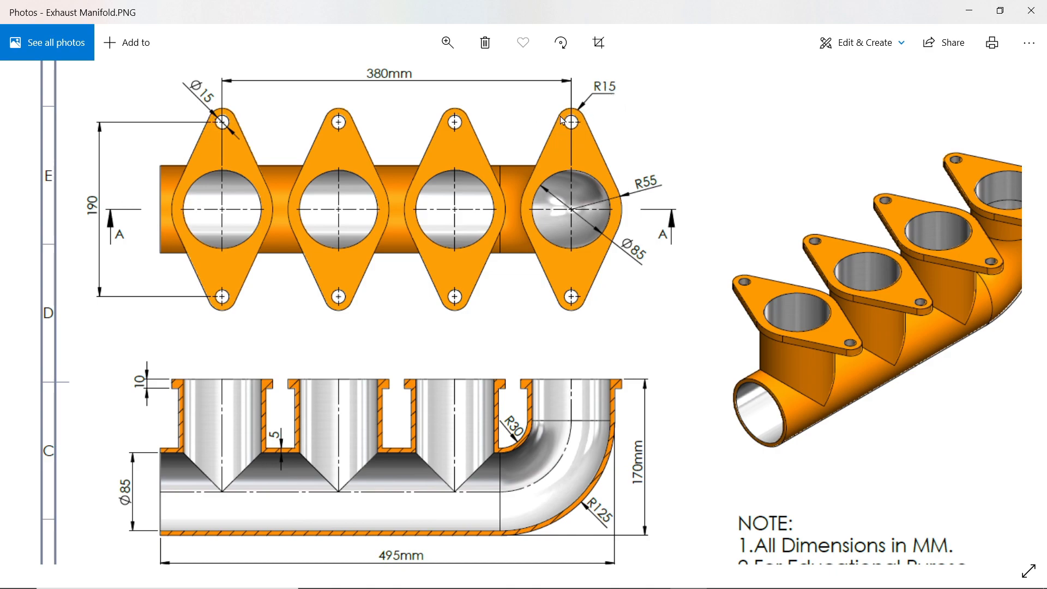
mouse_move(271, 238)
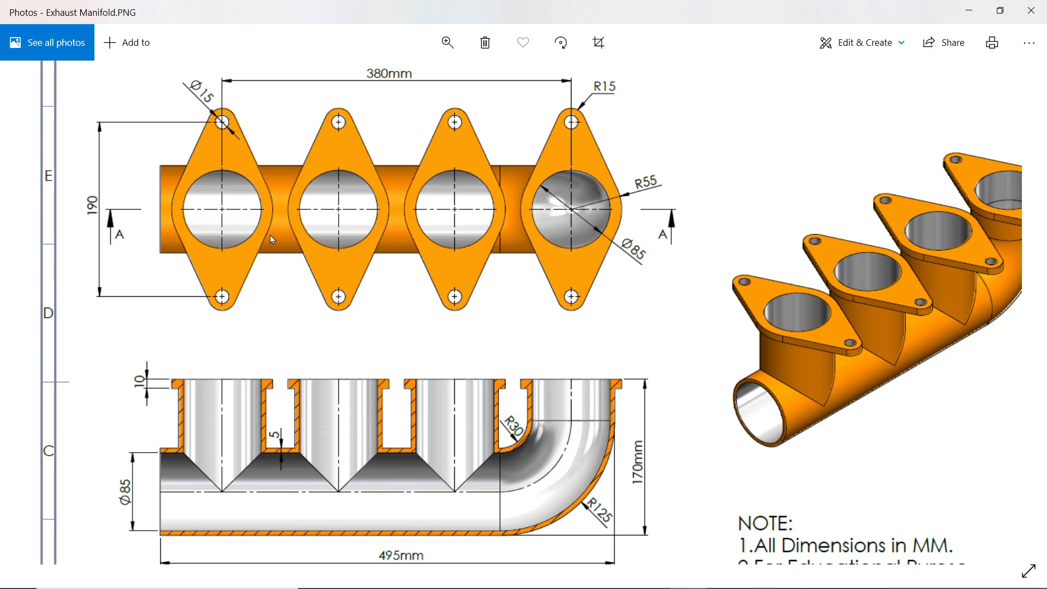
mouse_move(648, 193)
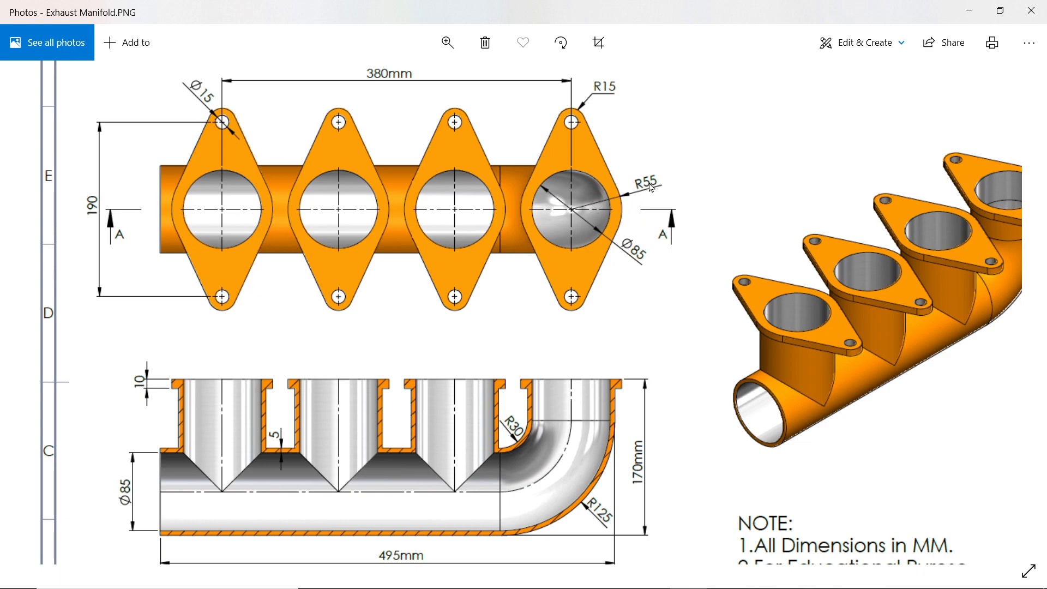
mouse_move(634, 221)
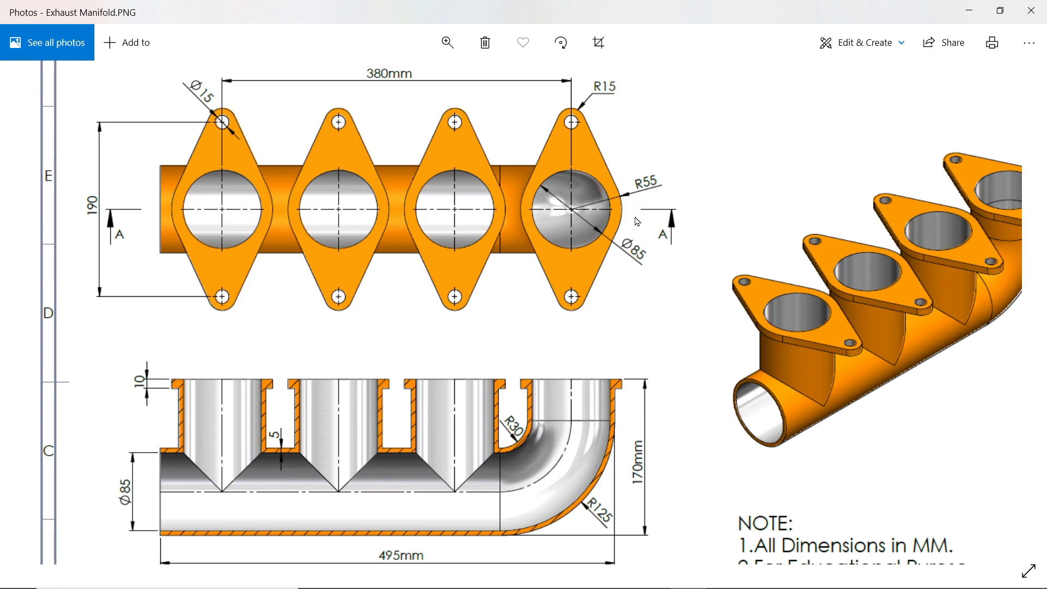
- Scroll the reference drawing to check flange dimensions R55, R15 and Ø15 holes
scroll(down, 3)
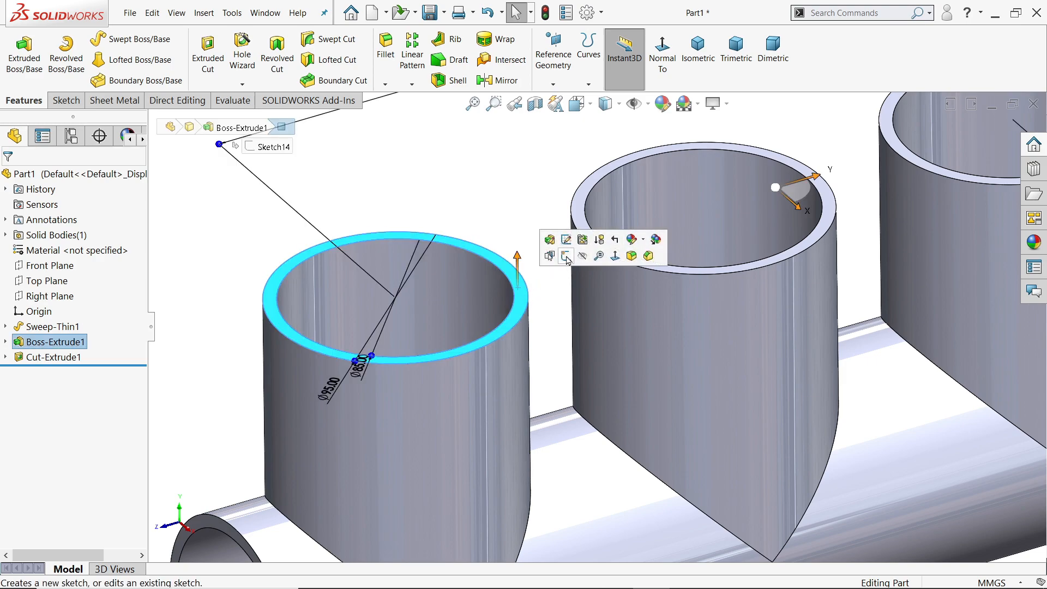
- Sketch horizontal and vertical centerlines on a port top, midpoint-centred on the port
click(548, 239)
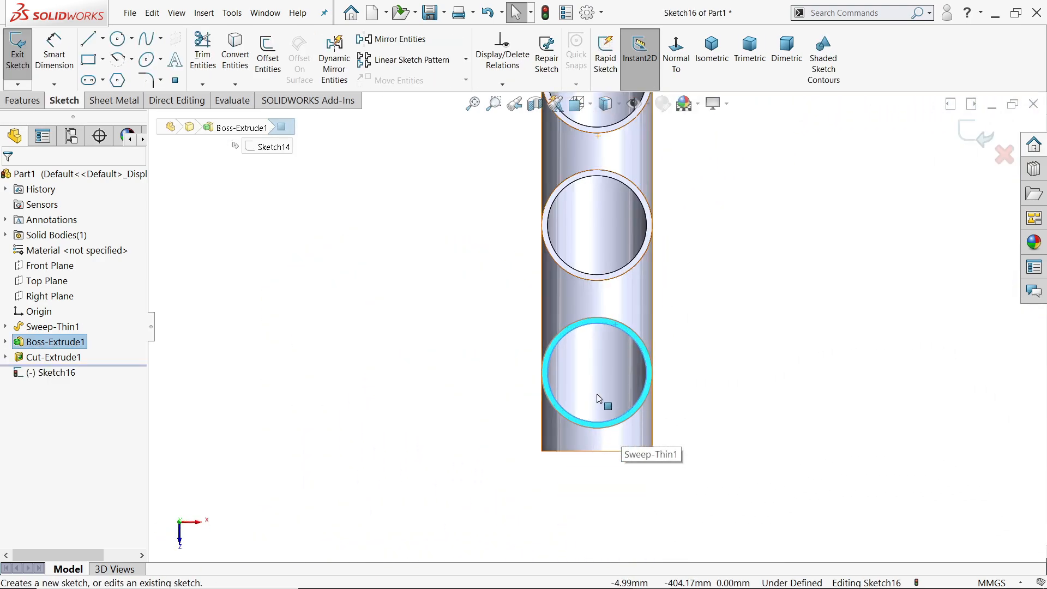
click(102, 38)
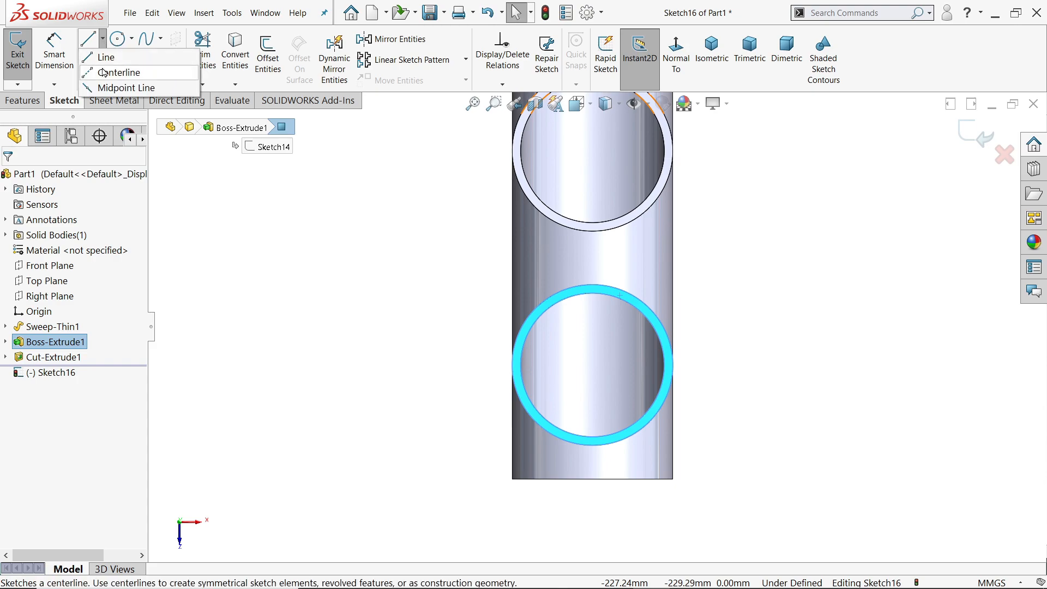
click(121, 72)
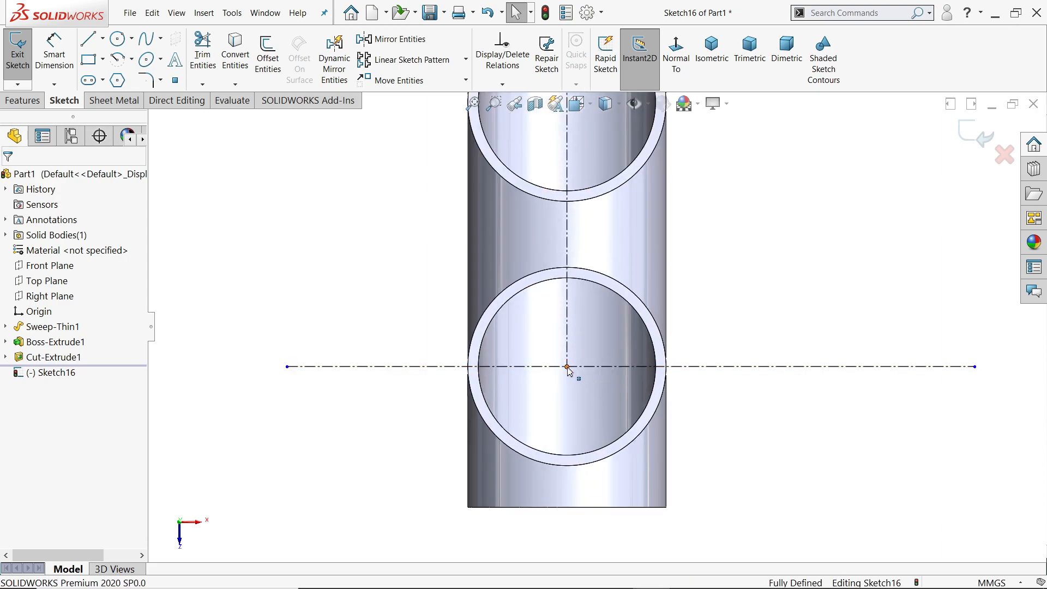
click(567, 366)
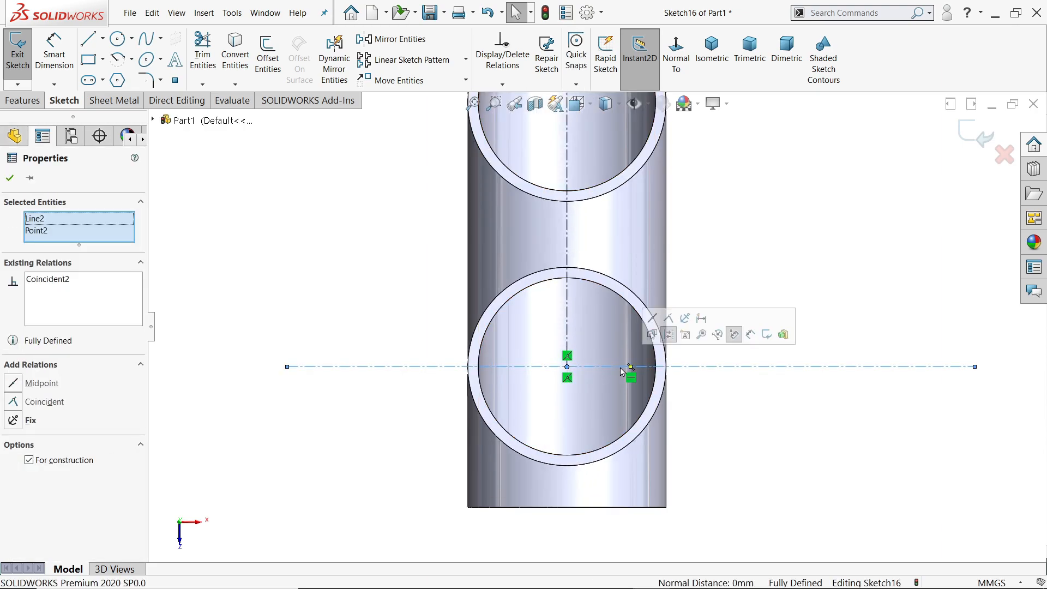
click(10, 178)
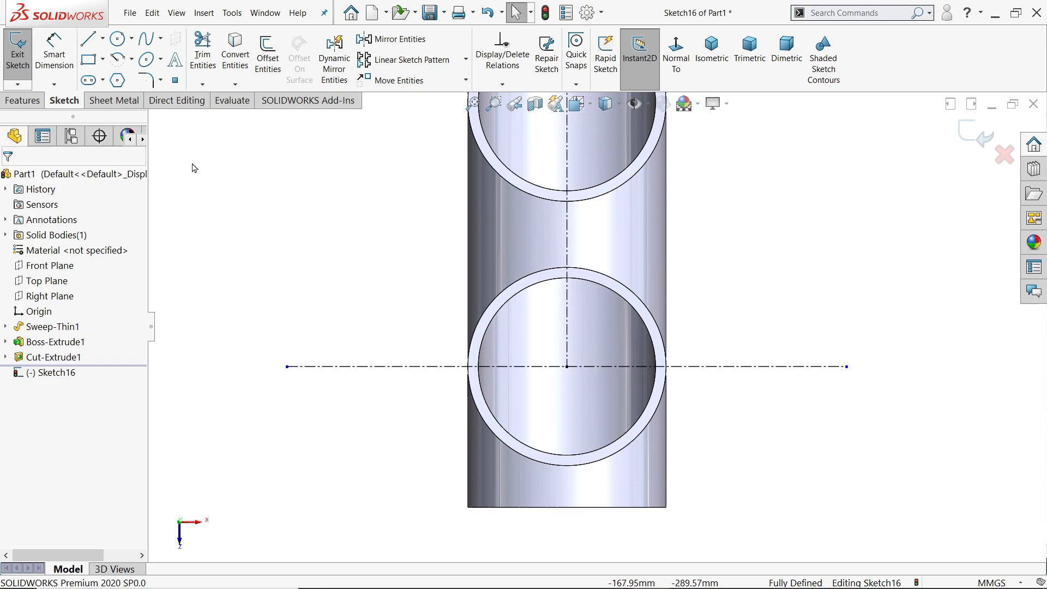
click(116, 38)
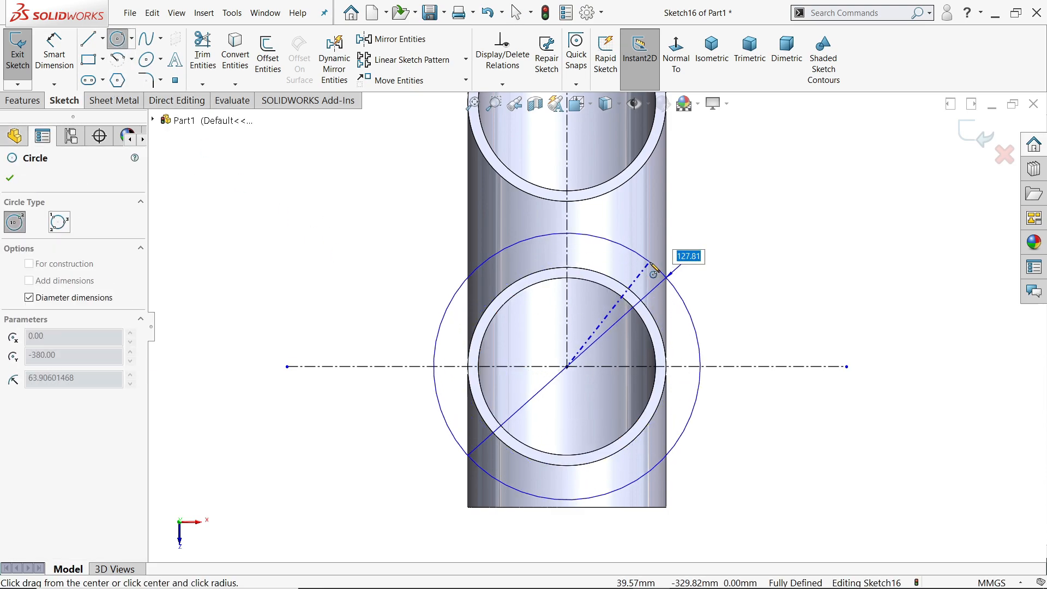
- Draw the Ø110 circle, Ø30 bosses 190 apart, and equal Ø15 holes
text(55)
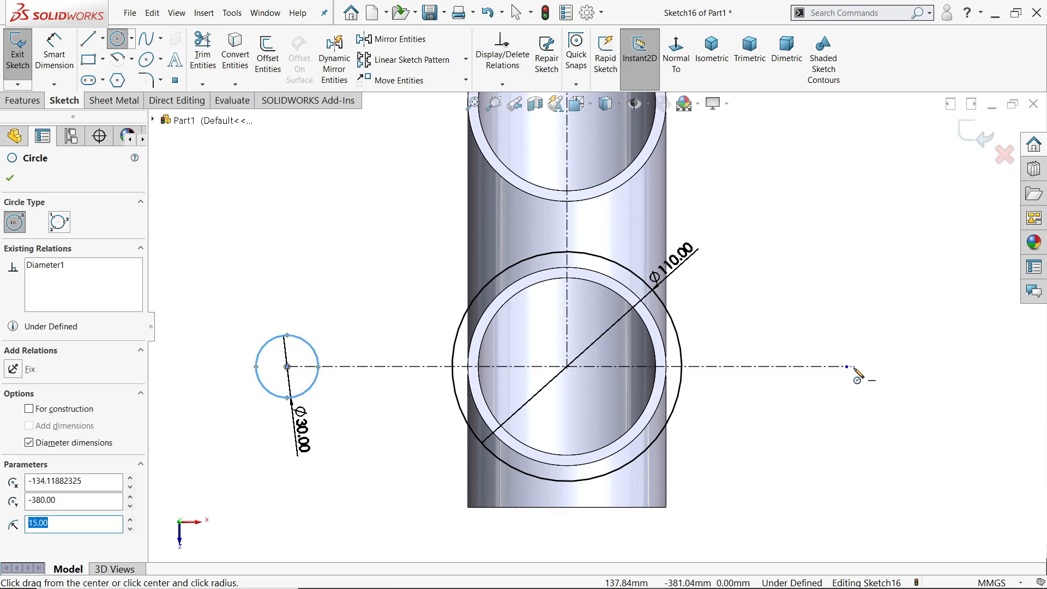
click(848, 366)
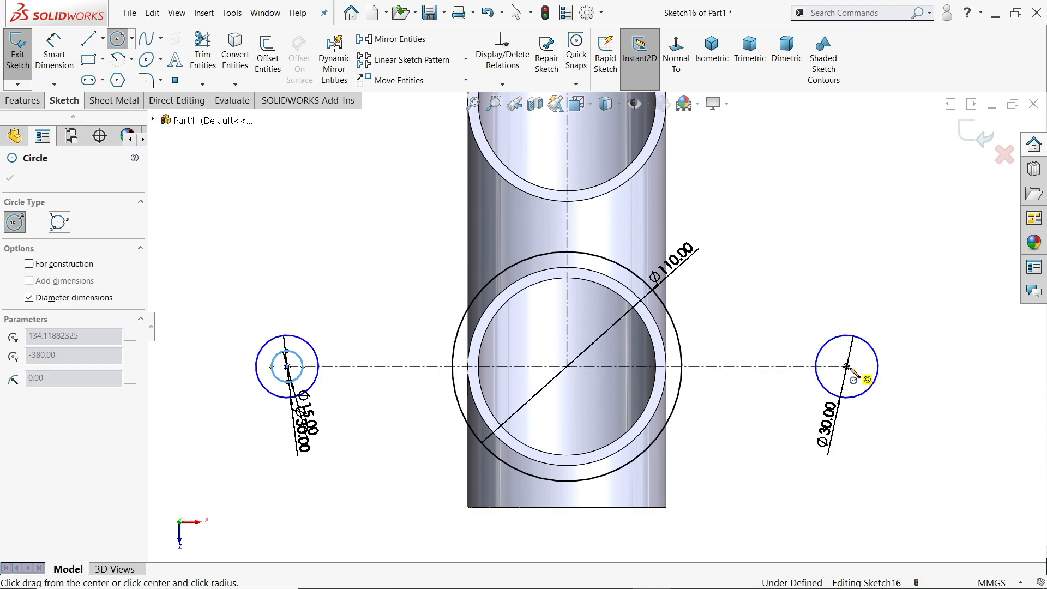
click(9, 178)
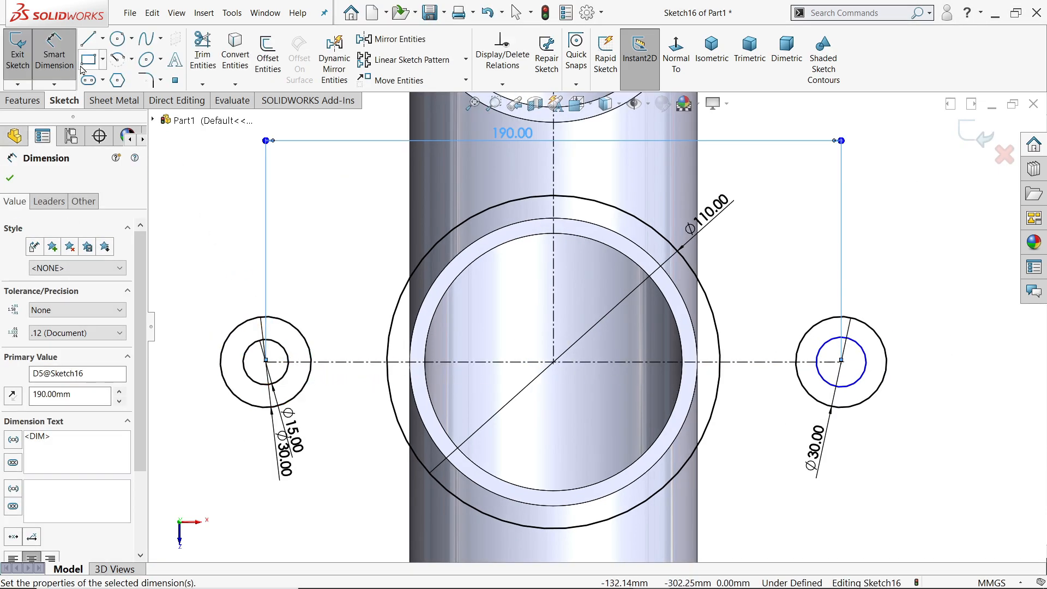
click(265, 342)
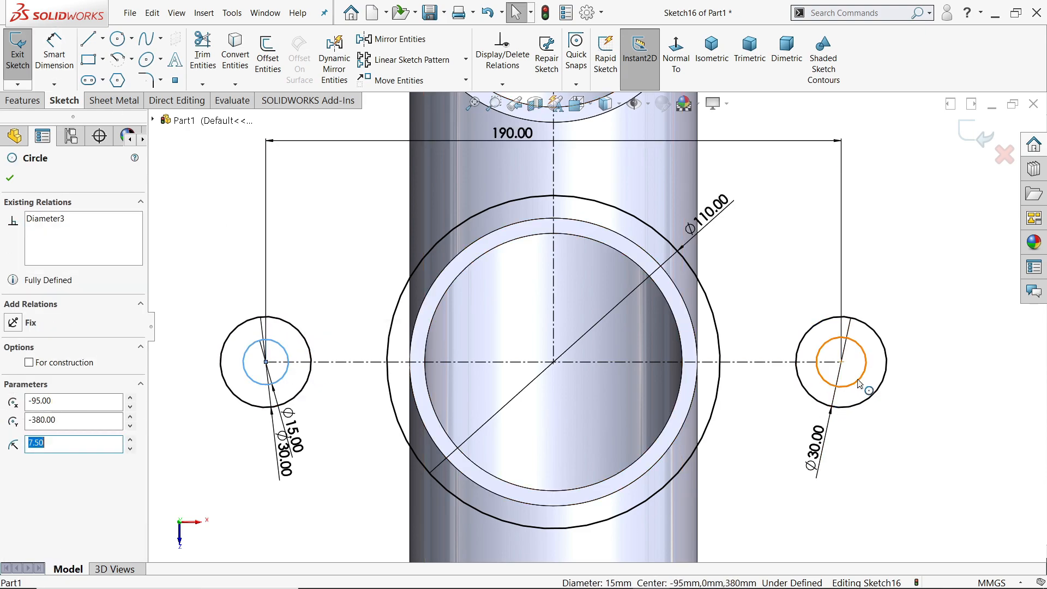
click(838, 362)
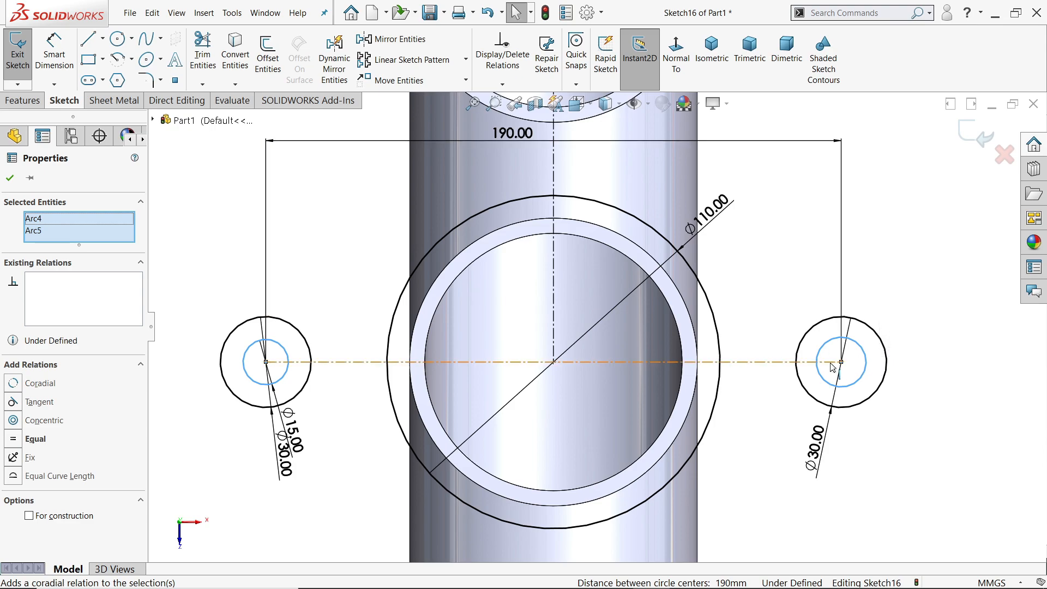
click(9, 178)
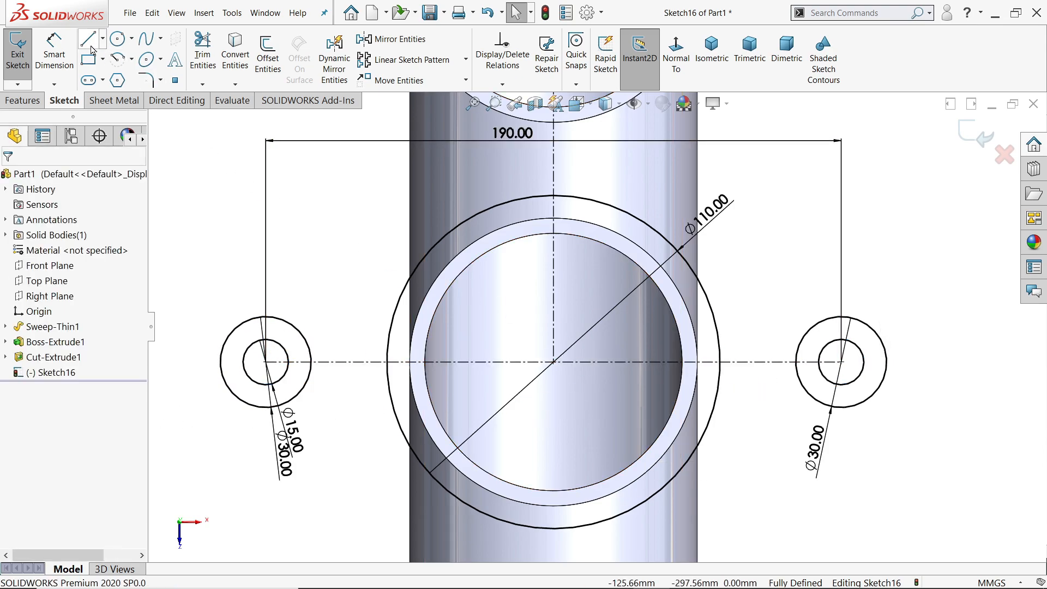
- Draw tangent lines to the large circle and mirror them about the vertical centerline
click(90, 38)
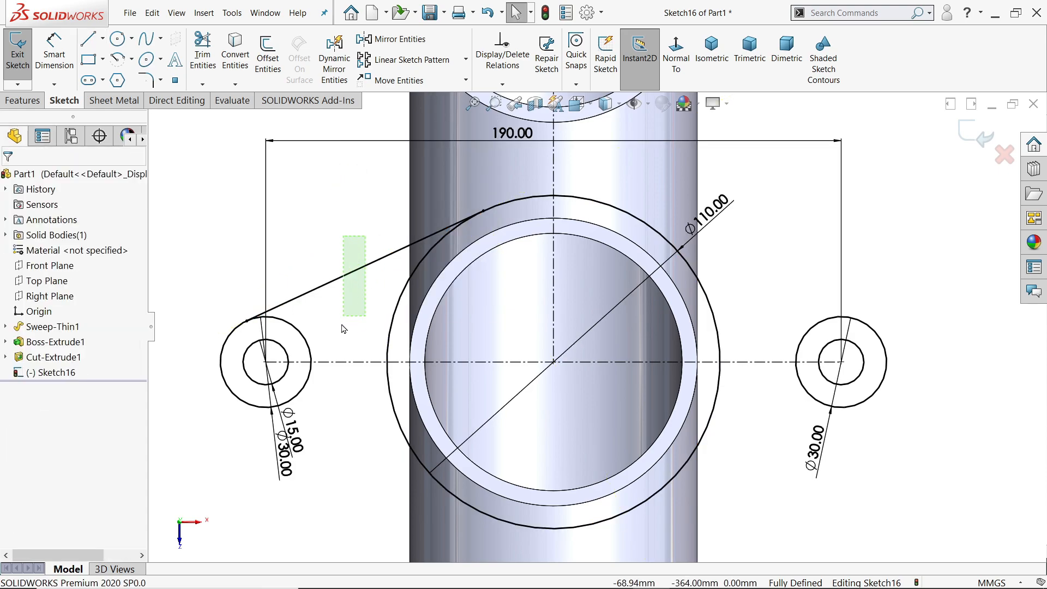
click(361, 277)
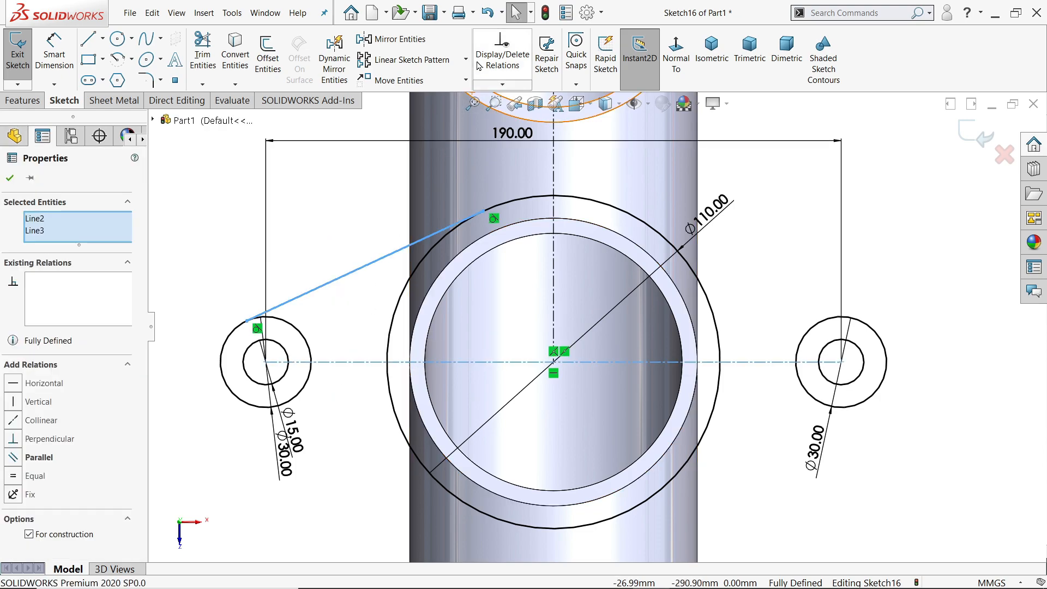
click(9, 177)
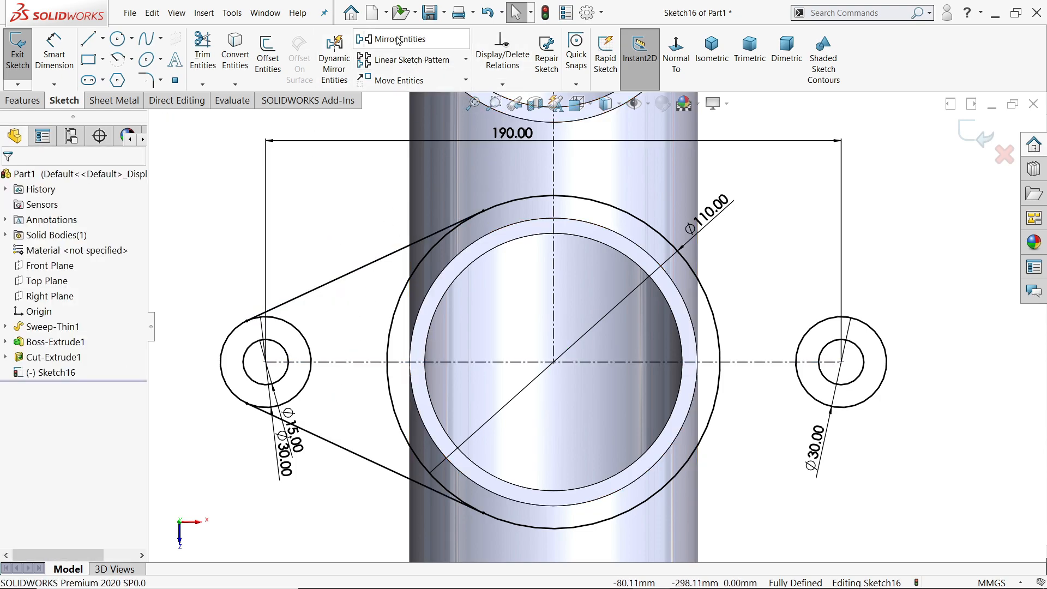
click(399, 38)
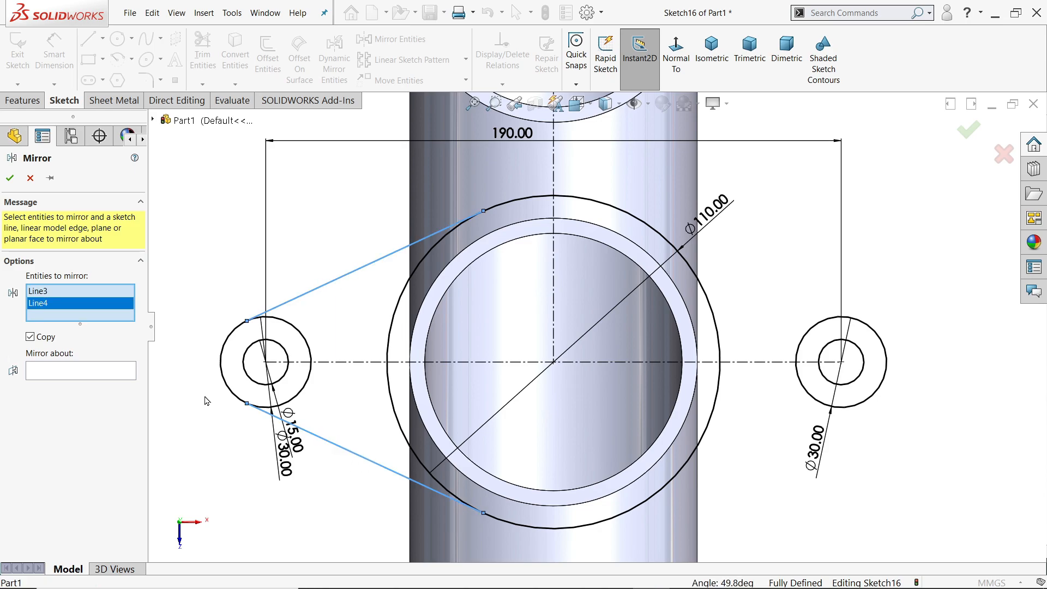
click(80, 371)
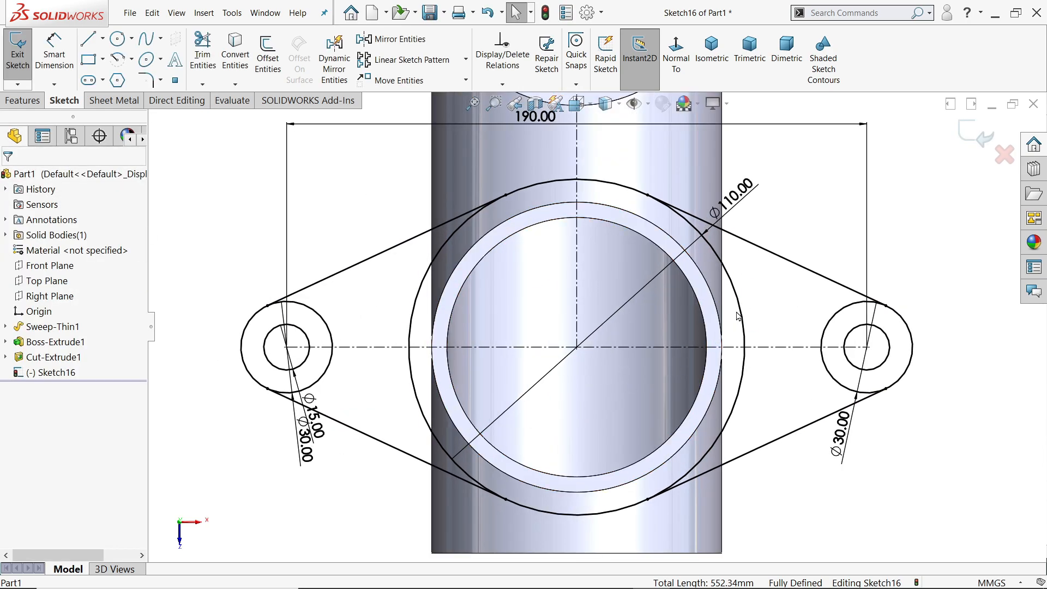
click(447, 297)
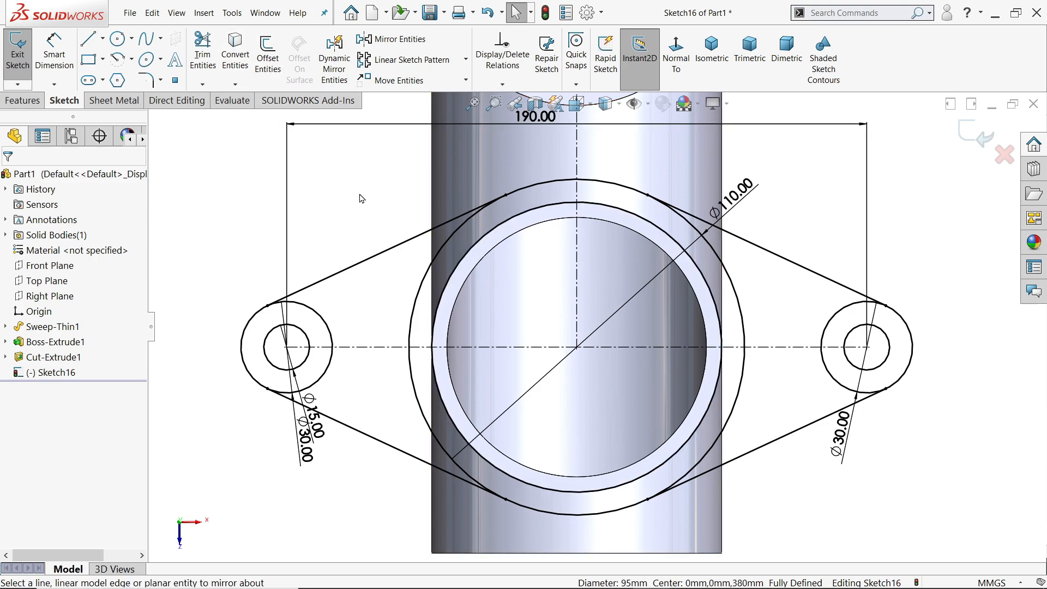
mouse_move(406, 273)
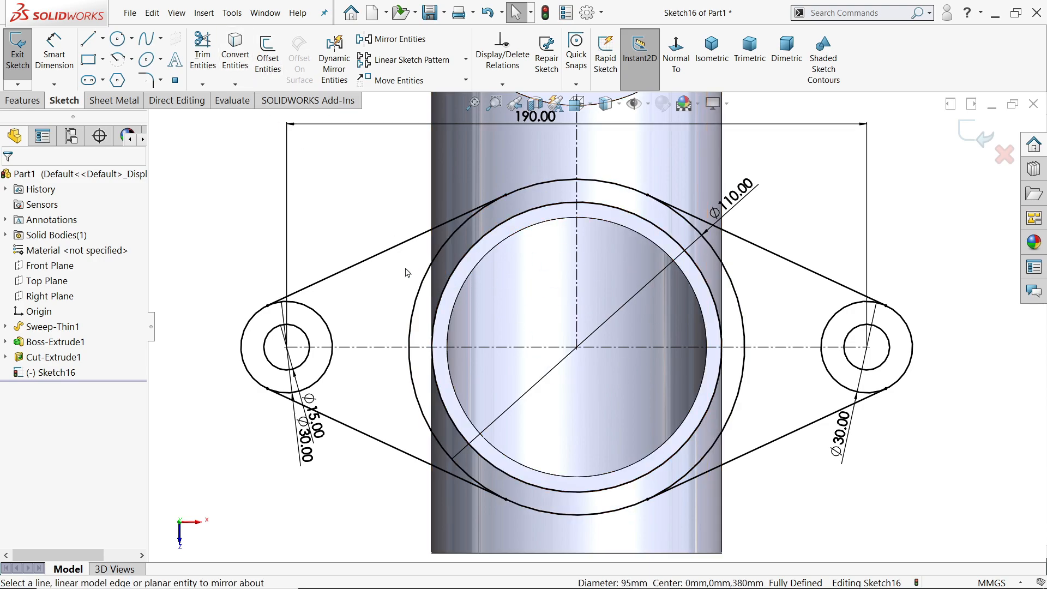
click(202, 53)
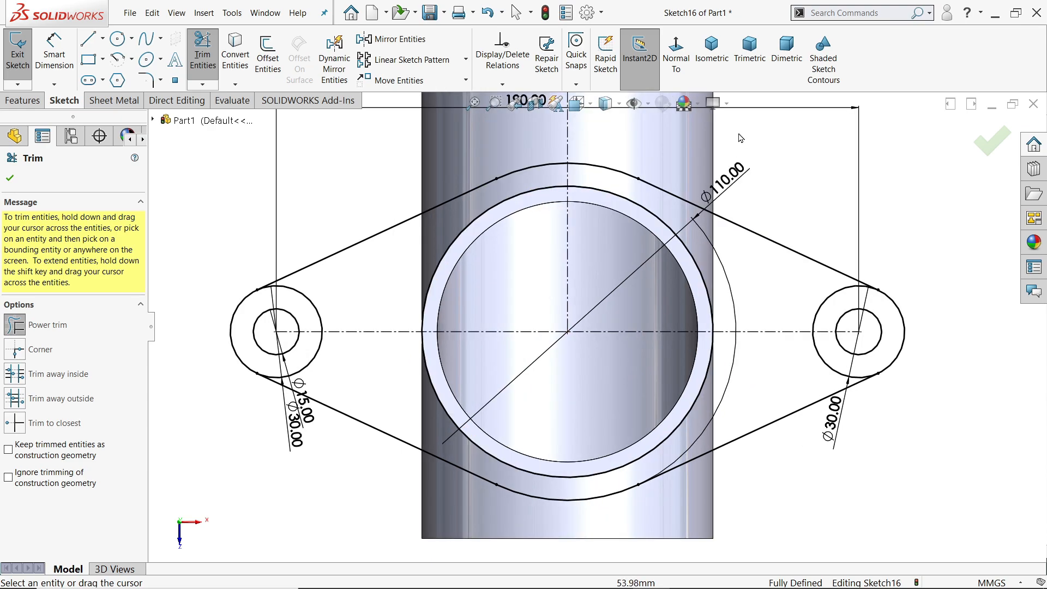
- Trim the Ø110 circle's arcs between the tangent lines into one flange profile
click(711, 50)
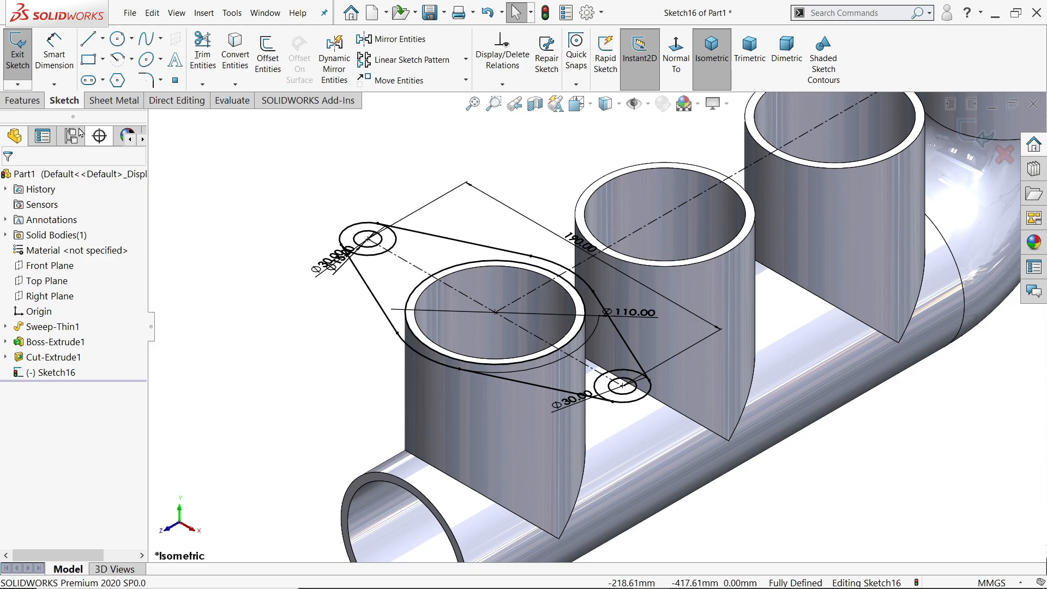
click(23, 100)
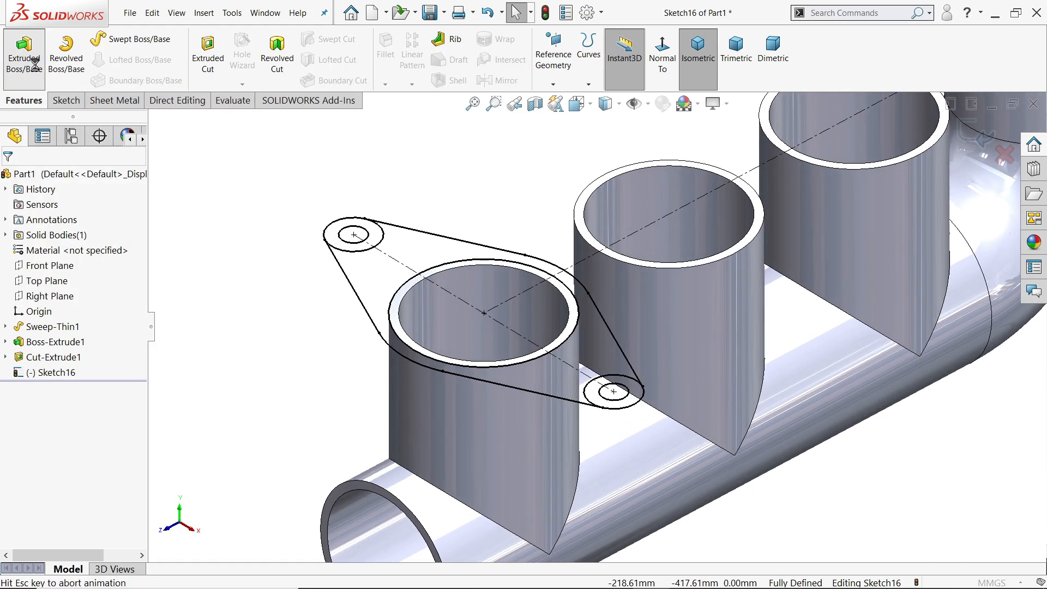
- Extrude the flange region and bolt-hole rings 10 mm blind as Boss-Extrude2
click(23, 54)
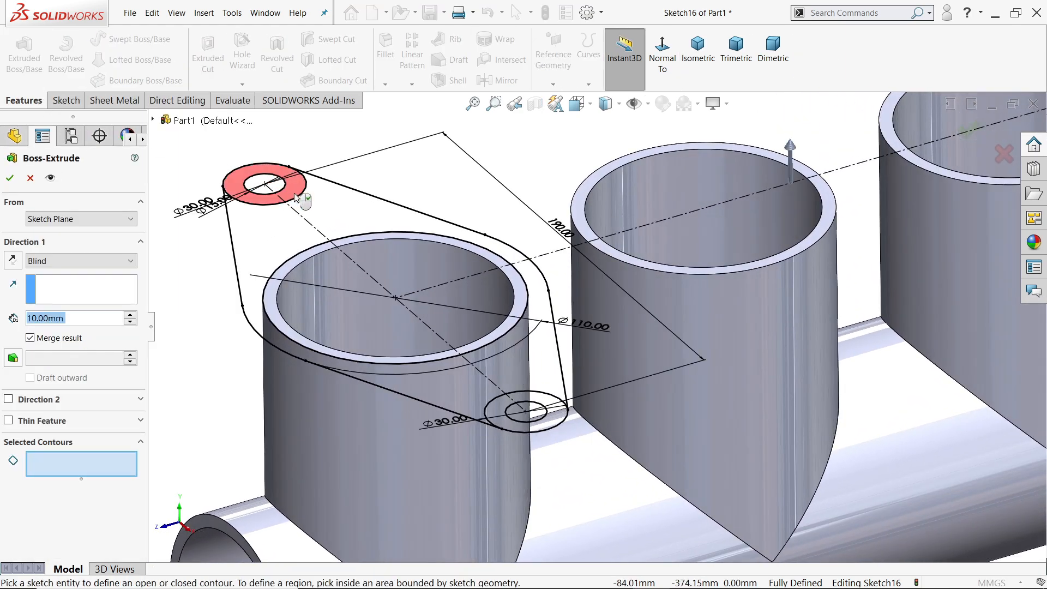
click(340, 221)
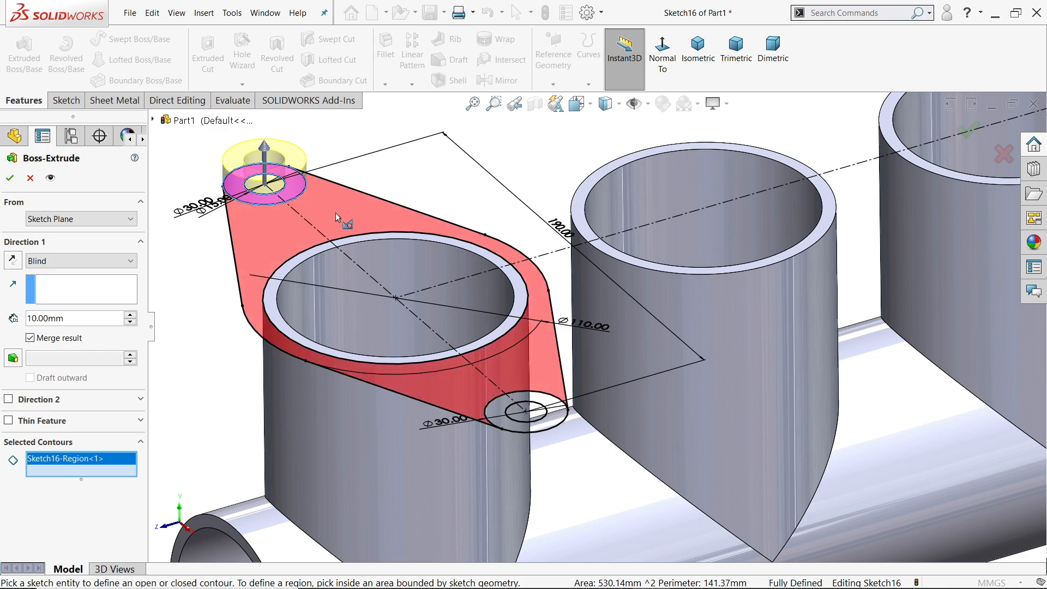
click(528, 411)
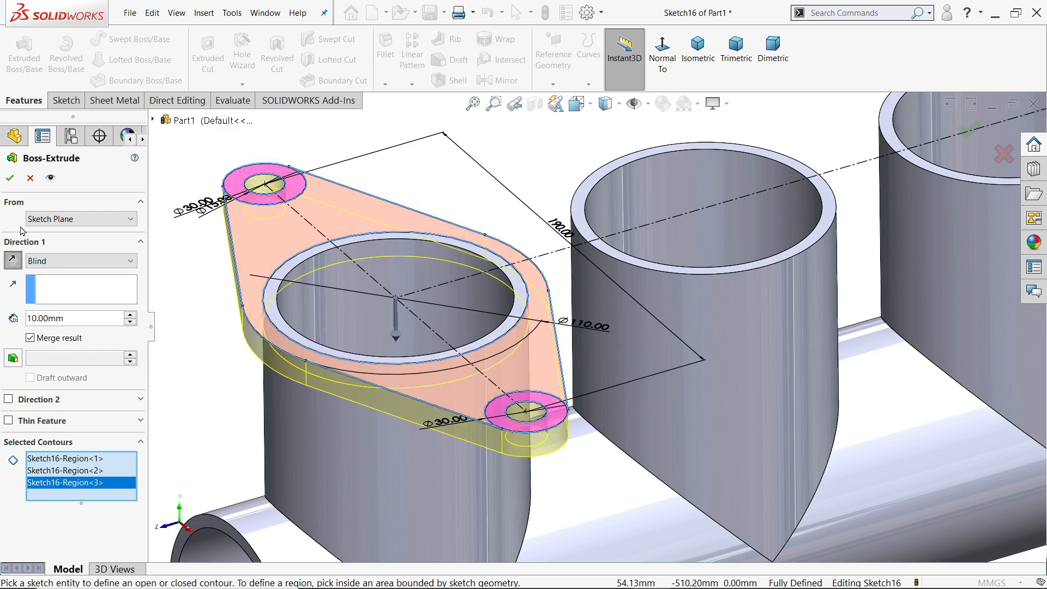
click(8, 178)
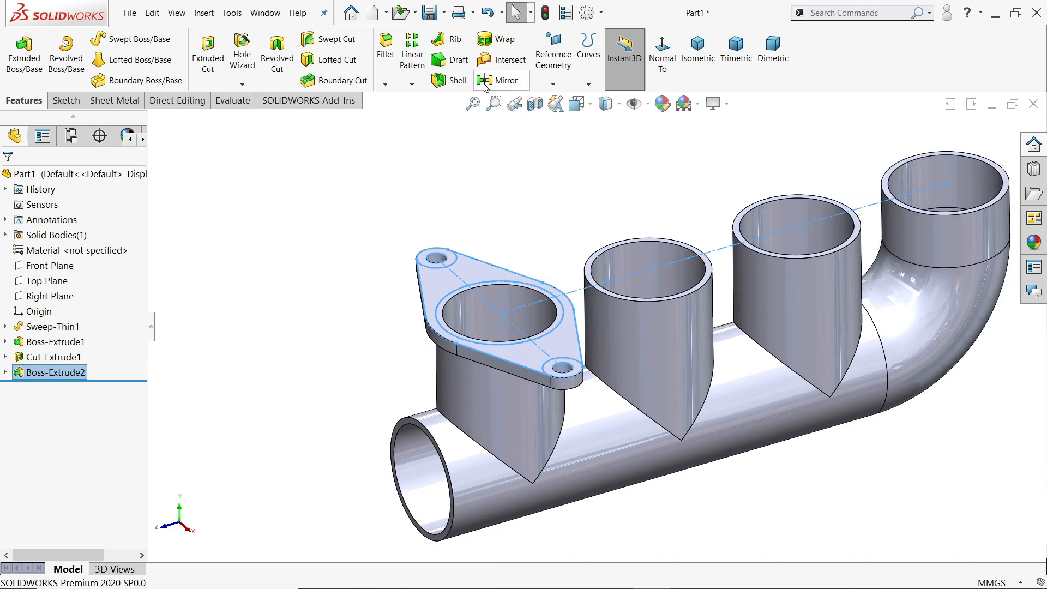
mouse_move(124, 185)
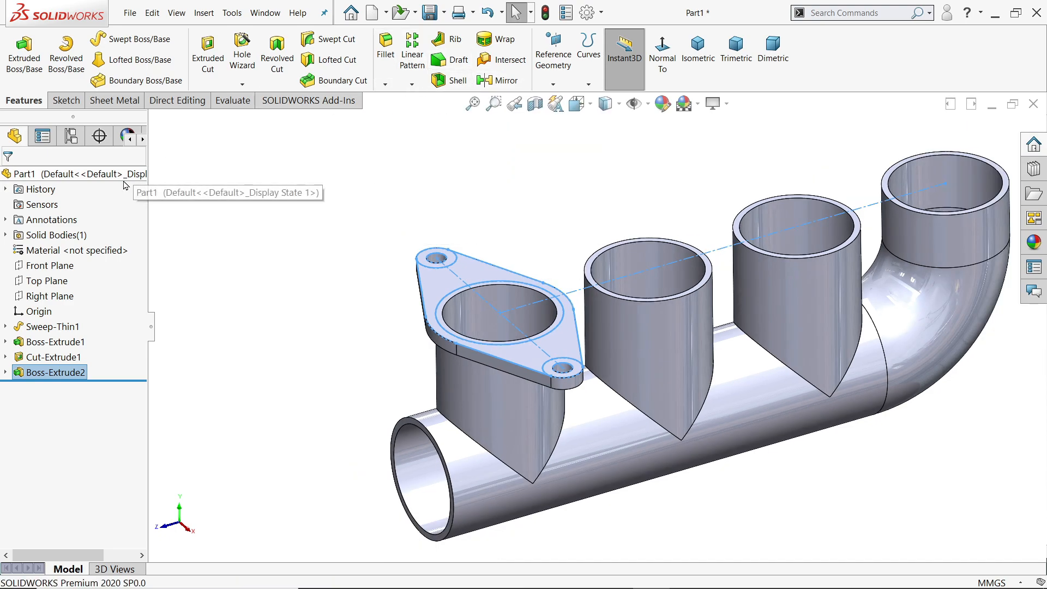
mouse_move(9, 329)
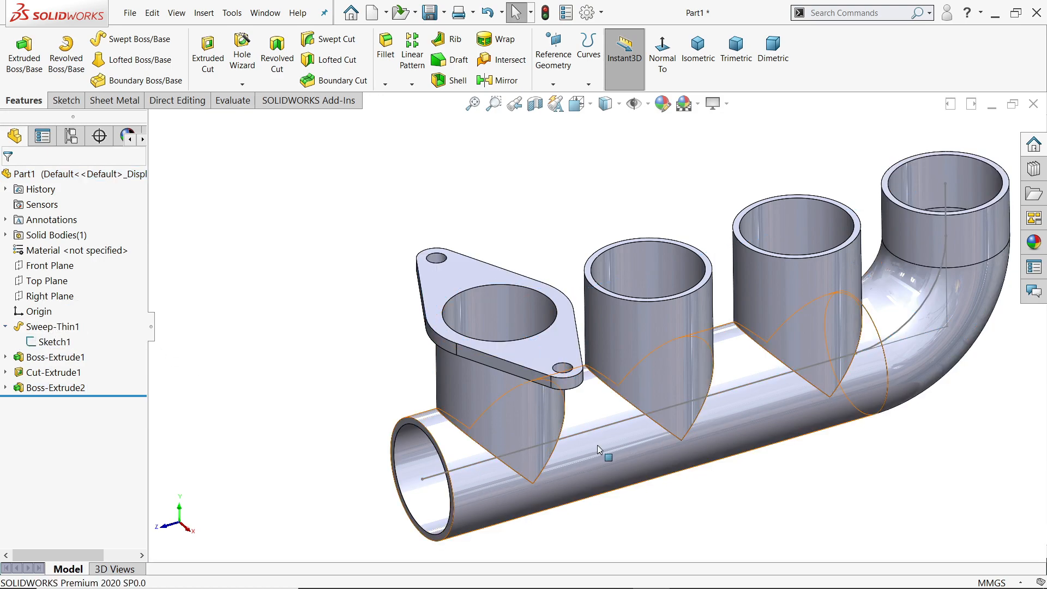
- Pattern Boss-Extrude2 along the pipe's straight line: 4 instances at 380/3 mm spacing
click(412, 50)
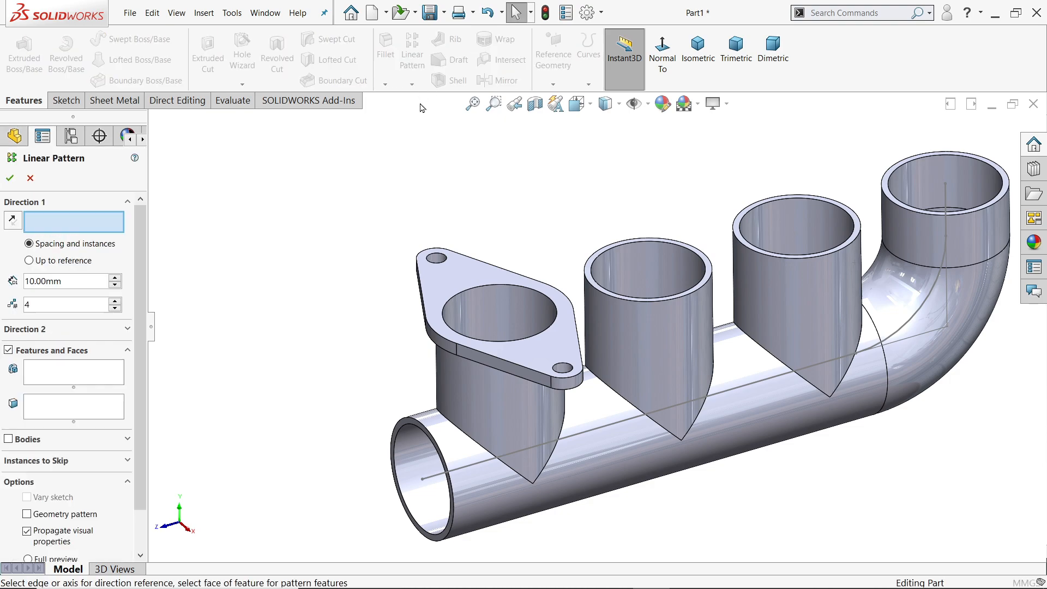
click(461, 468)
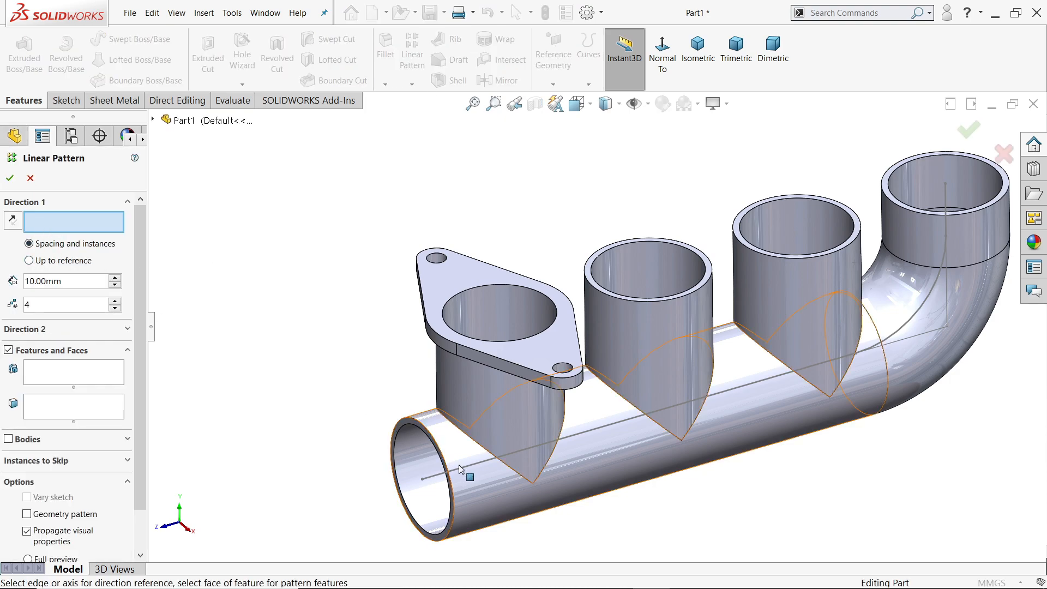
click(469, 479)
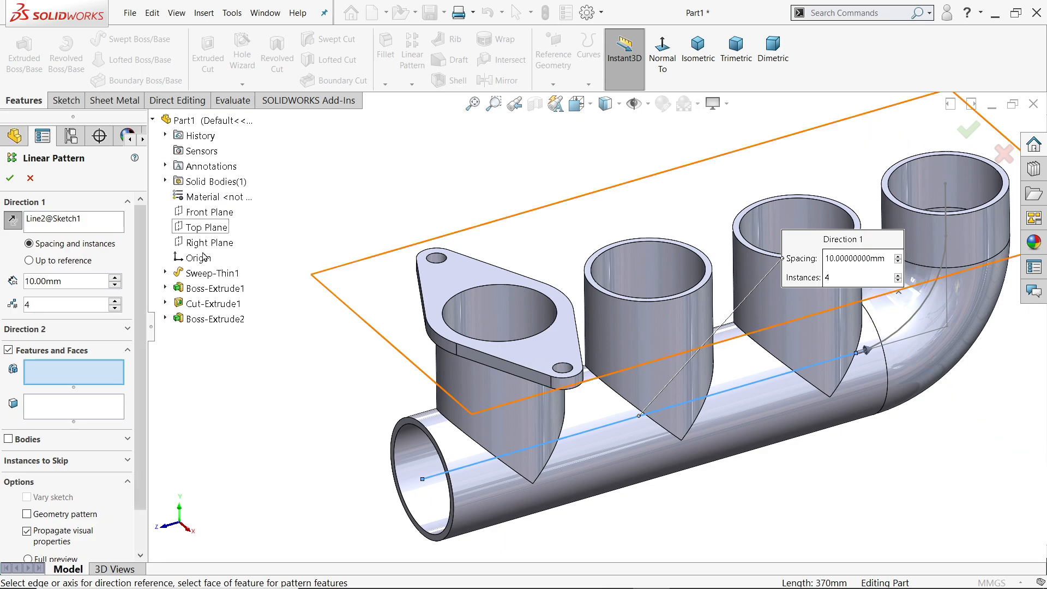
click(217, 319)
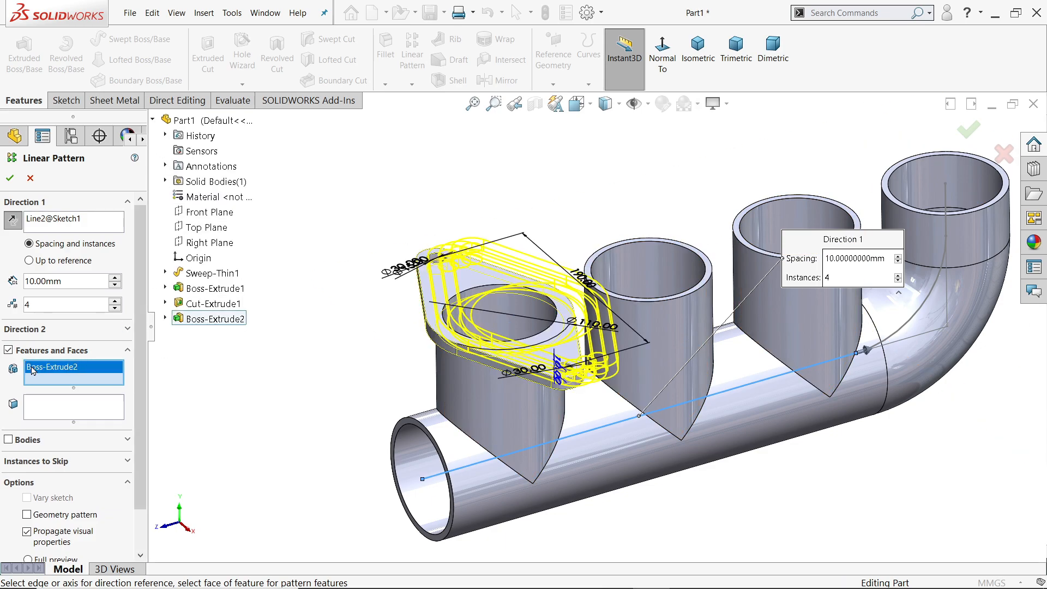
mouse_move(66, 282)
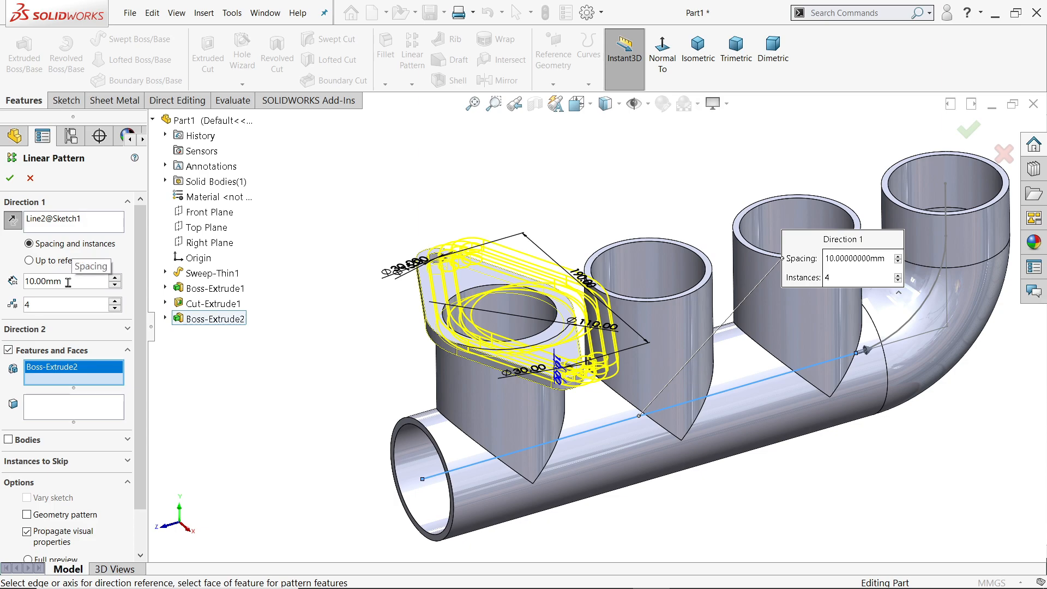
mouse_move(70, 304)
text(380/3)
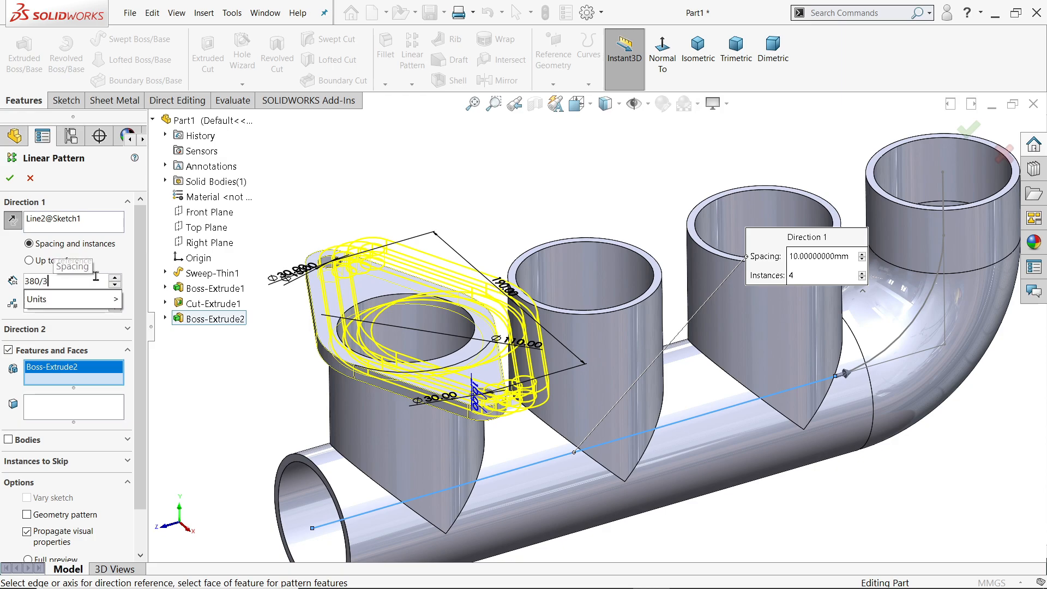
key(Return)
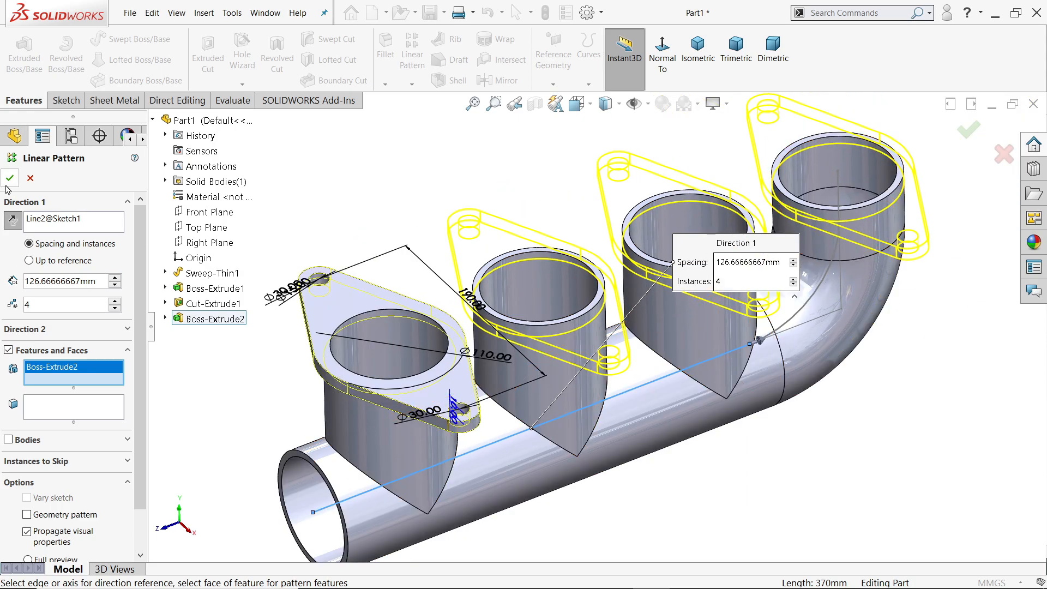
click(10, 177)
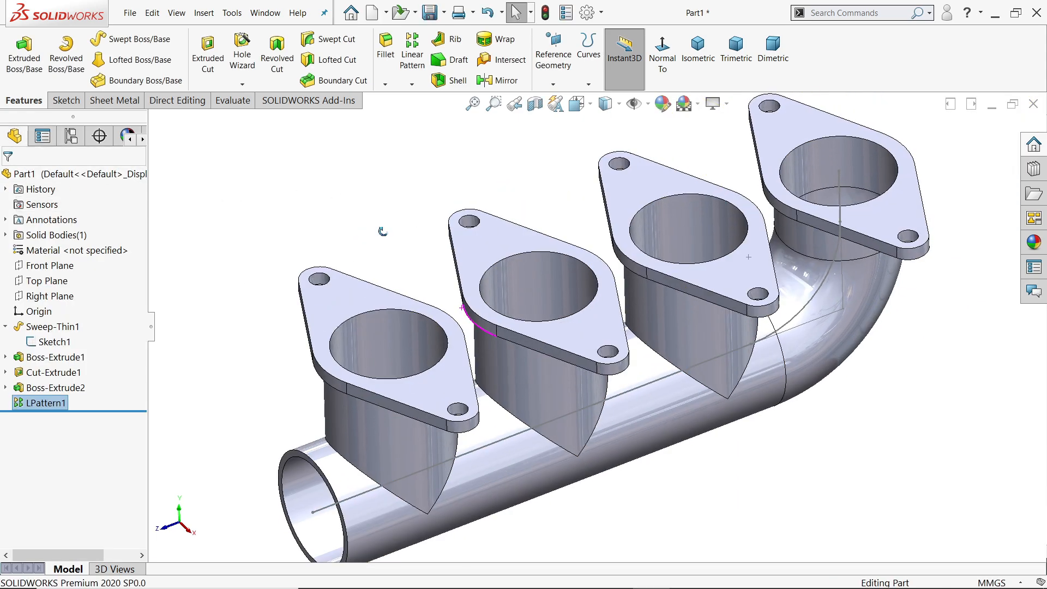
mouse_move(818, 311)
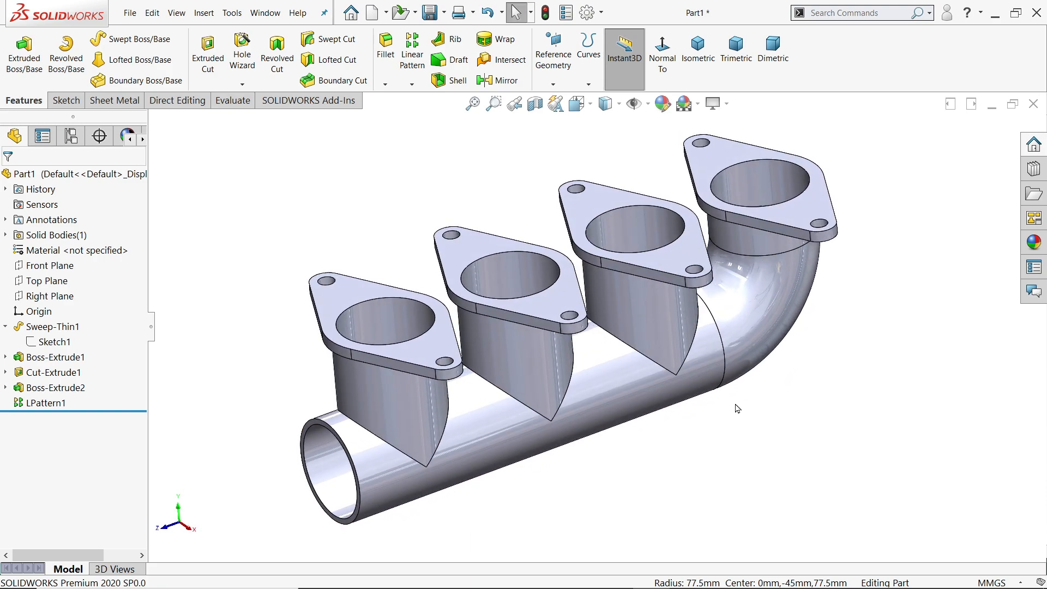
mouse_move(77, 177)
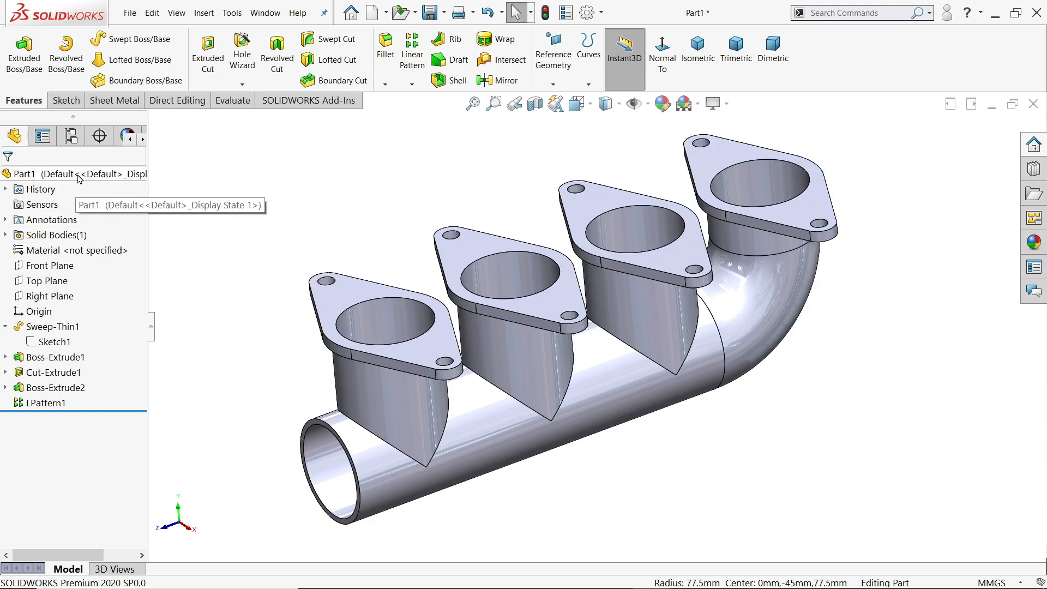
- Apply the Solid Orange appearance to the whole manifold part
click(814, 242)
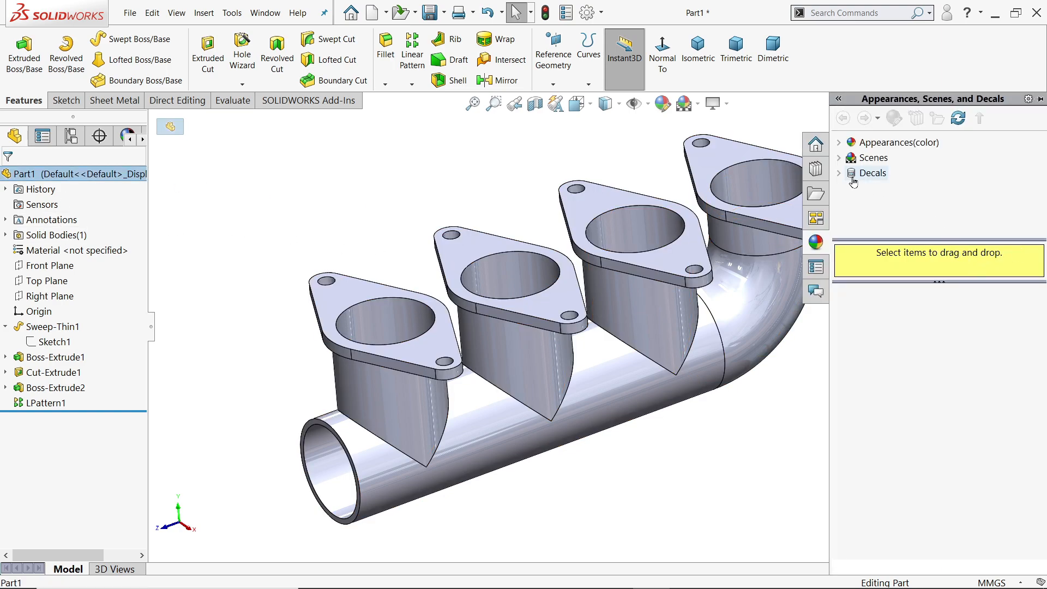
click(839, 142)
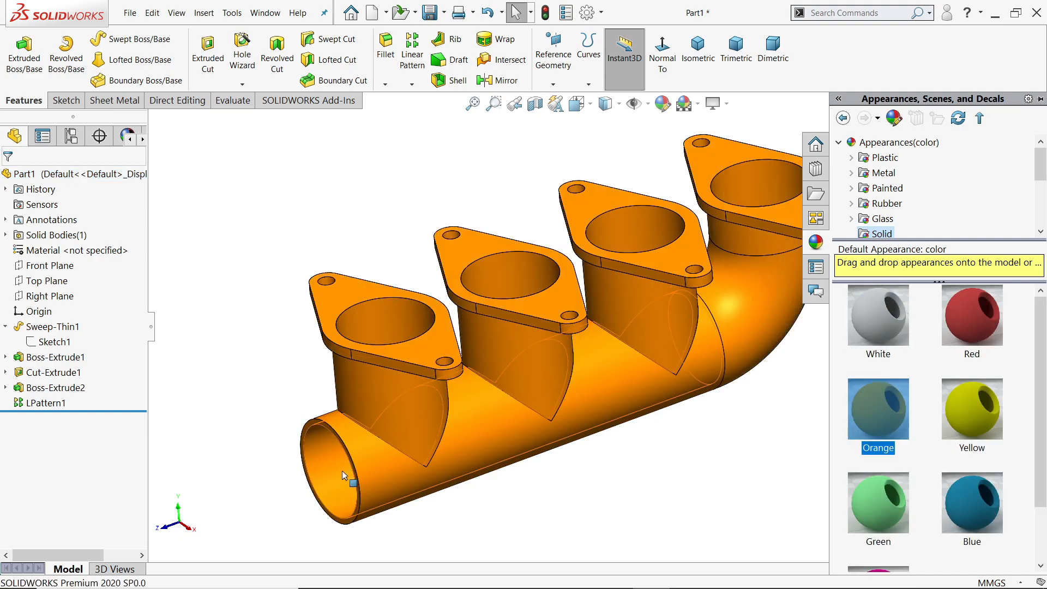
click(51, 326)
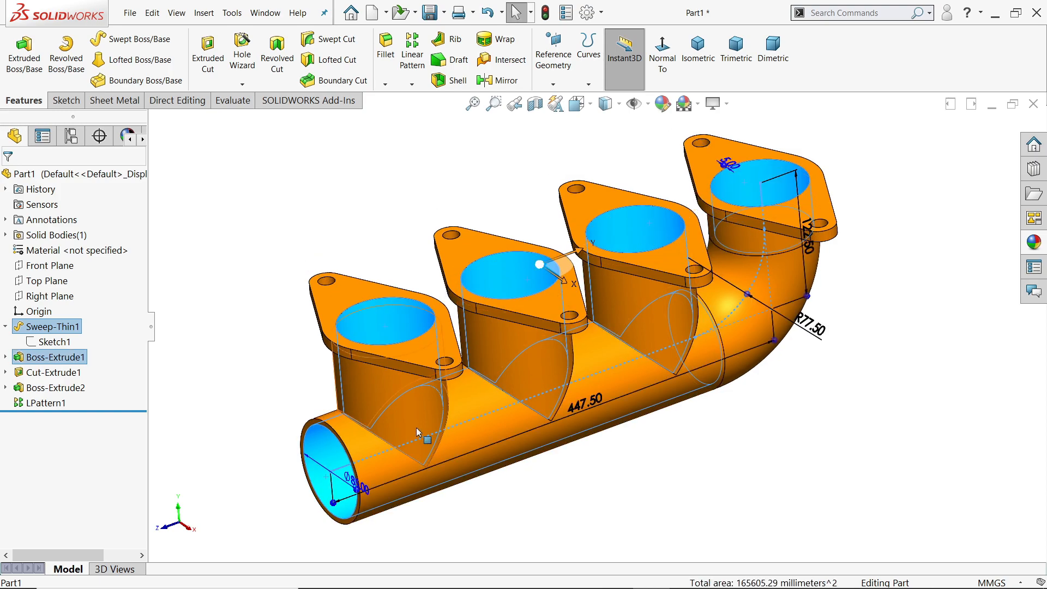
mouse_move(1025, 262)
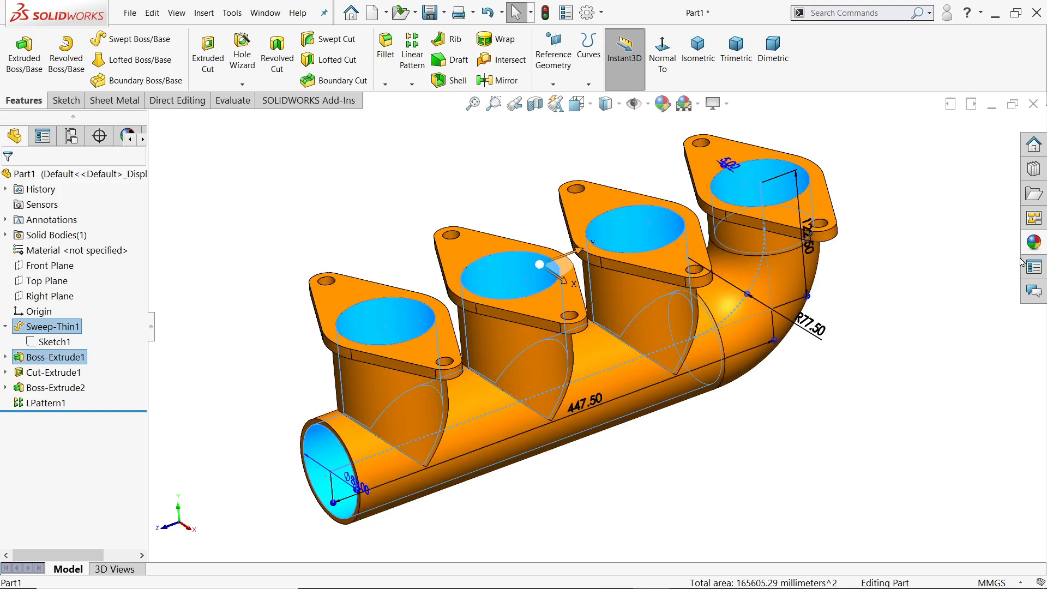
- Apply Metal Chrome to the flanges' bolt holes and the port interiors
click(1033, 241)
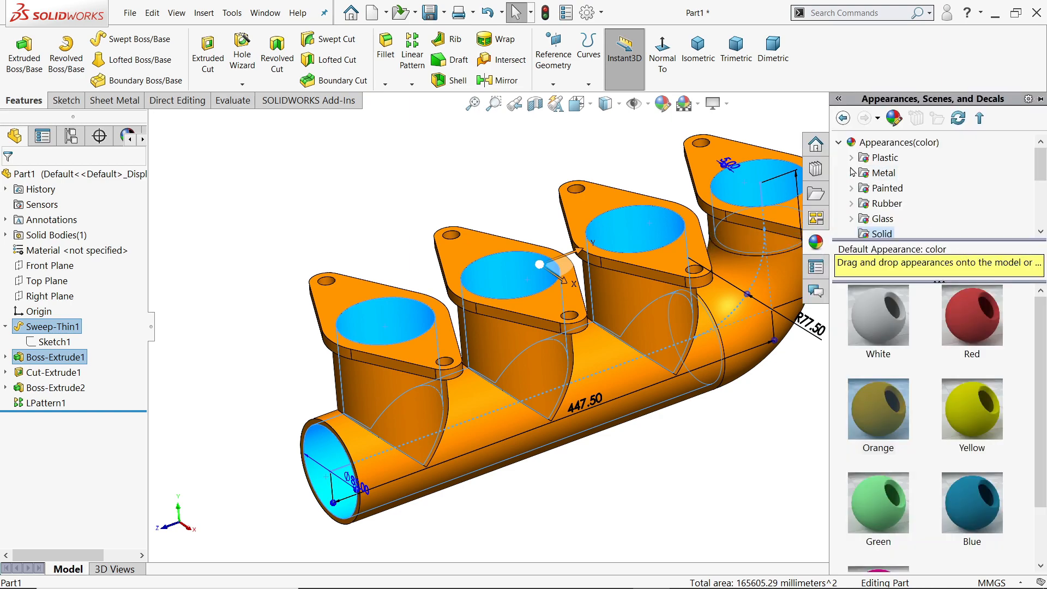
click(883, 172)
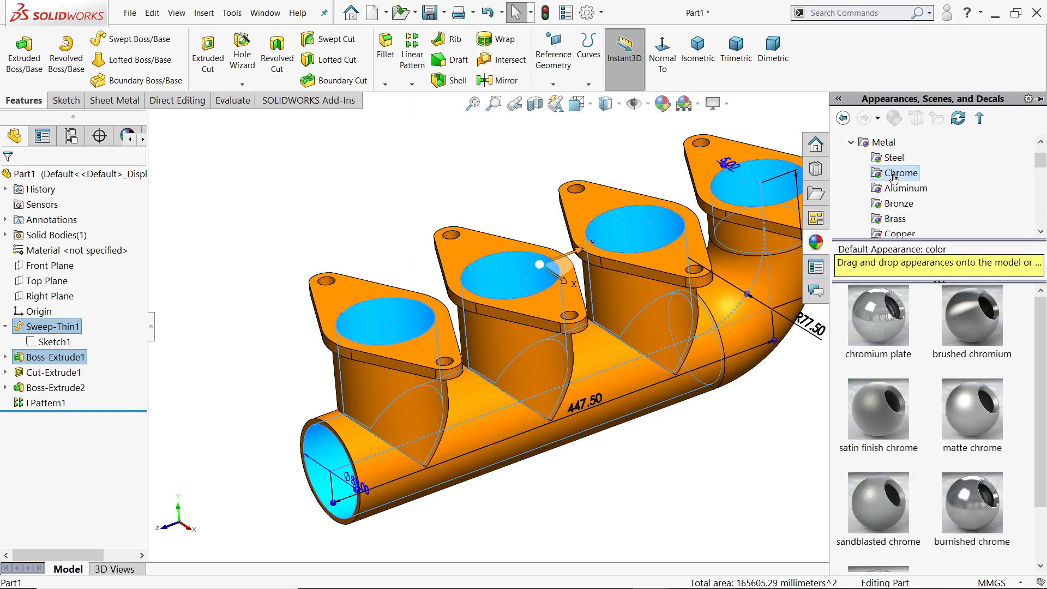
click(971, 315)
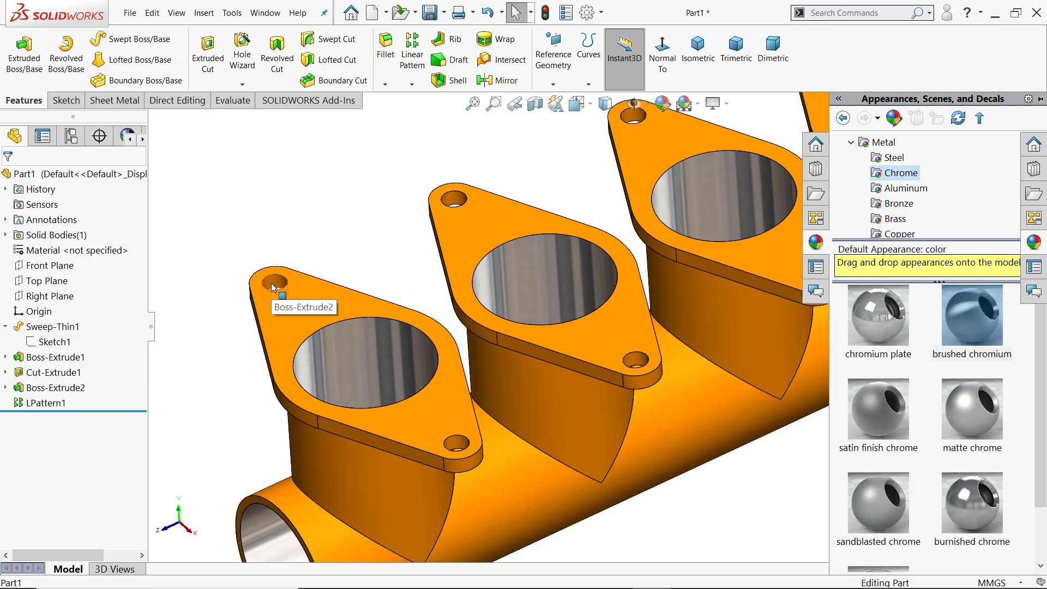
double_click(56, 387)
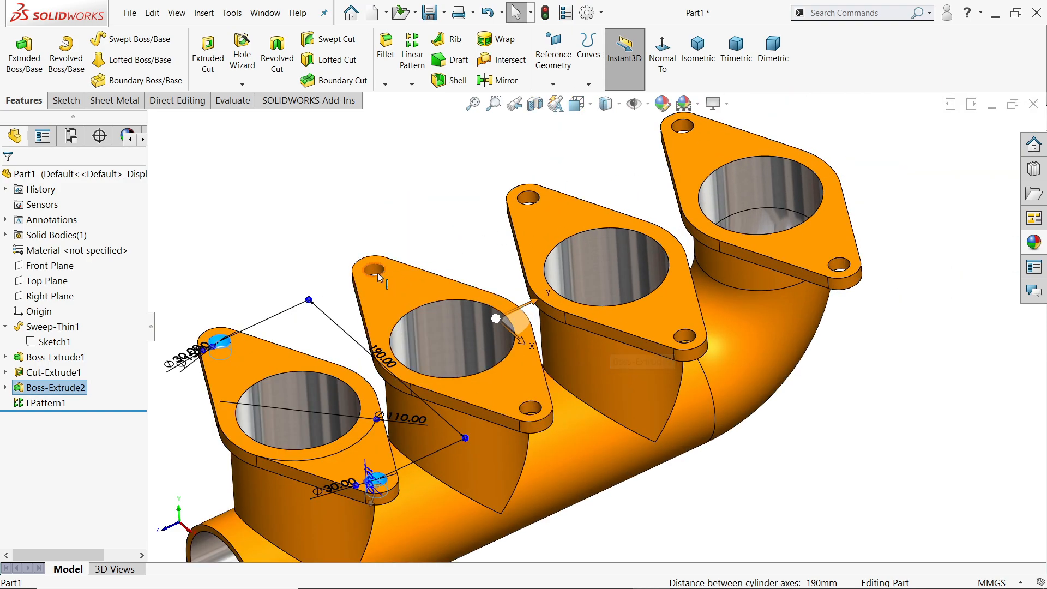
click(44, 403)
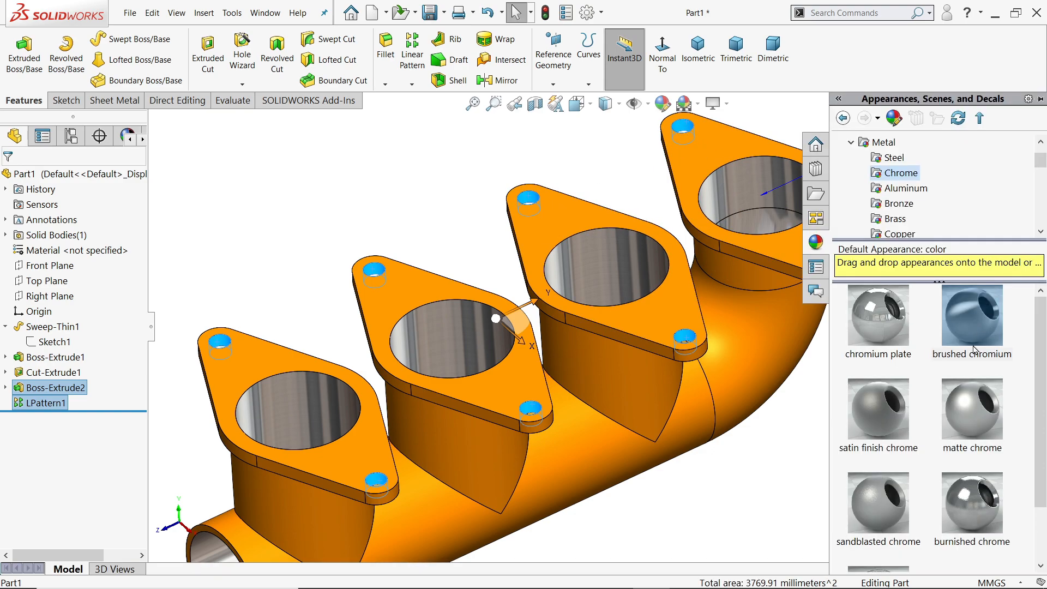
mouse_move(882, 318)
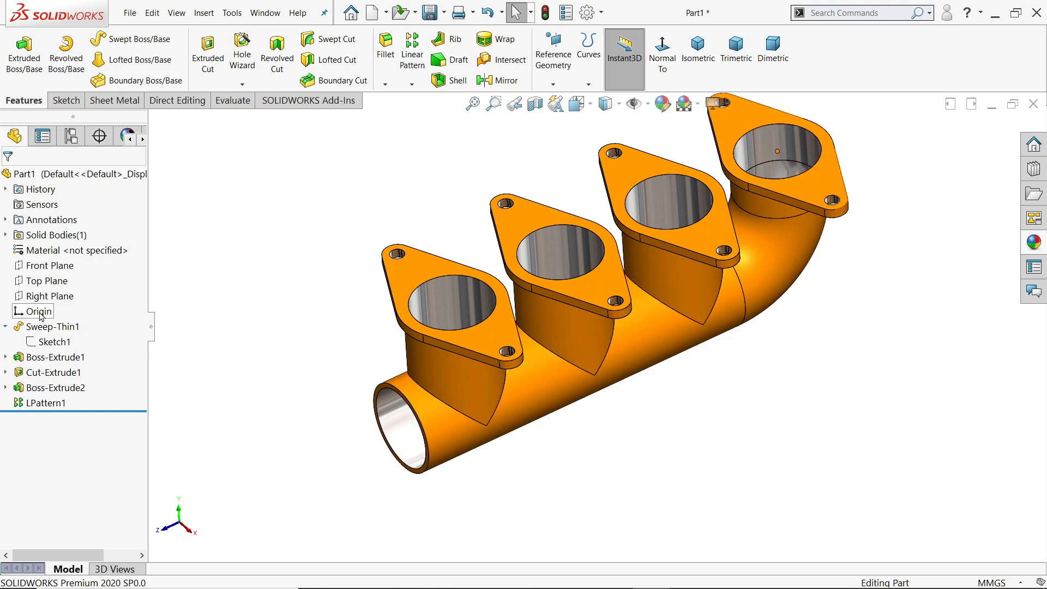
click(535, 103)
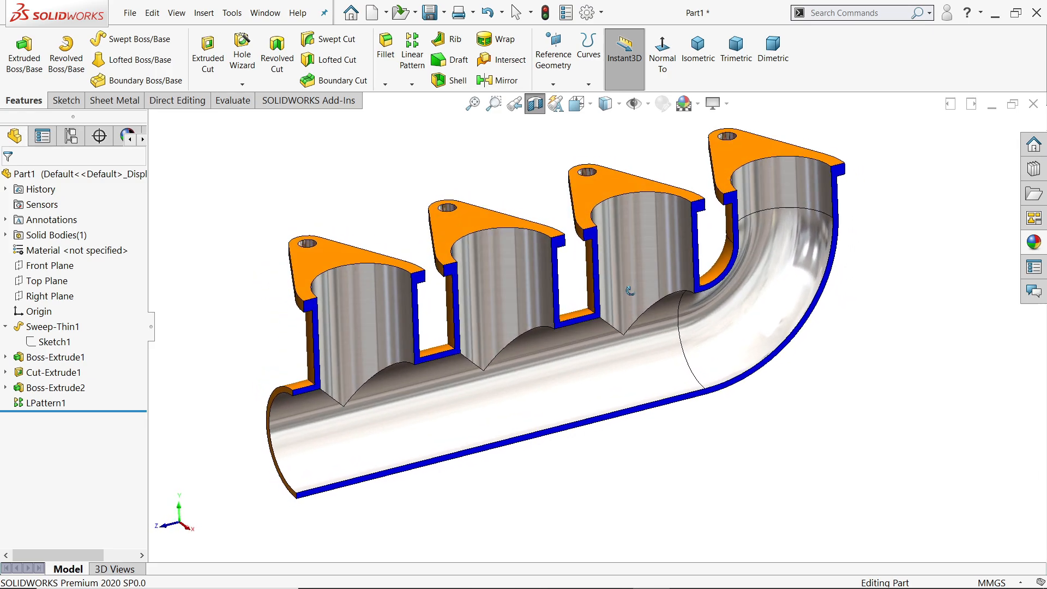
- Orbit the sectioned manifold to inspect its chrome interiors and wall cross-sections
drag(535, 301, 521, 280)
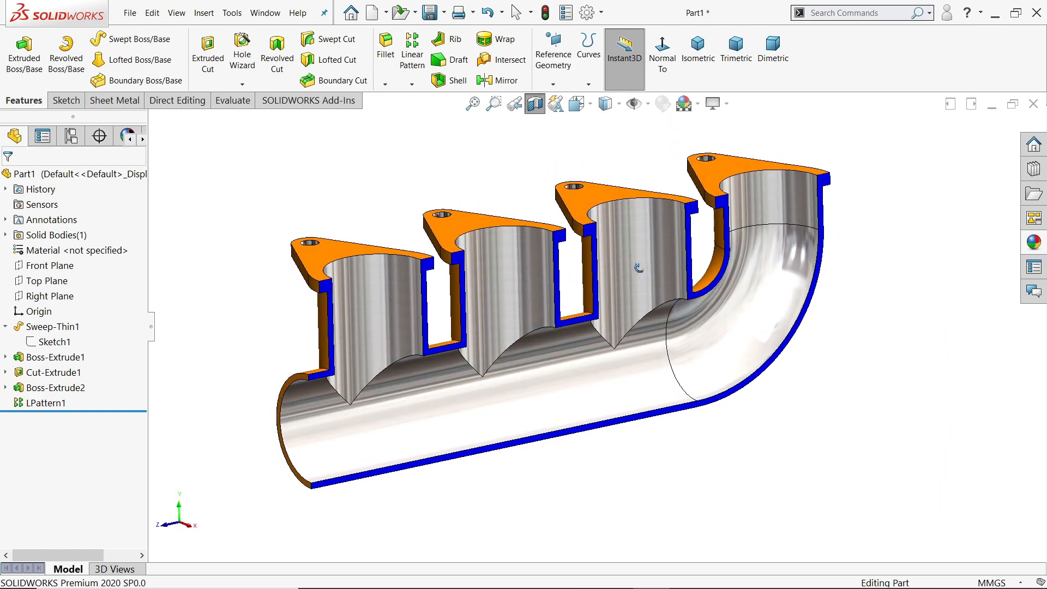